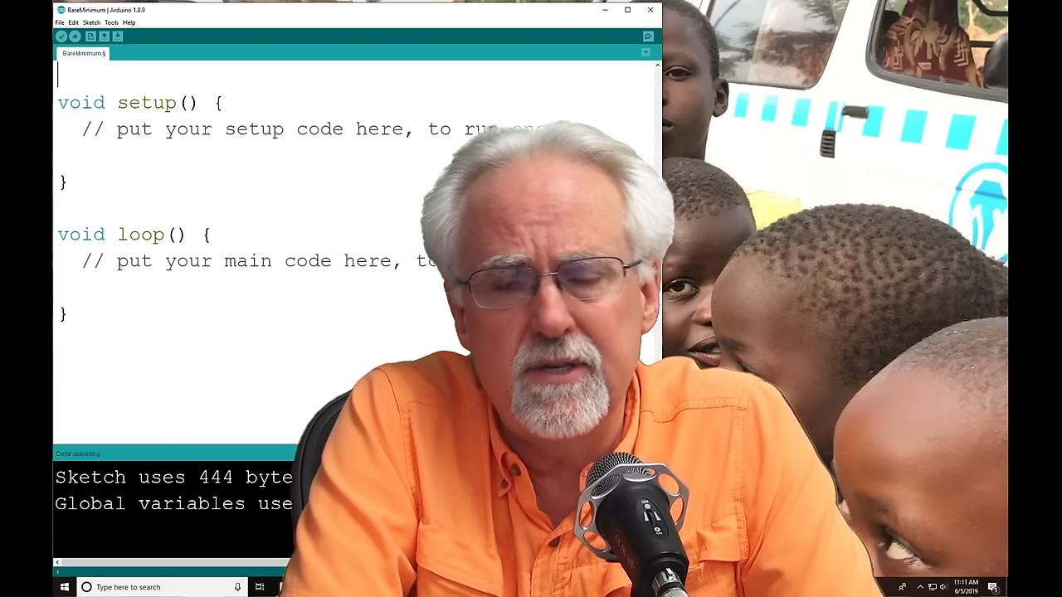
Step: Declare a global int j=1; above setup()
{"action": "type", "text": "ib"}
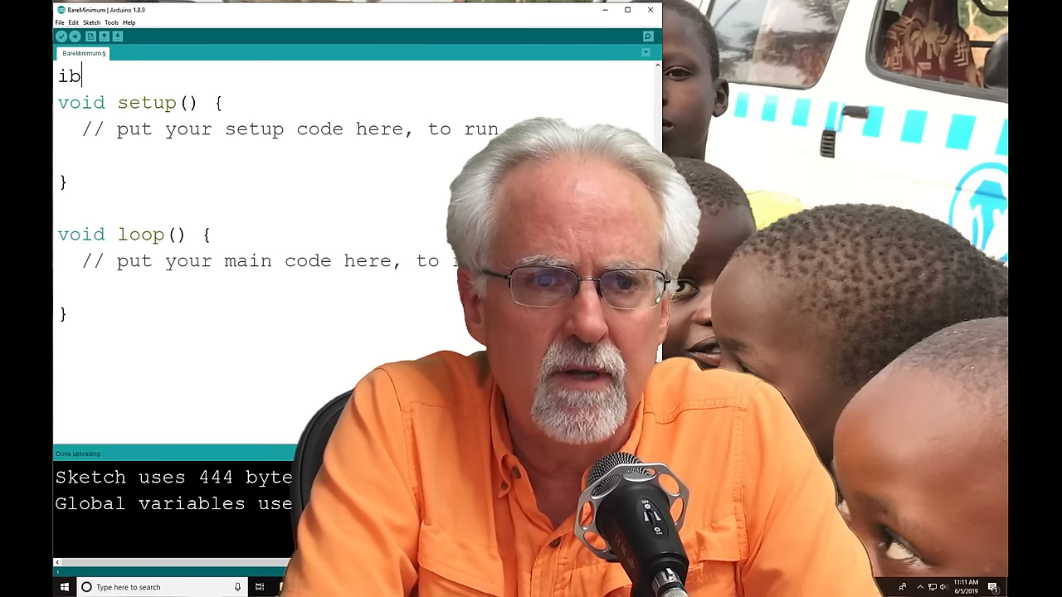
{"action": "type", "text": "int"}
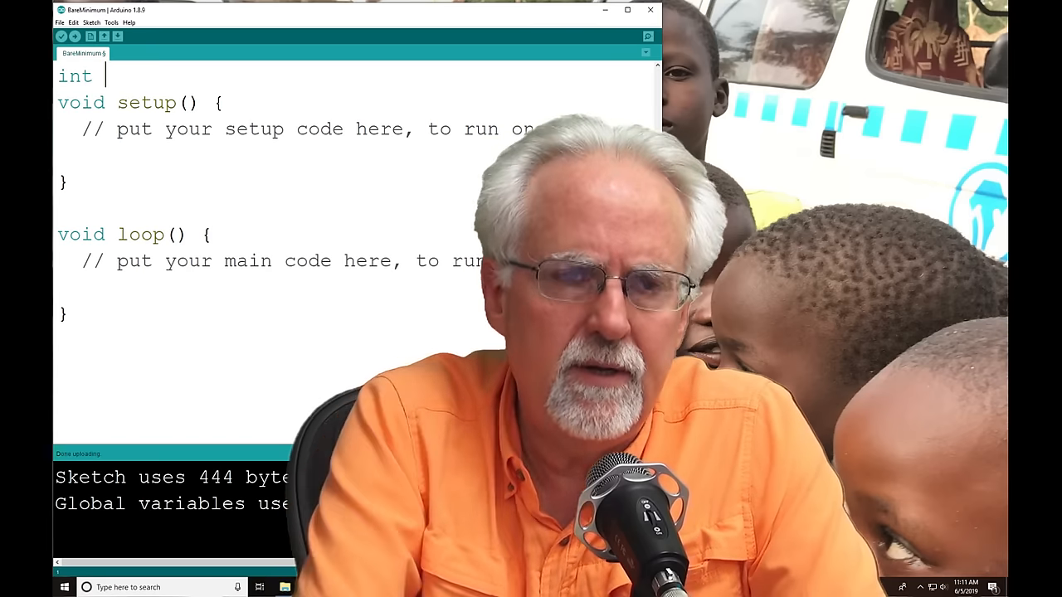
{"action": "type", "text": "j"}
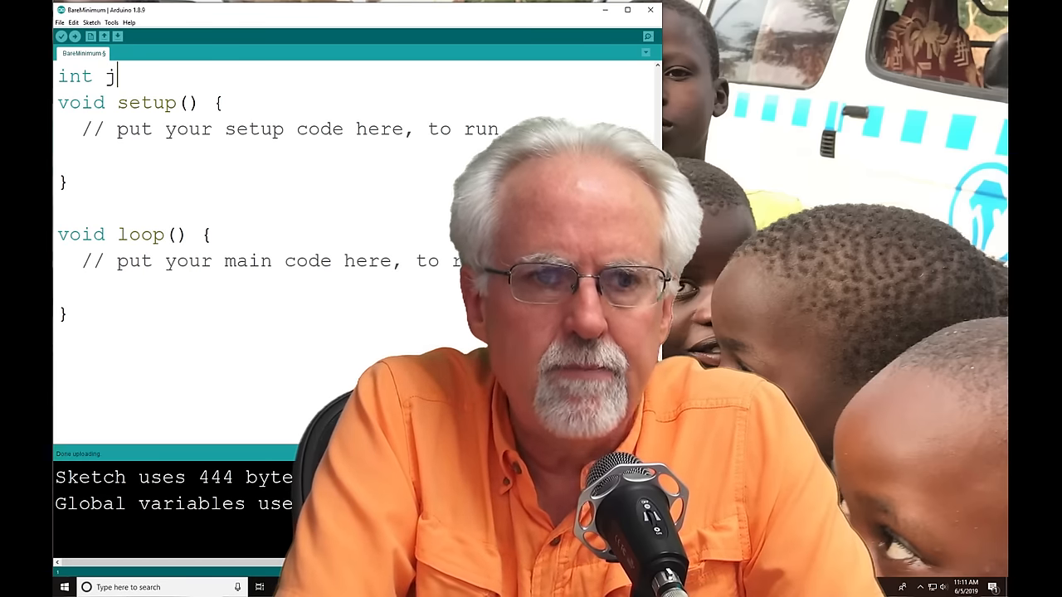
{"action": "type", "text": "=1"}
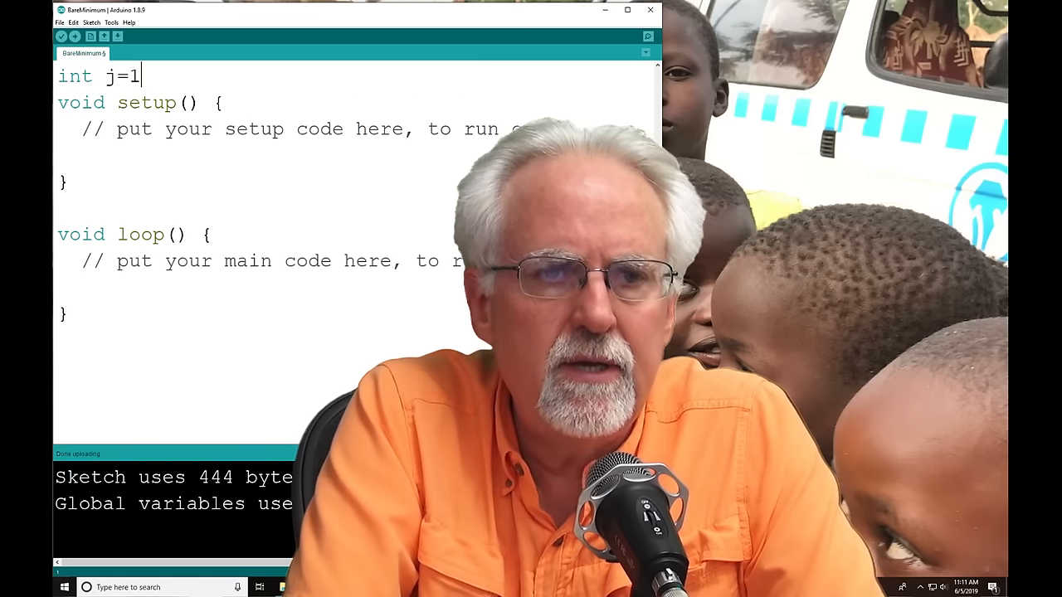
{"action": "type", "text": ";"}
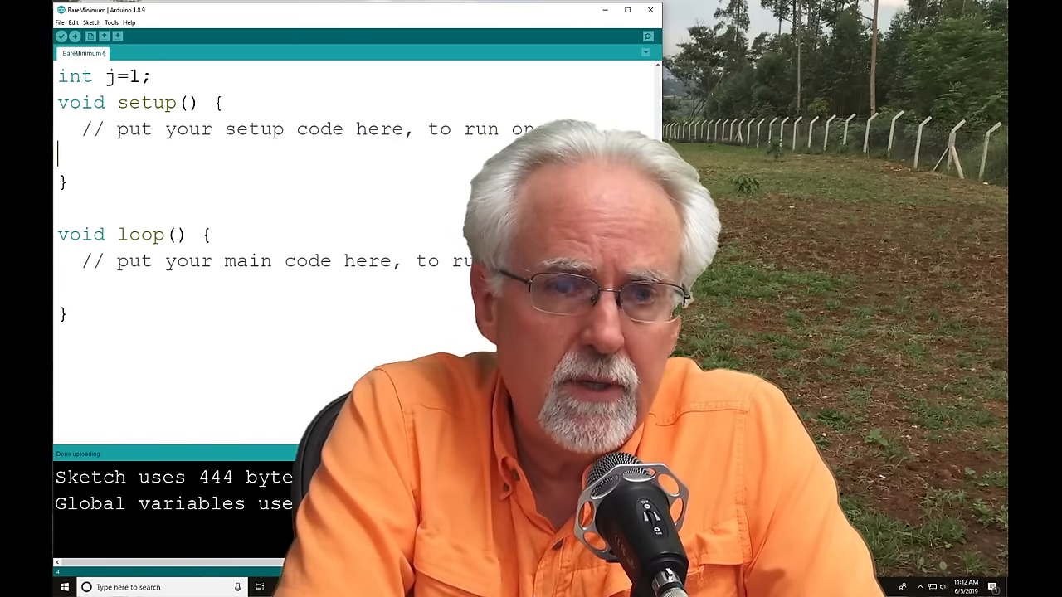
Step: Write Serial.begin(9600); inside setup() to start serial communication
{"action": "type", "text": "S"}
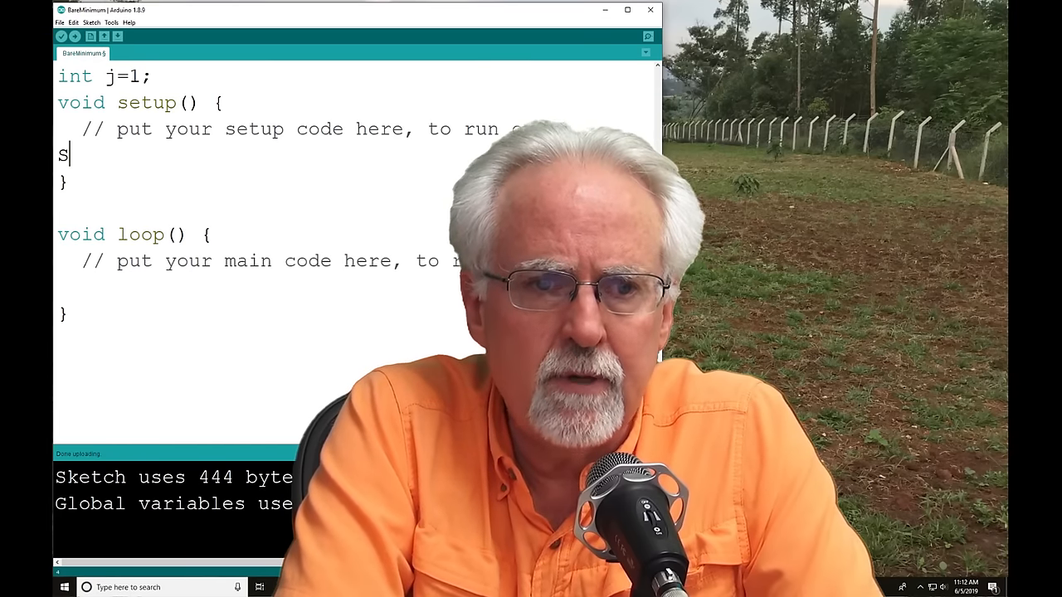
{"action": "type", "text": "erial"}
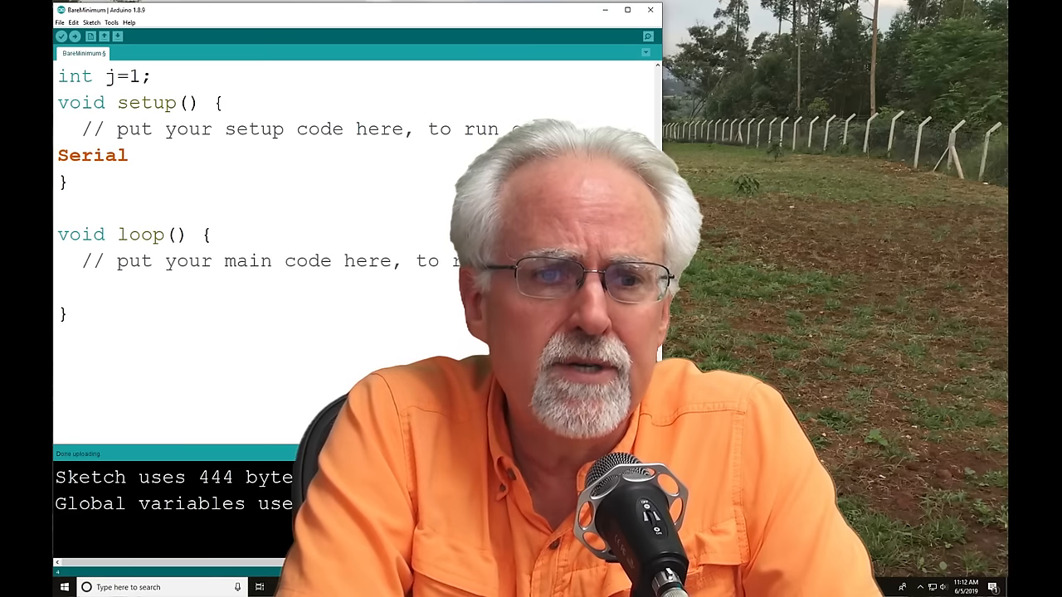
{"action": "type", "text": ".begin"}
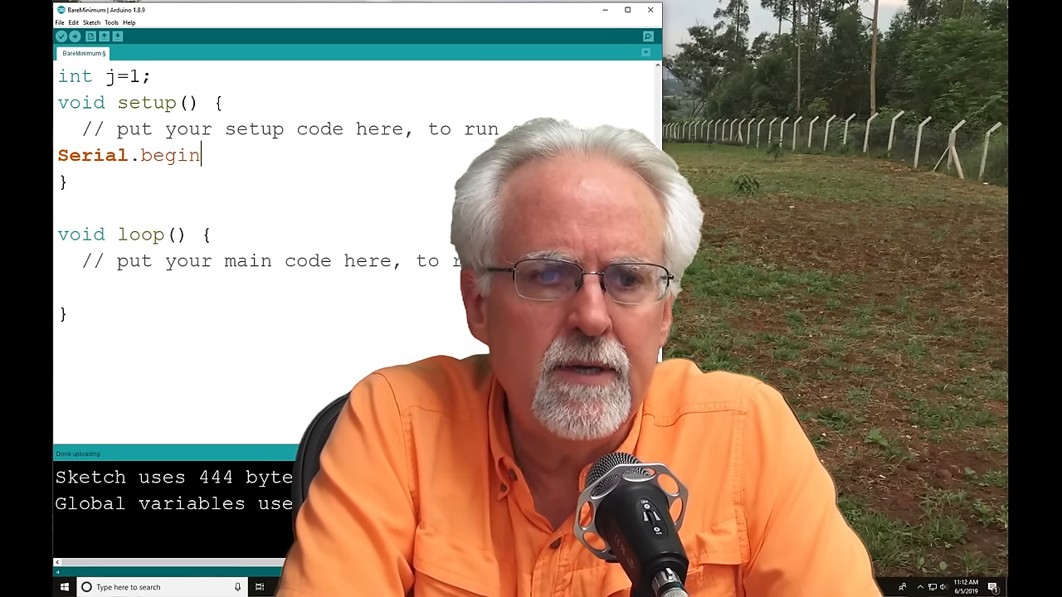
{"action": "type", "text": "("}
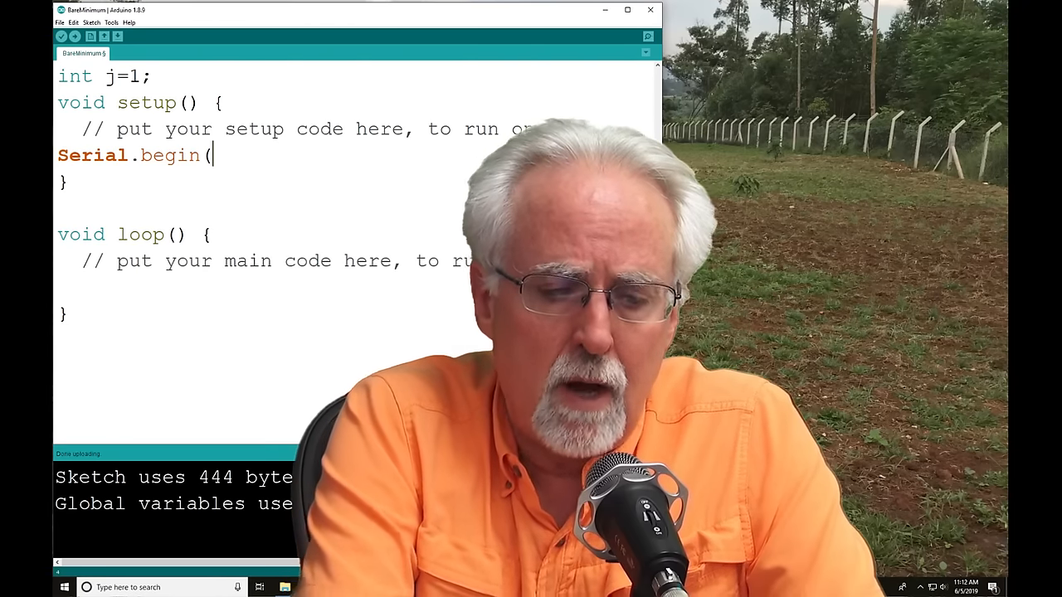
{"action": "type", "text": "9600"}
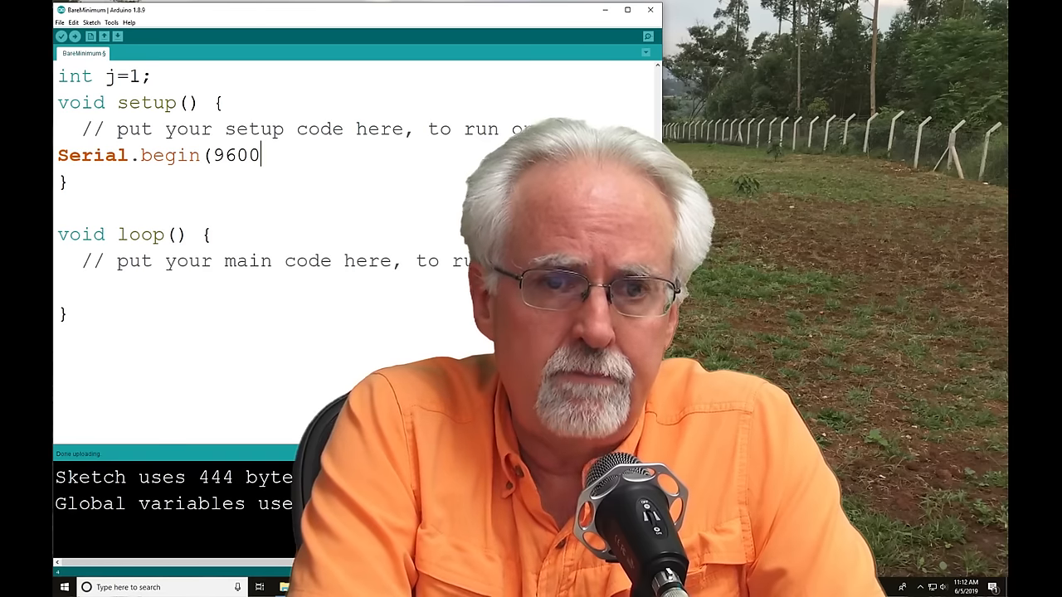
{"action": "type", "text": ")"}
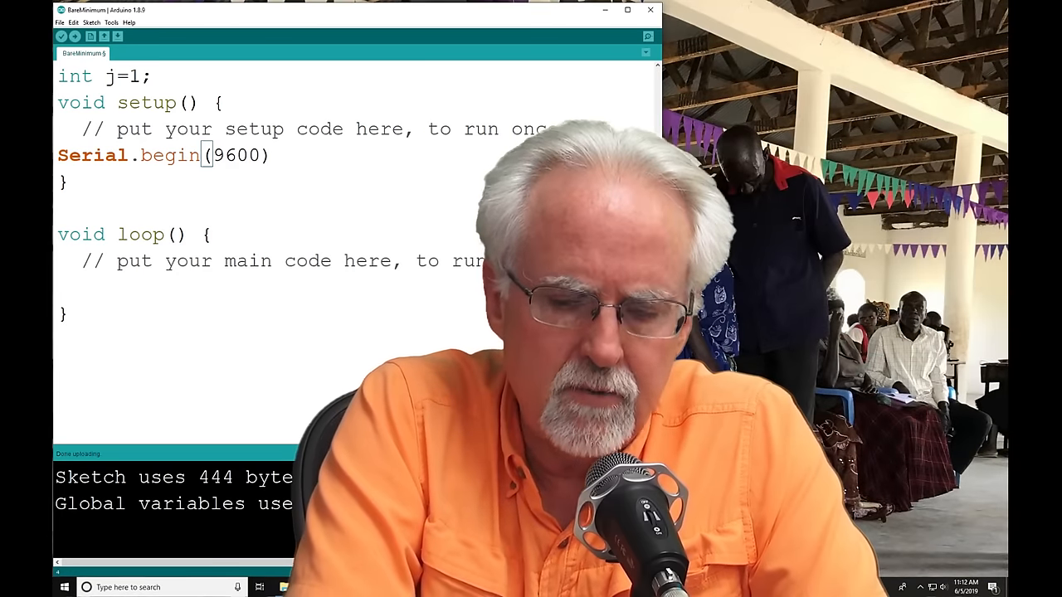
{"action": "type", "text": ");"}
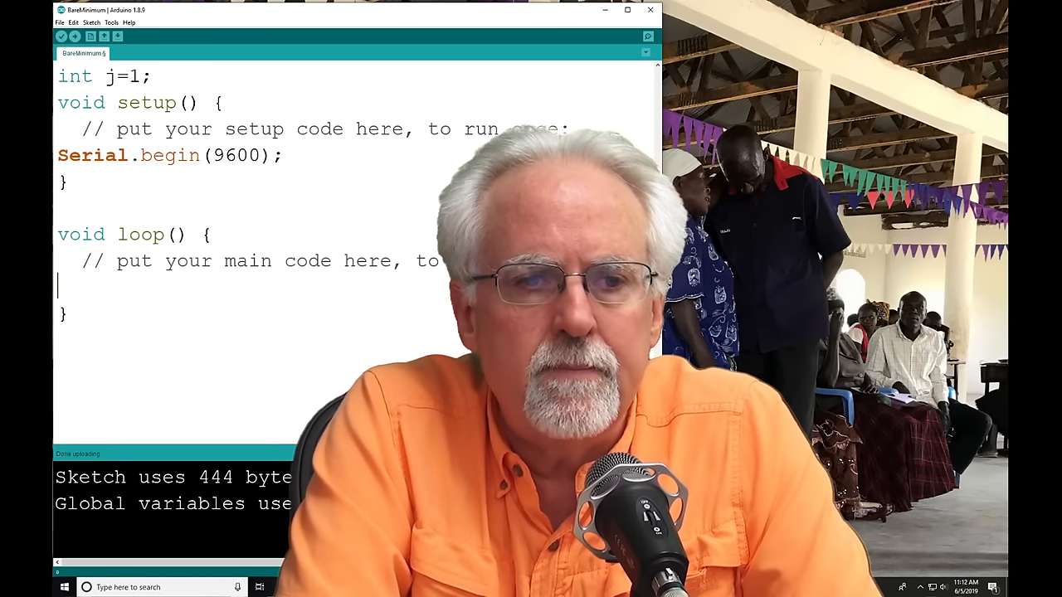
Step: In loop(), write Serial.print(j); followed by j=j+1; to print and increment j
{"action": "type", "text": "Serial.p"}
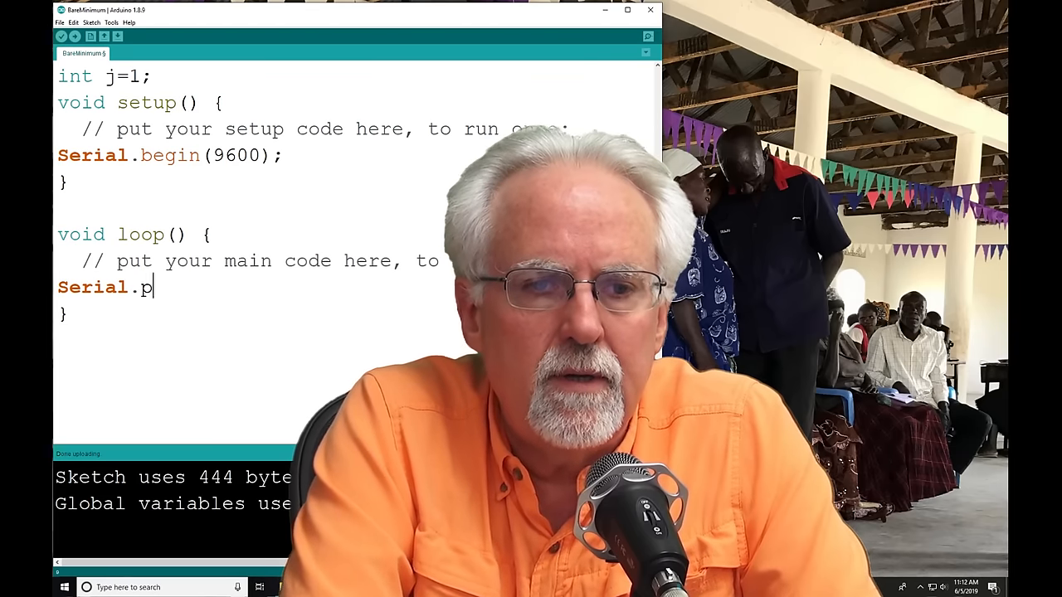
{"action": "type", "text": "rint("}
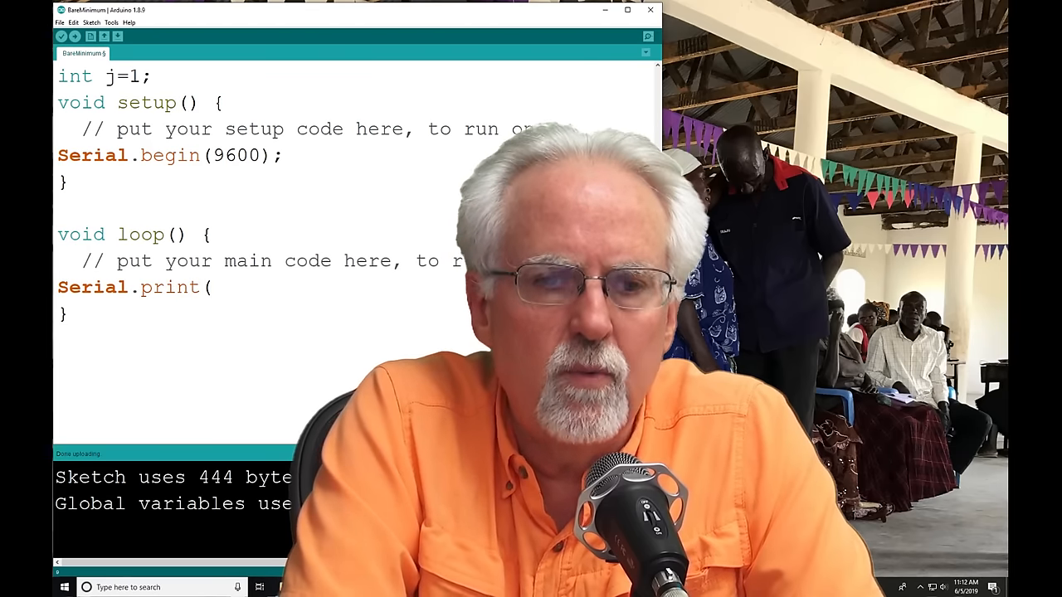
{"action": "type", "text": "j);"}
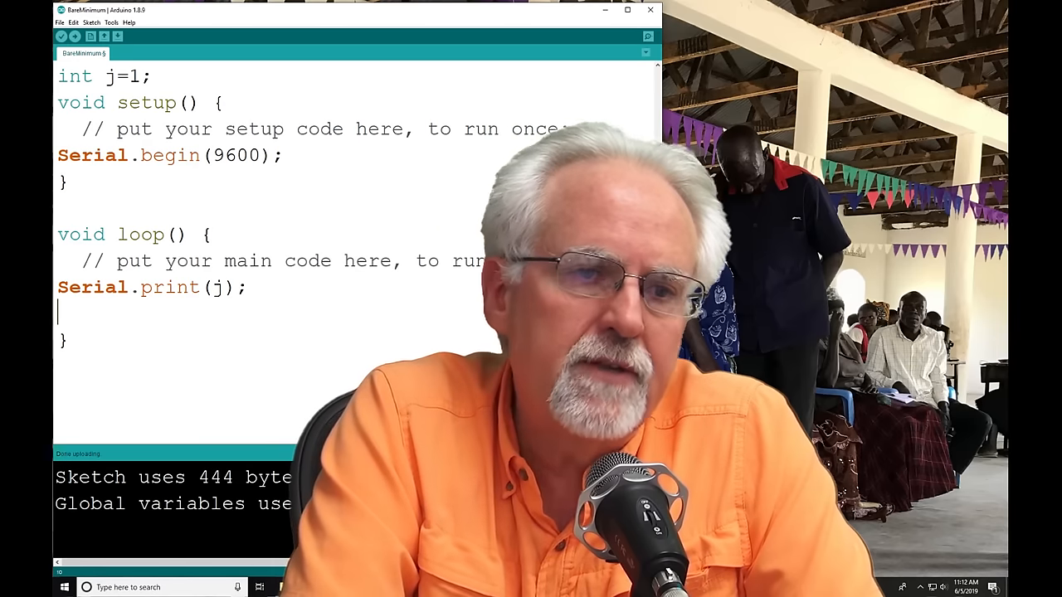
{"action": "type", "text": "j"}
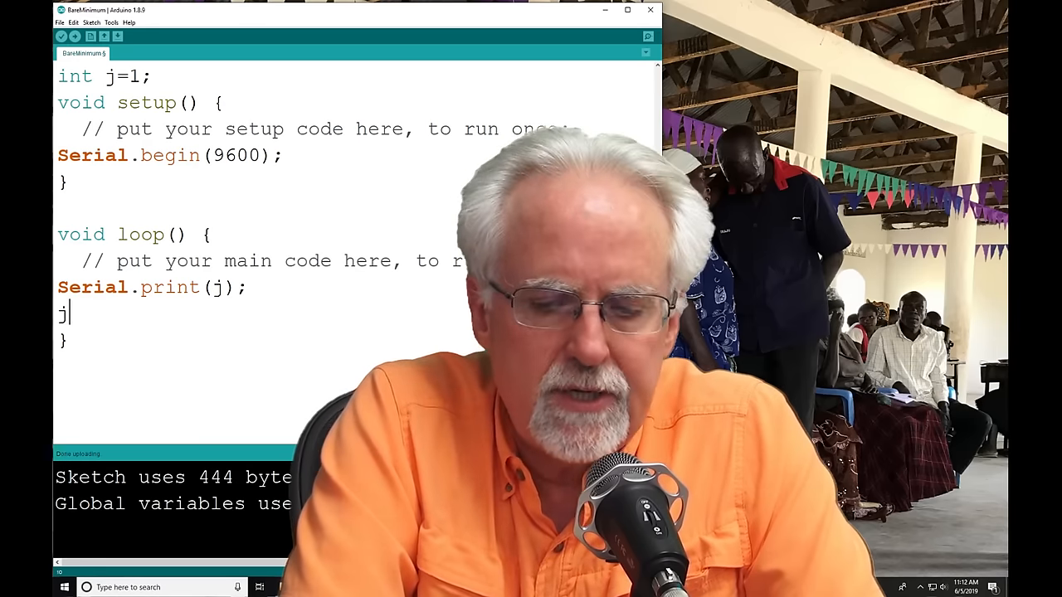
{"action": "type", "text": "=j+"}
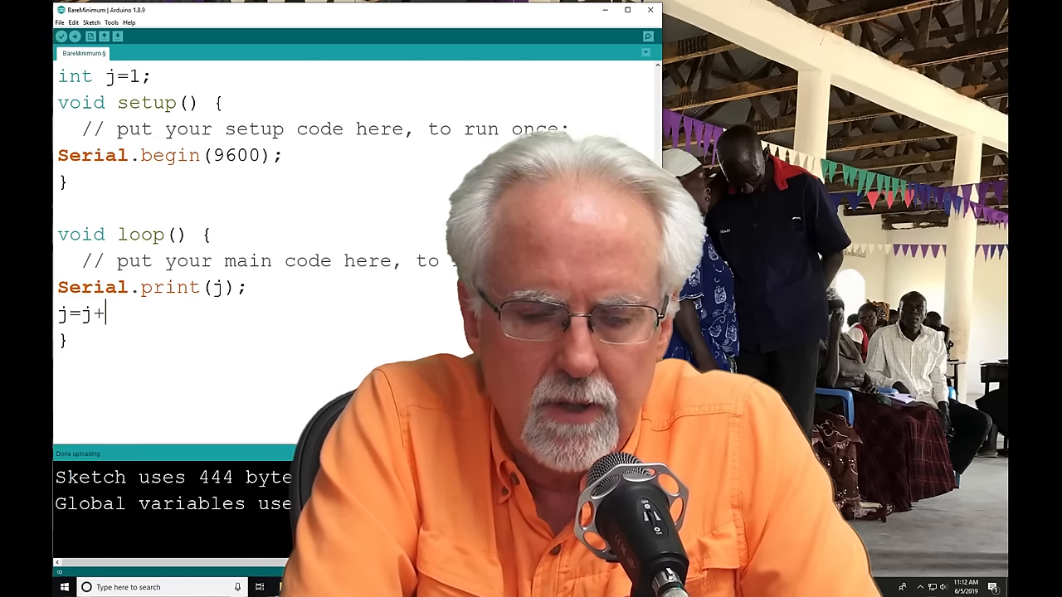
{"action": "type", "text": "1;"}
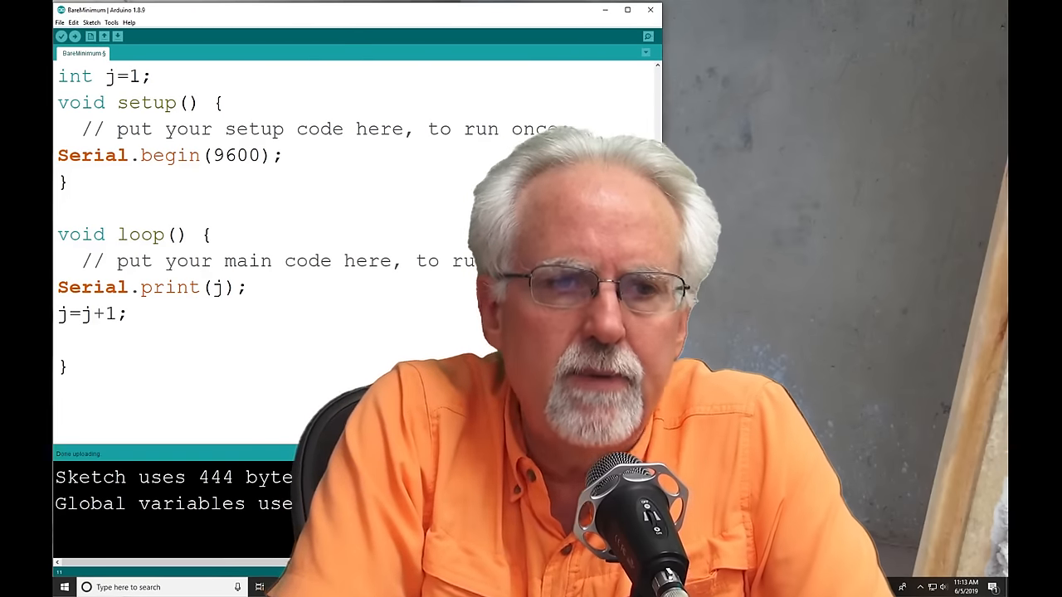
Step: Add delay(750); at the end of loop() to pause between prints
{"action": "type", "text": "d"}
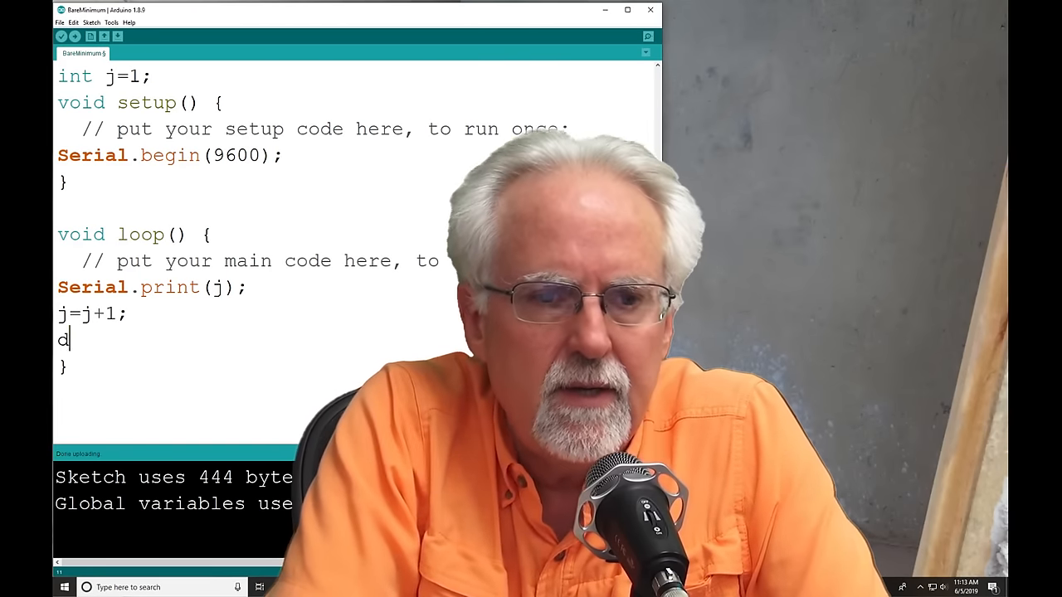
{"action": "type", "text": "elay("}
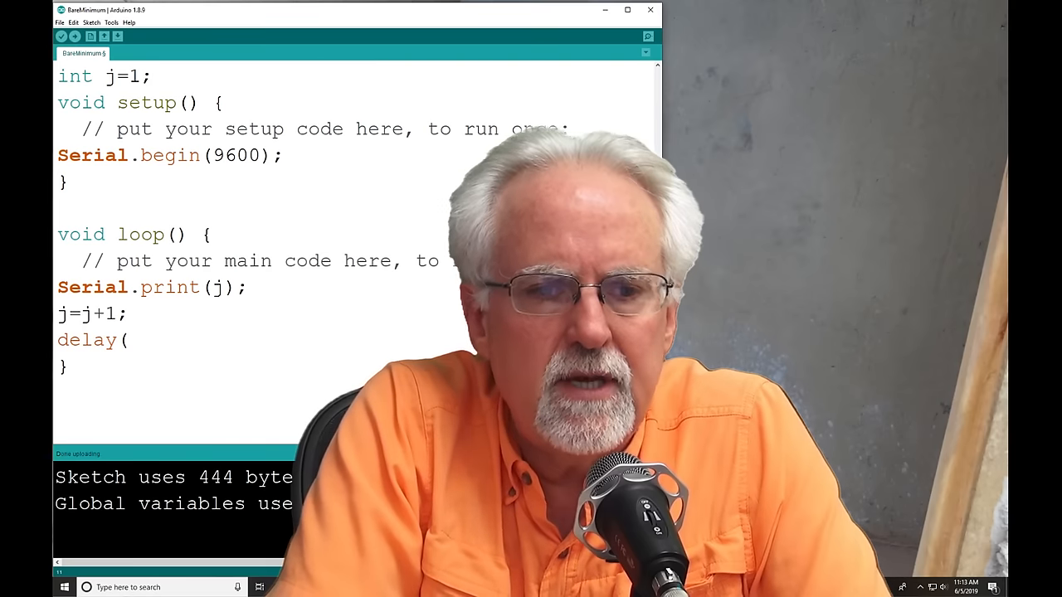
{"action": "type", "text": "7"}
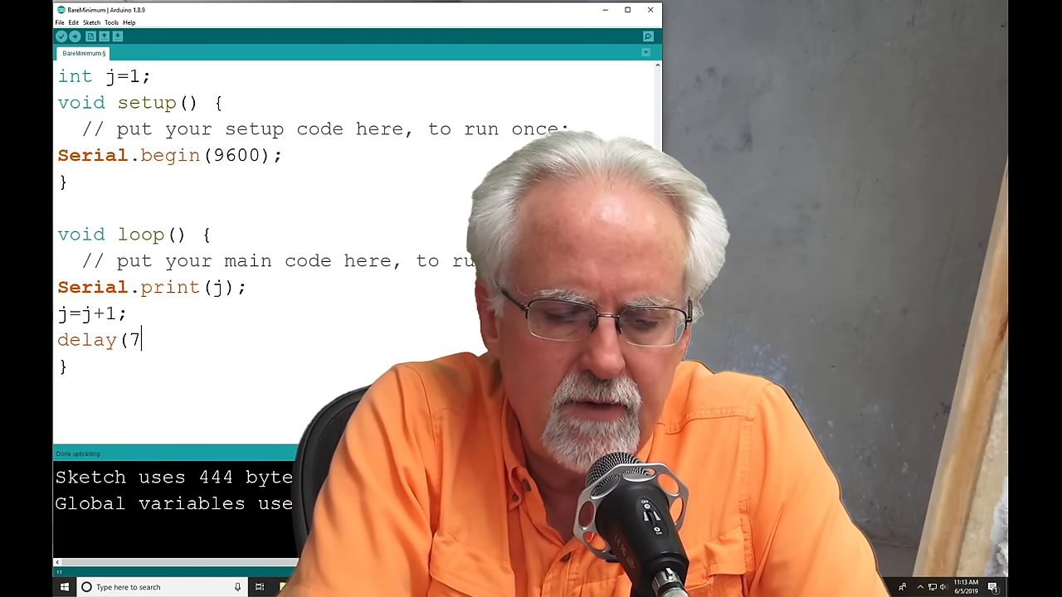
{"action": "type", "text": "50);"}
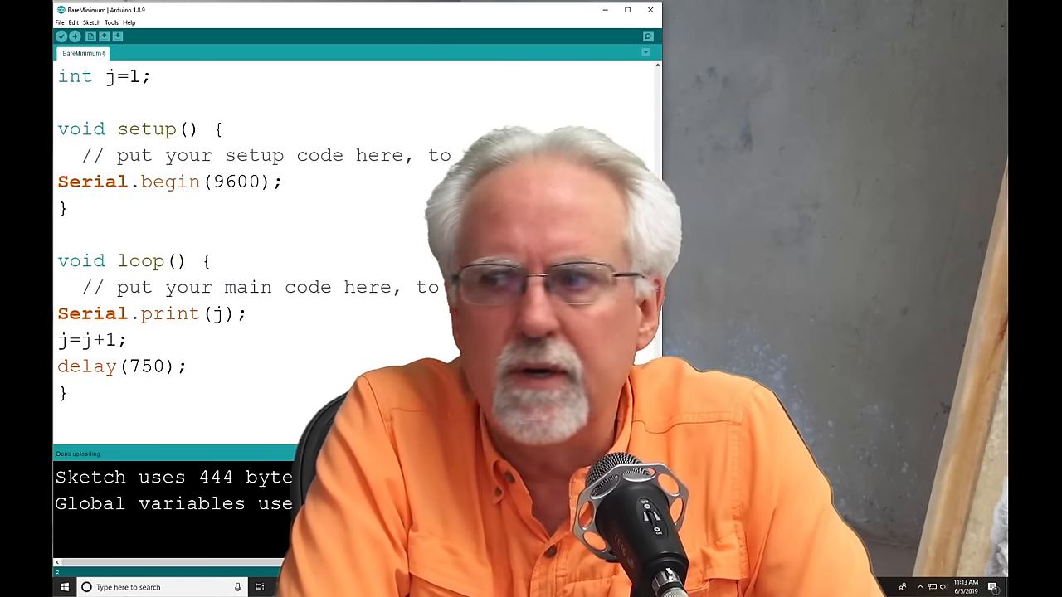
Step: Declare a global int waitT=750; below the j declaration
{"action": "type", "text": "int"}
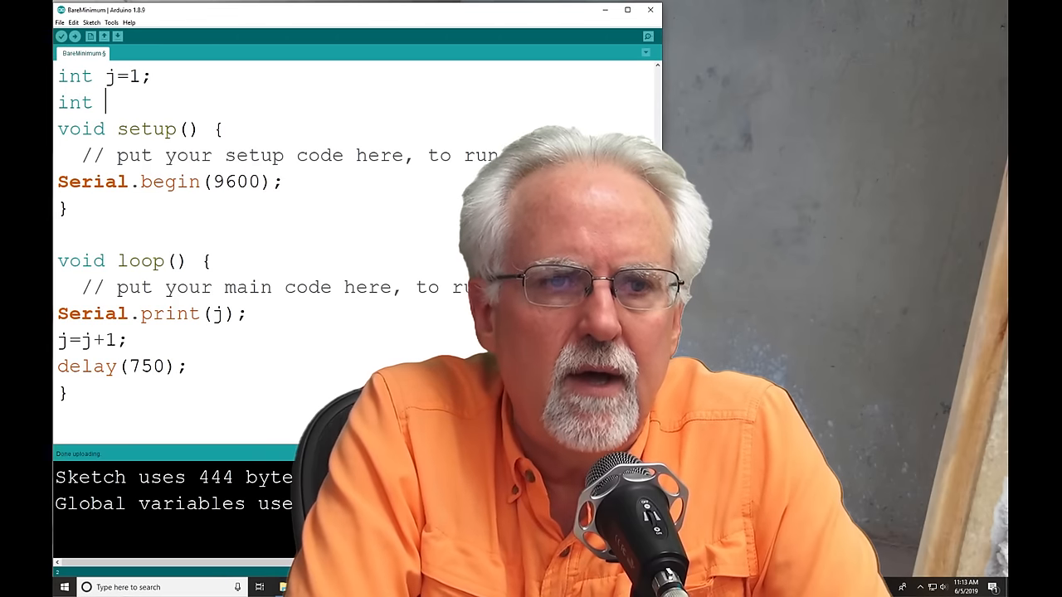
{"action": "type", "text": "dela"}
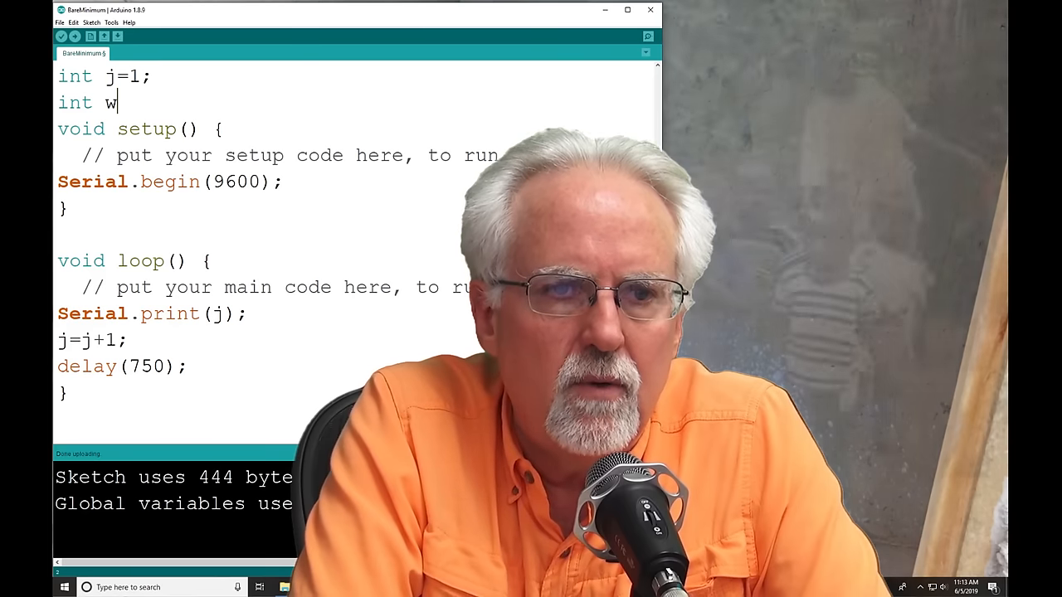
{"action": "type", "text": "aitT"}
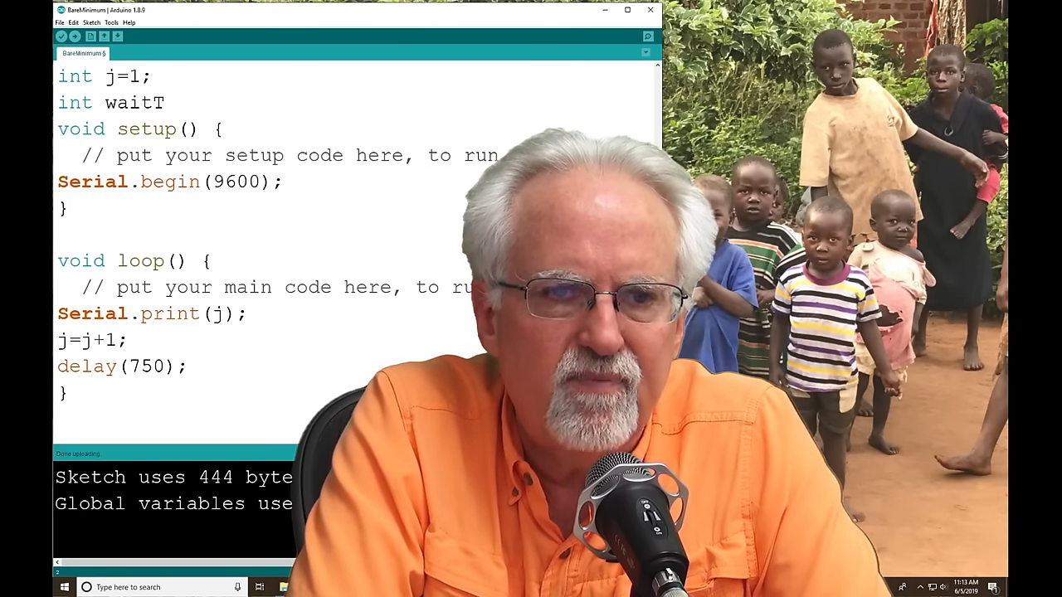
{"action": "type", "text": "=7"}
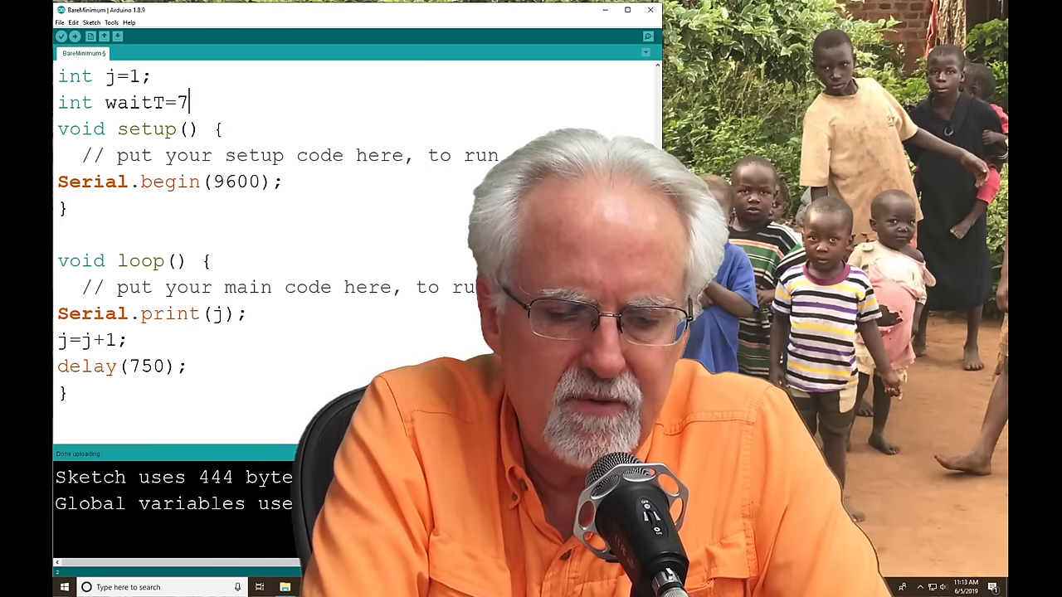
{"action": "type", "text": "50;"}
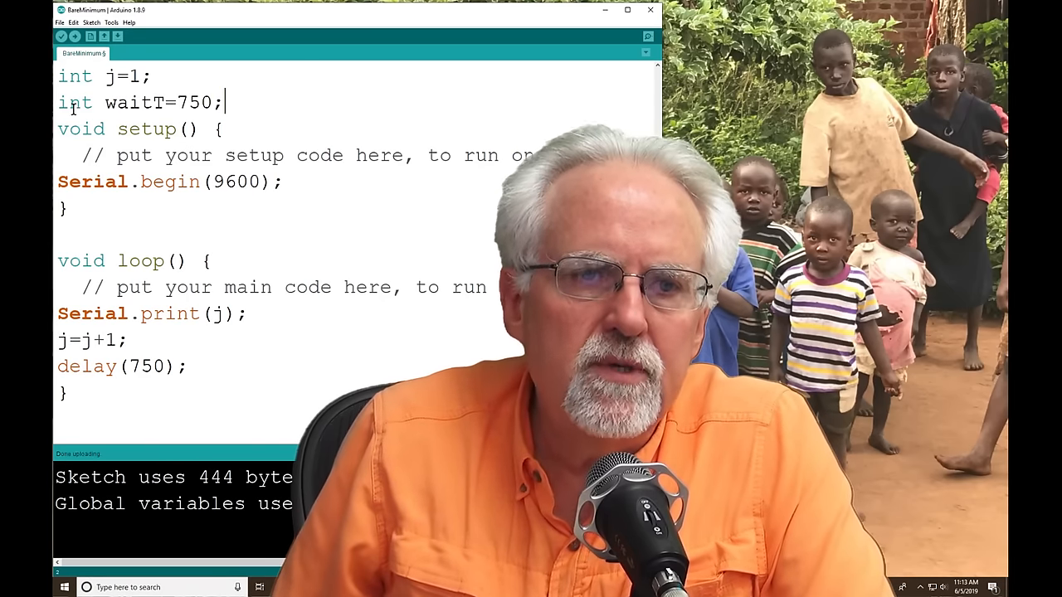
Step: Replace the literal 750 in delay() with the waitT variable
{"action": "double_click", "coordinate": [134, 103]}
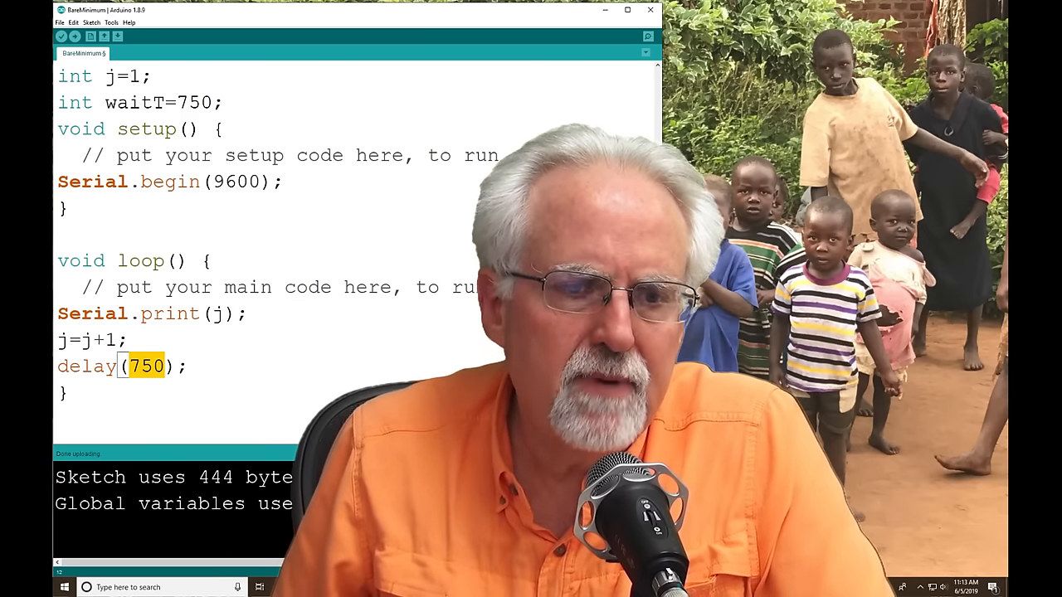
{"action": "type", "text": "waitT"}
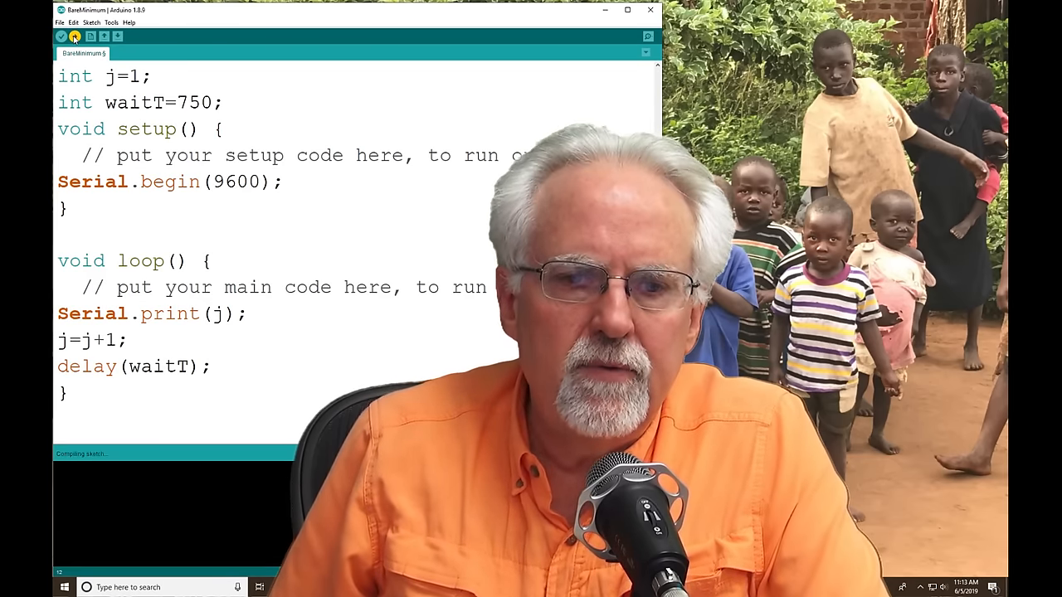
Step: Upload the sketch to the board and bring up the Serial Monitor window
{"action": "left_click", "coordinate": [75, 36]}
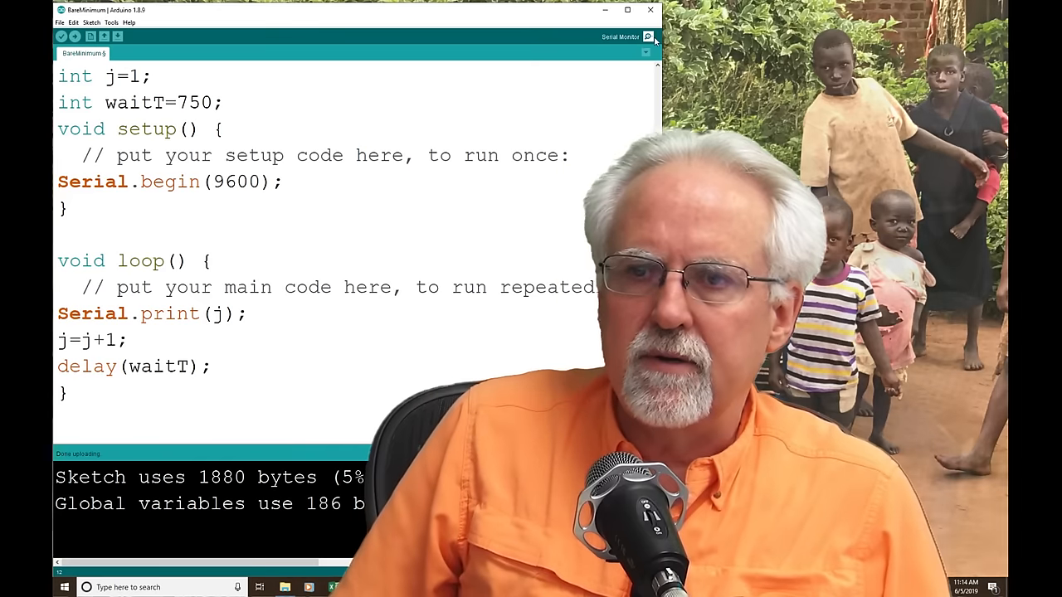
{"action": "left_click", "coordinate": [647, 36]}
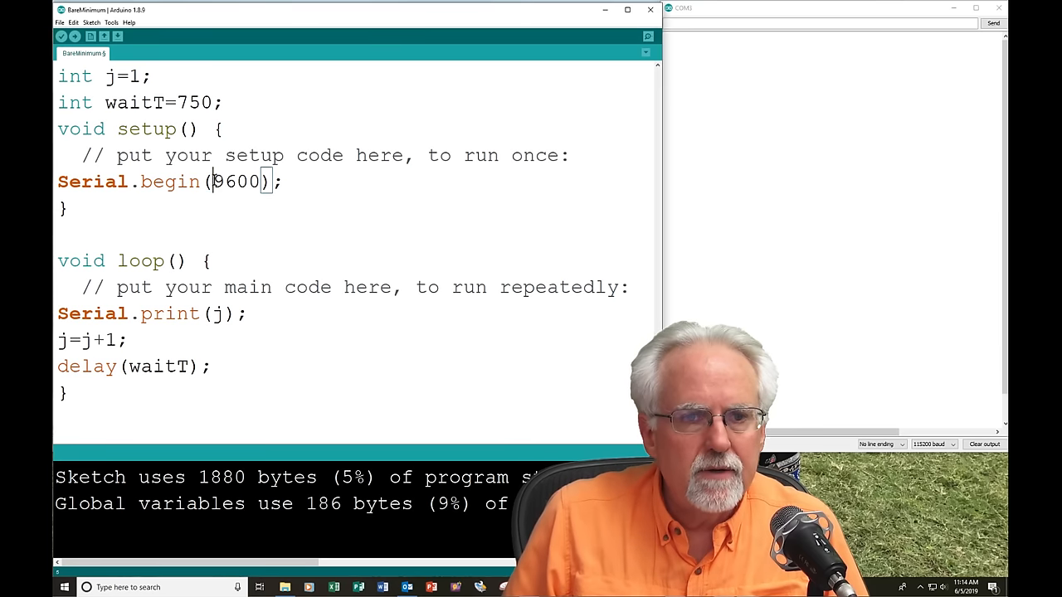
Step: Match the Serial Monitor baud rate to 9600 and re-upload, showing counts run together
{"action": "double_click", "coordinate": [235, 181]}
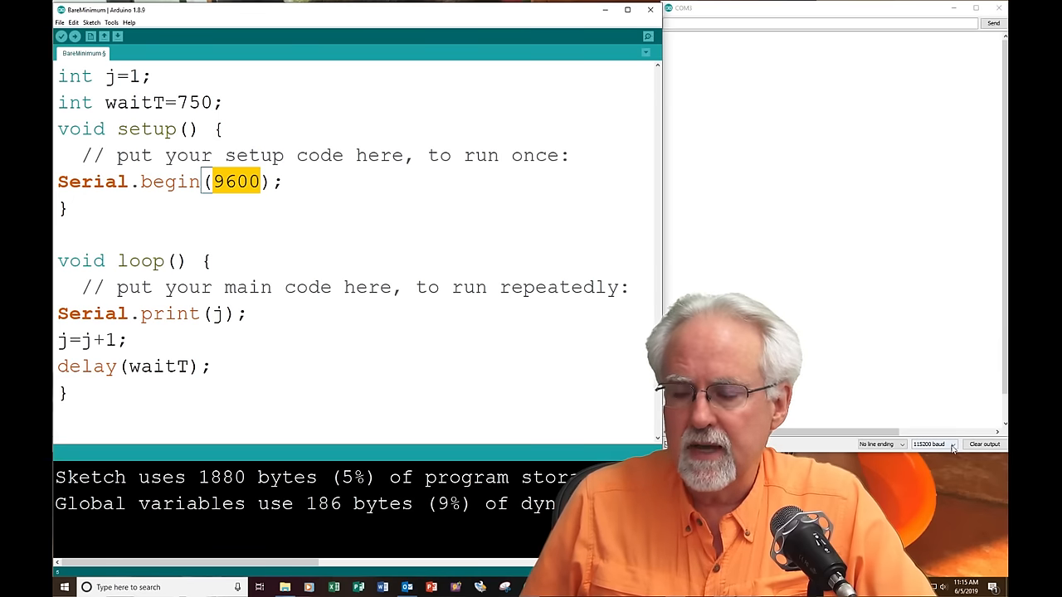
{"action": "left_click", "coordinate": [932, 445]}
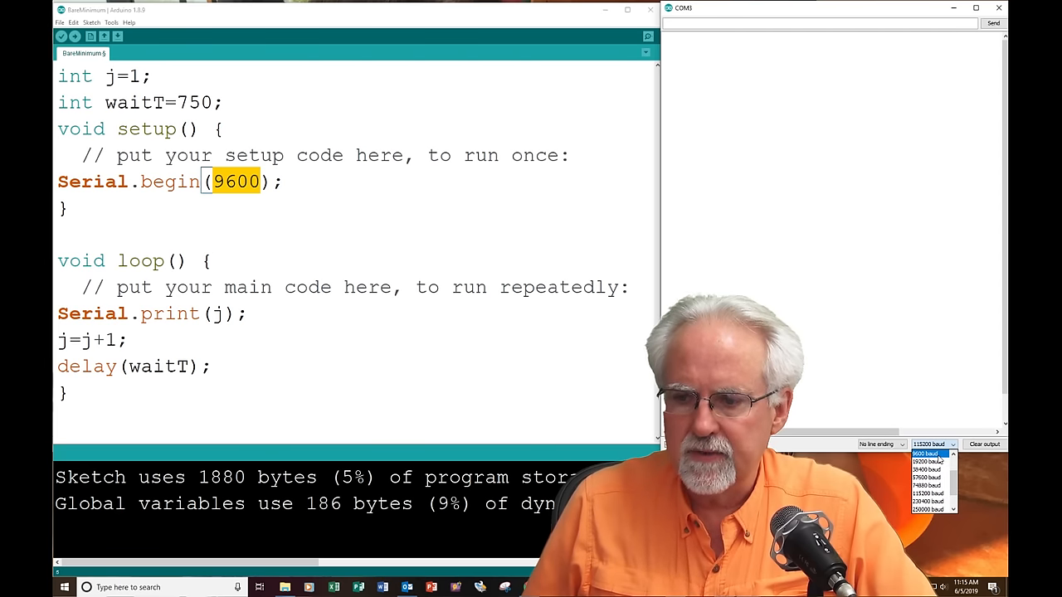
{"action": "left_click", "coordinate": [73, 36]}
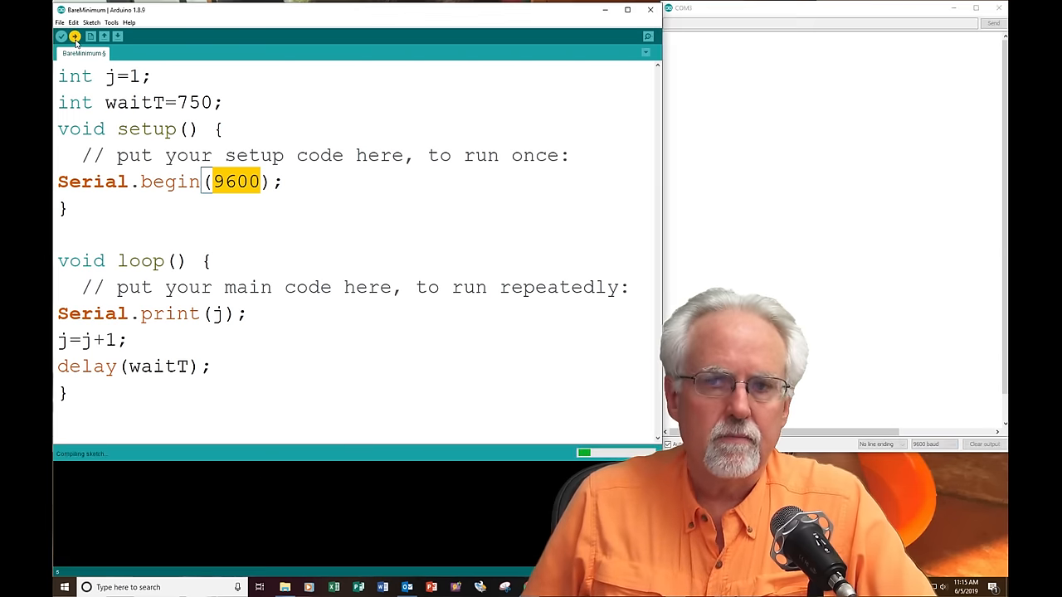
{"action": "left_click", "coordinate": [73, 37]}
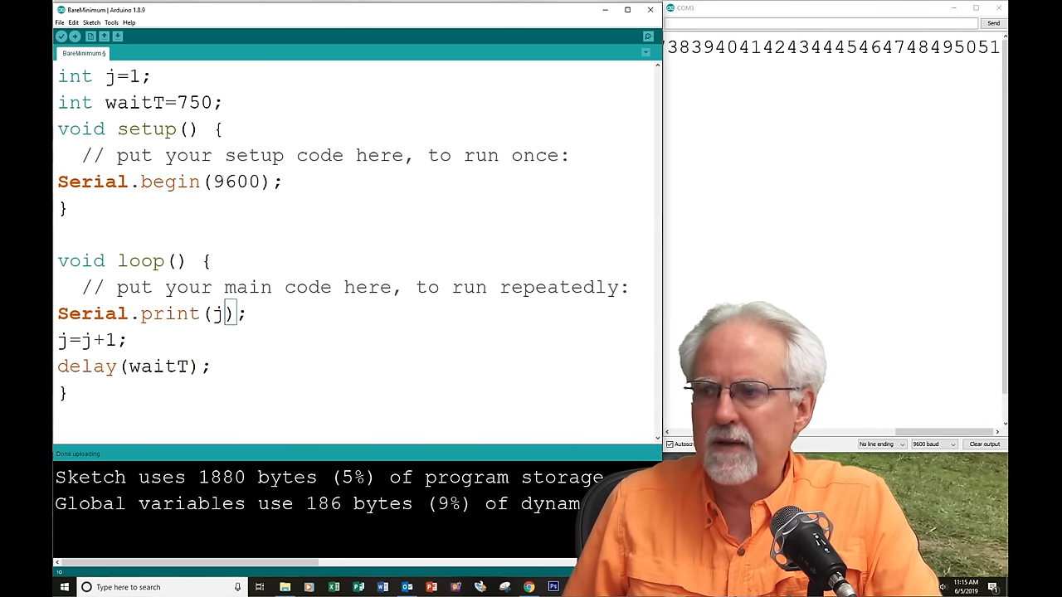
Step: Change Serial.print(j) to Serial.println(j) and upload so each count gets its own line
{"action": "type", "text": "ln"}
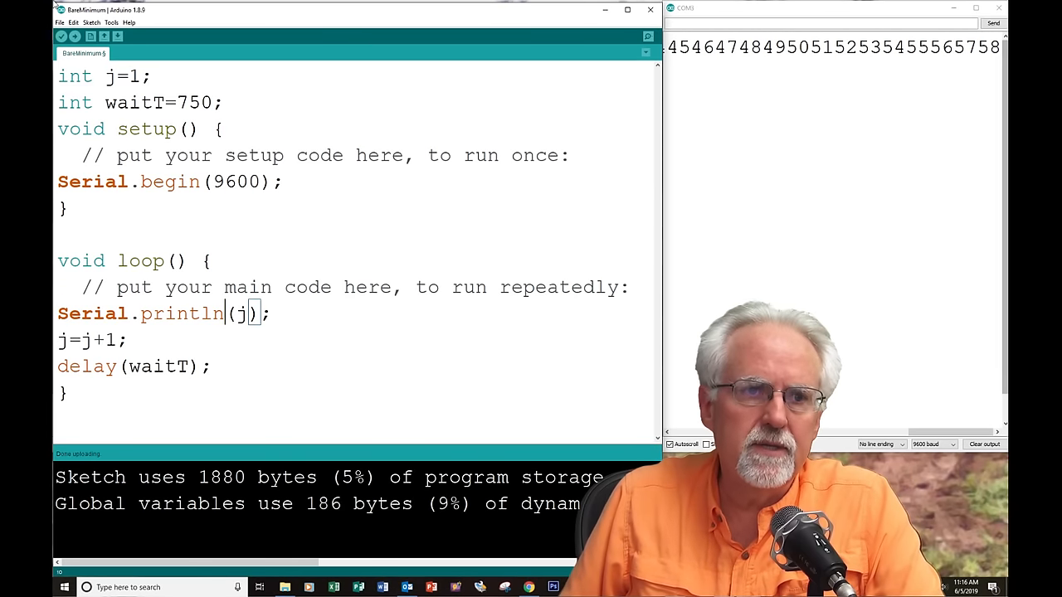
{"action": "left_click", "coordinate": [75, 36]}
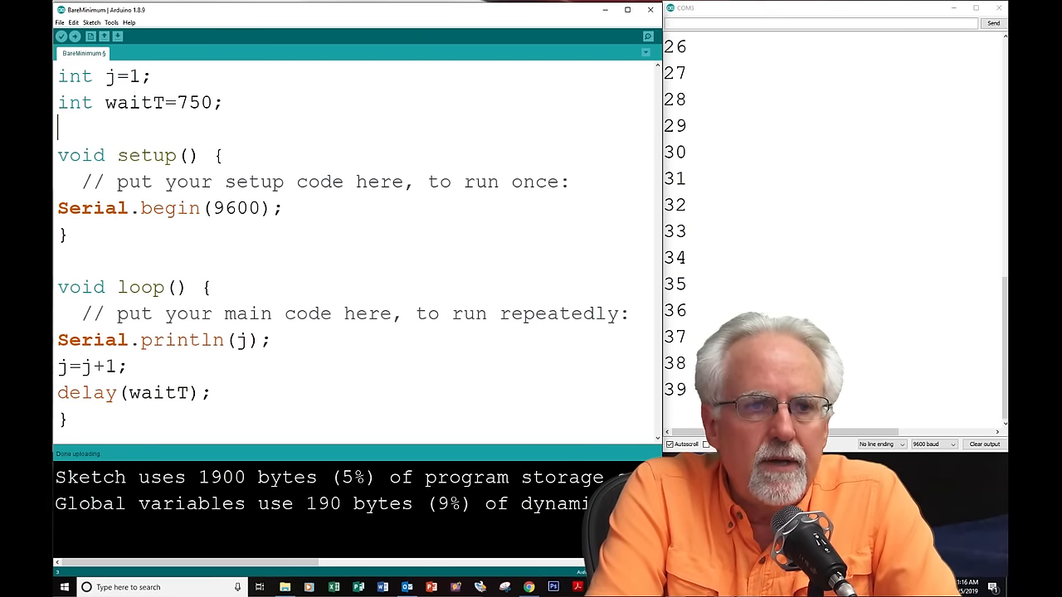
Step: Declare String myString="j = "; below the int declarations and upload the sketch
{"action": "type", "text": "String"}
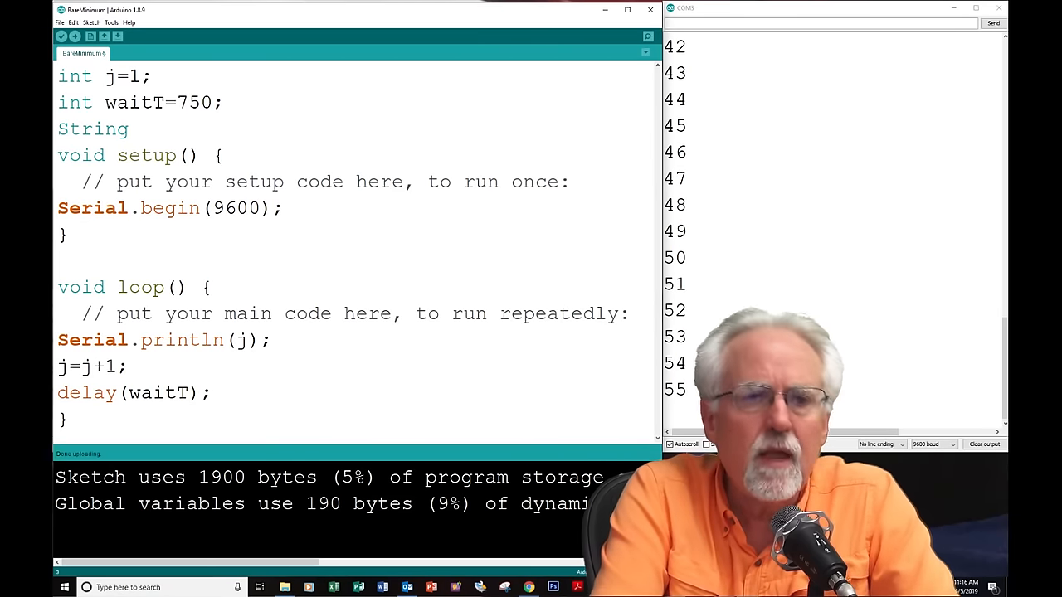
{"action": "type", "text": "m"}
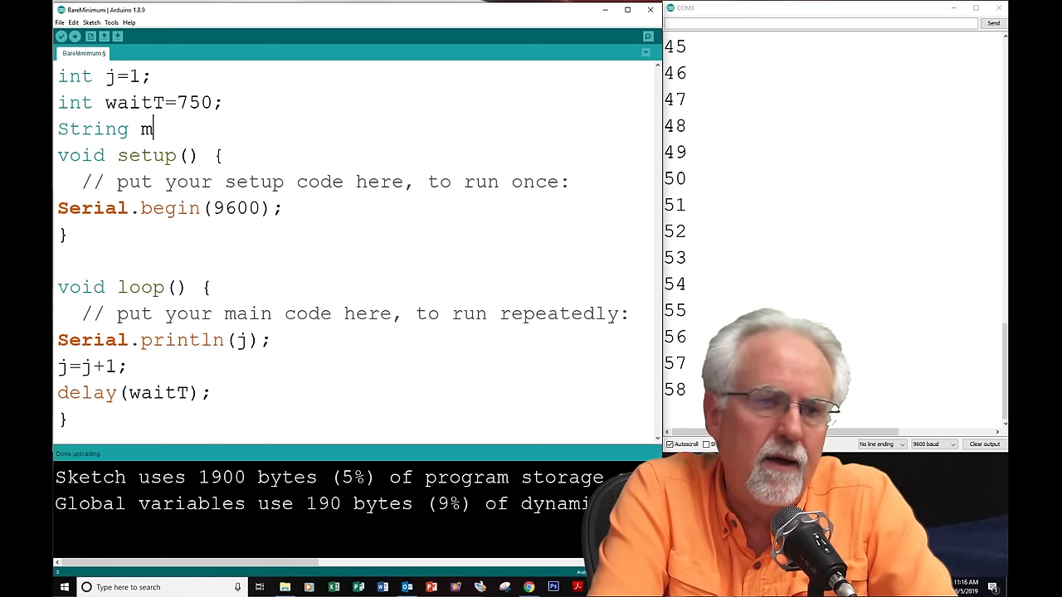
{"action": "type", "text": "yString"}
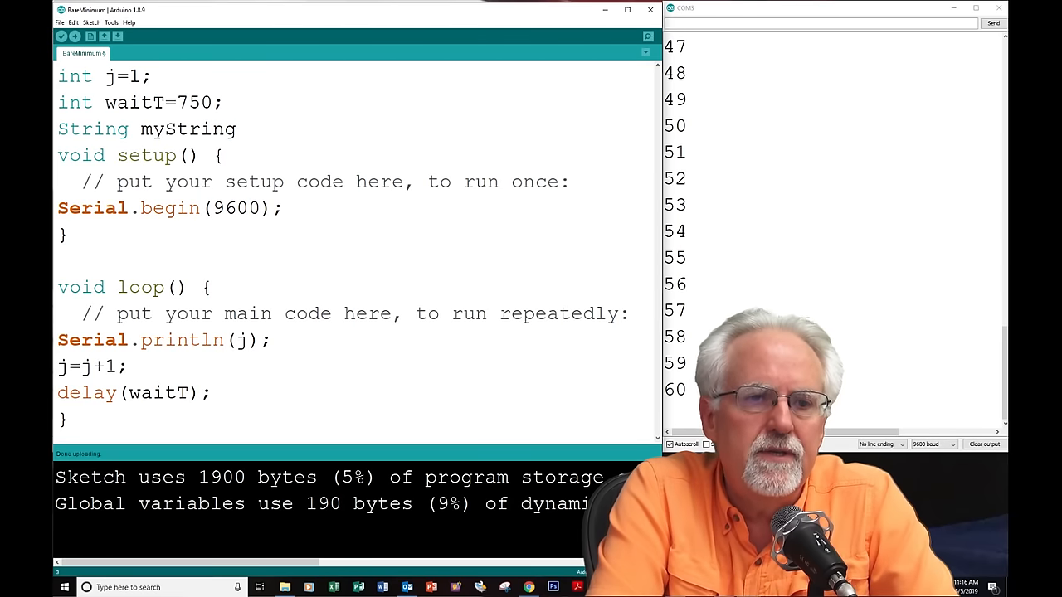
{"action": "type", "text": "="}
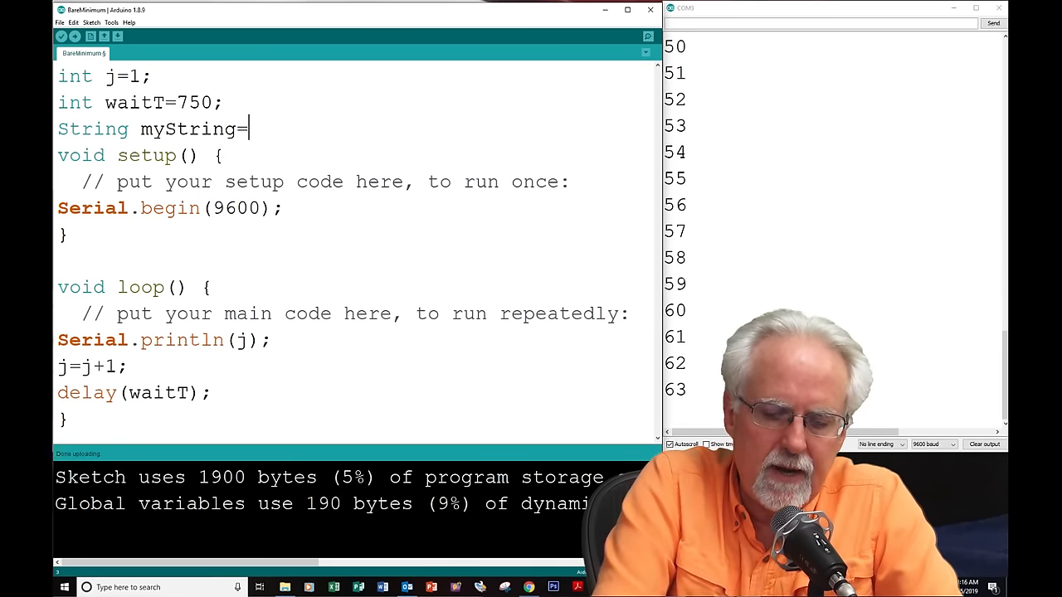
{"action": "type", "text": "\""}
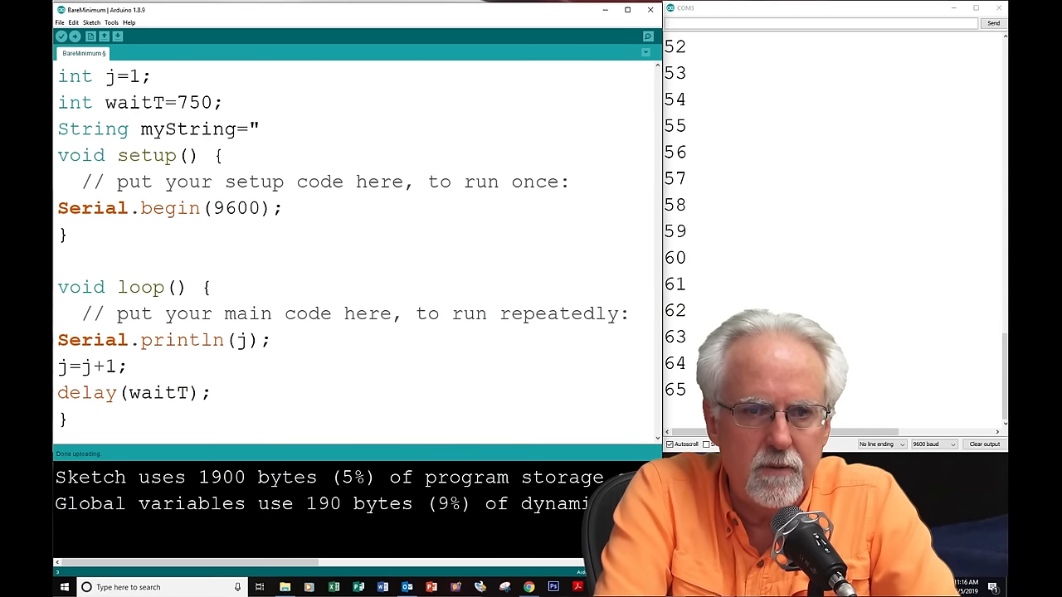
{"action": "type", "text": "j"}
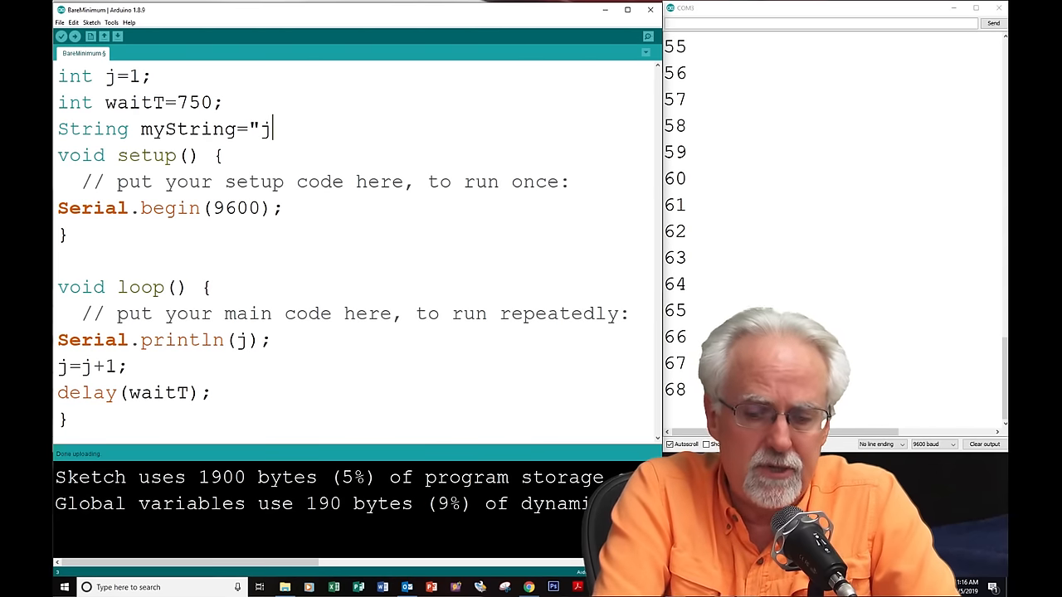
{"action": "type", "text": "="}
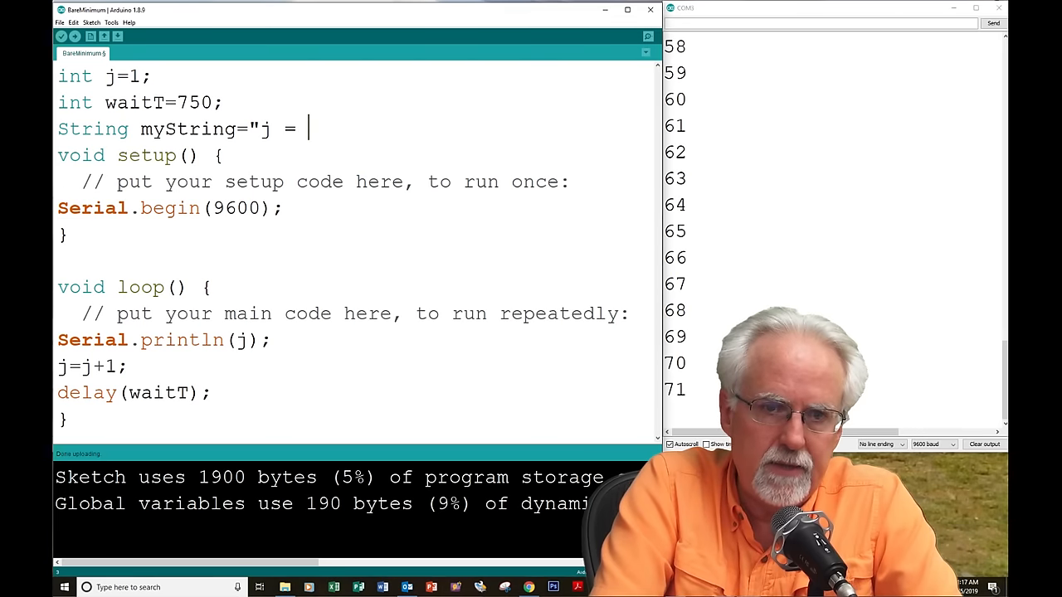
{"action": "type", "text": "\""}
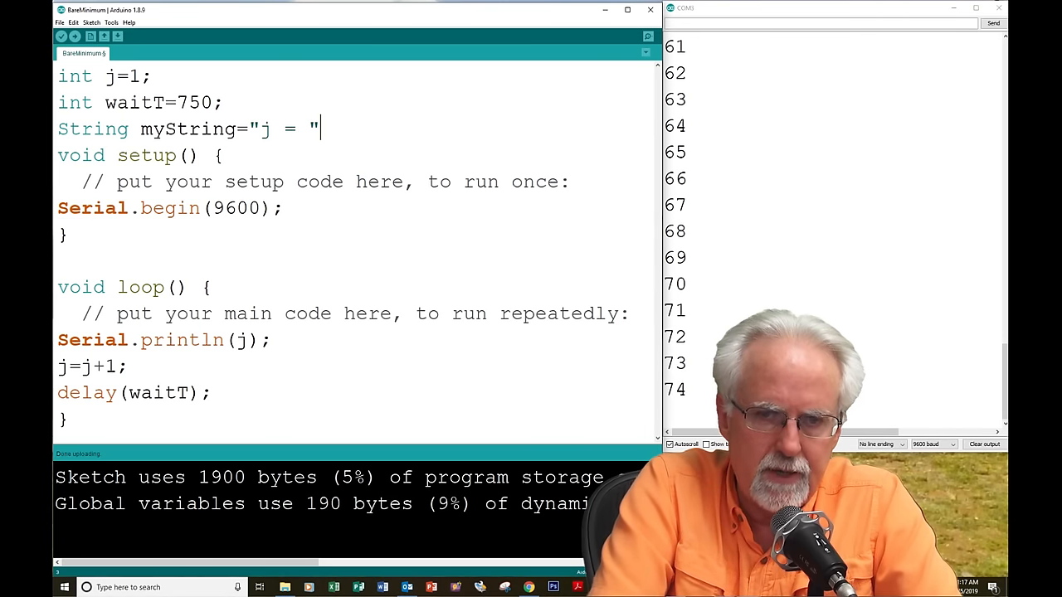
{"action": "type", "text": ";"}
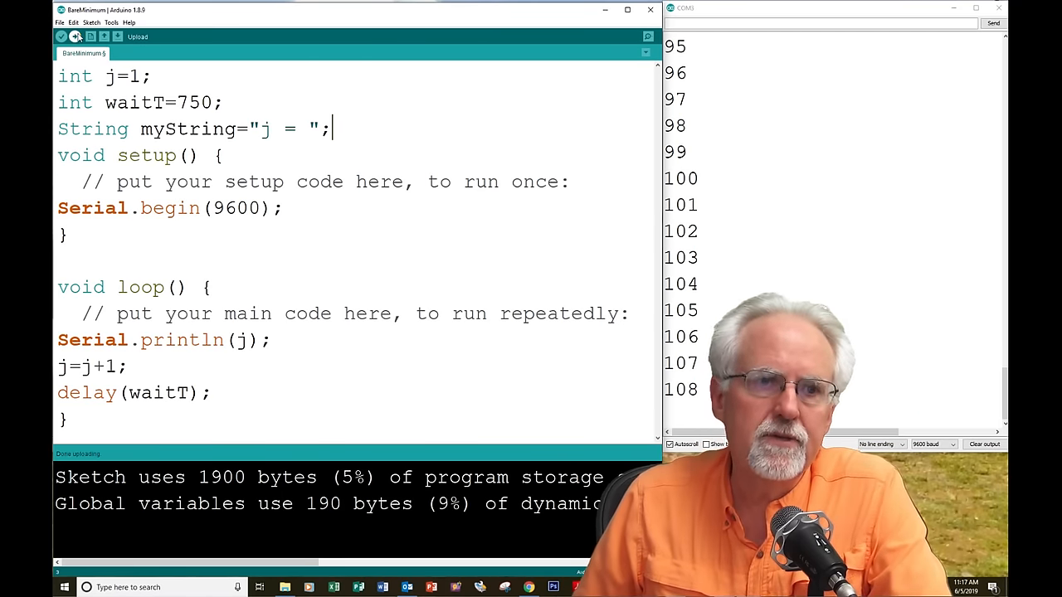
{"action": "left_click", "coordinate": [74, 37]}
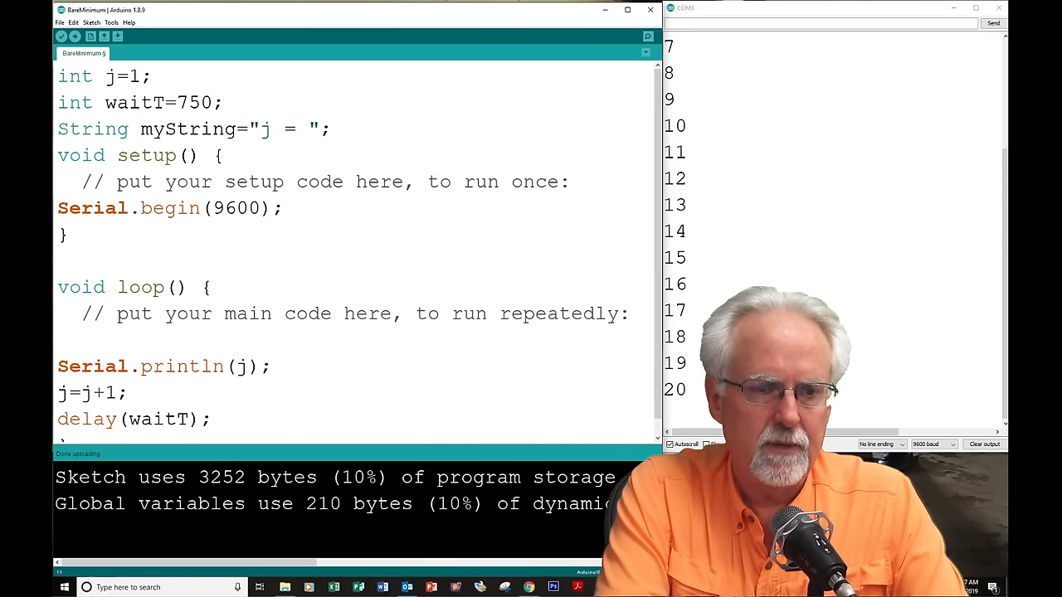
Step: Print myString before j in loop() and upload, so "j =" appears before each count
{"action": "type", "text": "Serial."}
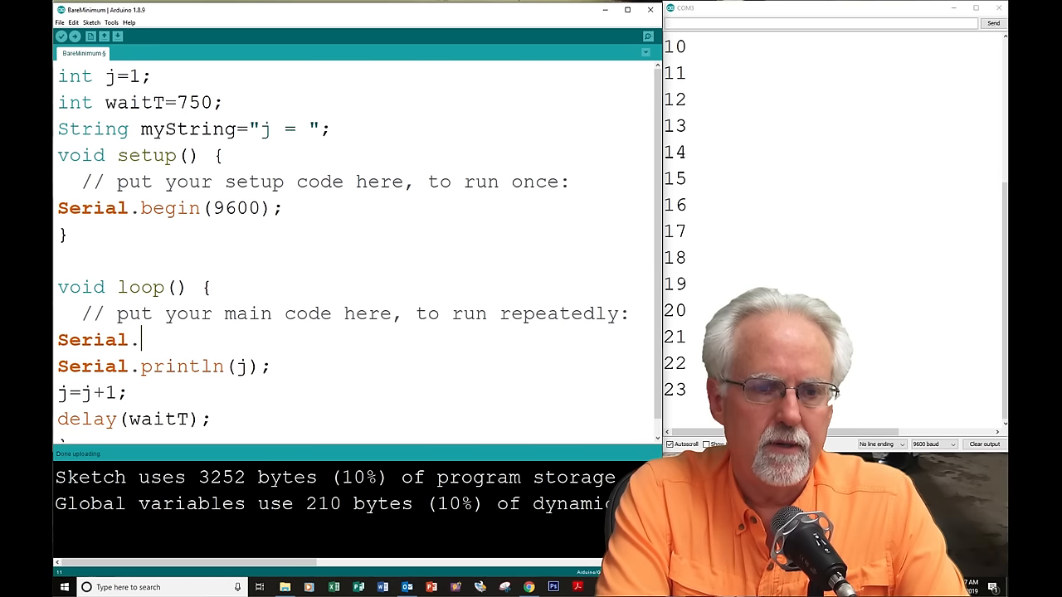
{"action": "type", "text": "printl"}
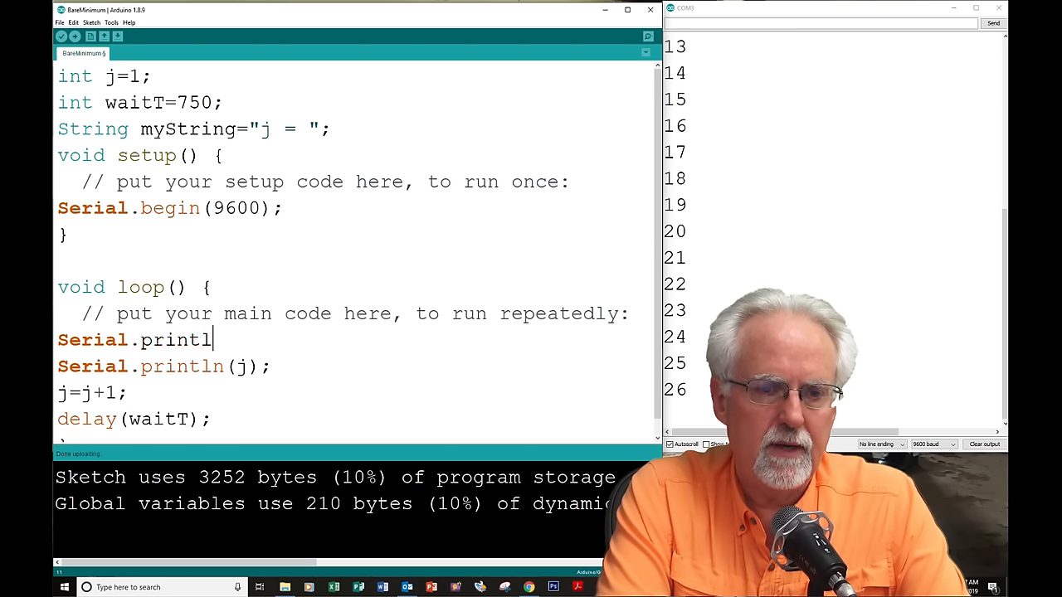
{"action": "type", "text": "n("}
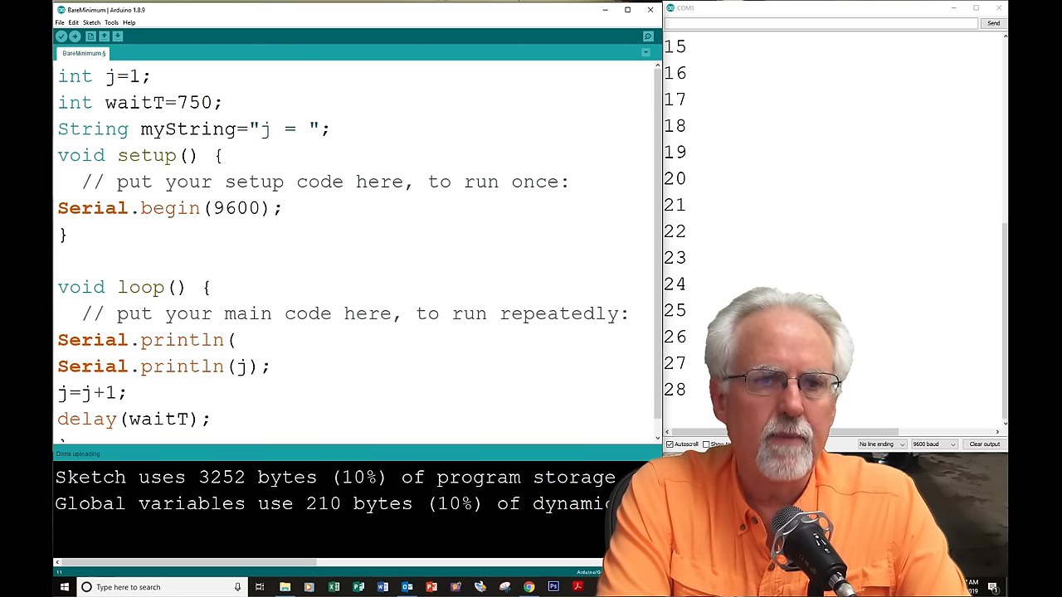
{"action": "type", "text": "myString);"}
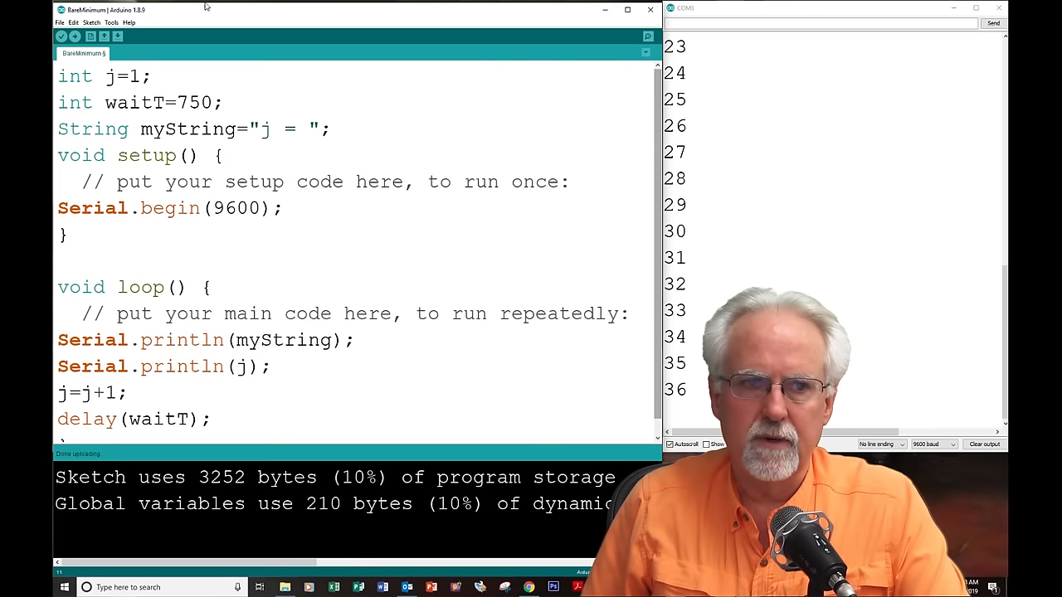
{"action": "left_click", "coordinate": [75, 36]}
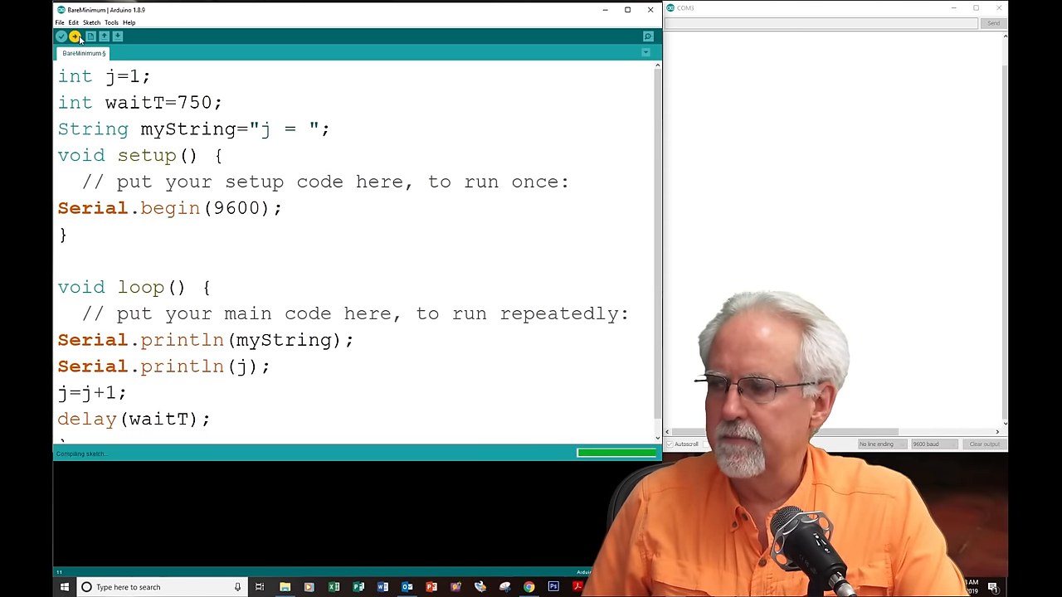
{"action": "left_click", "coordinate": [75, 37]}
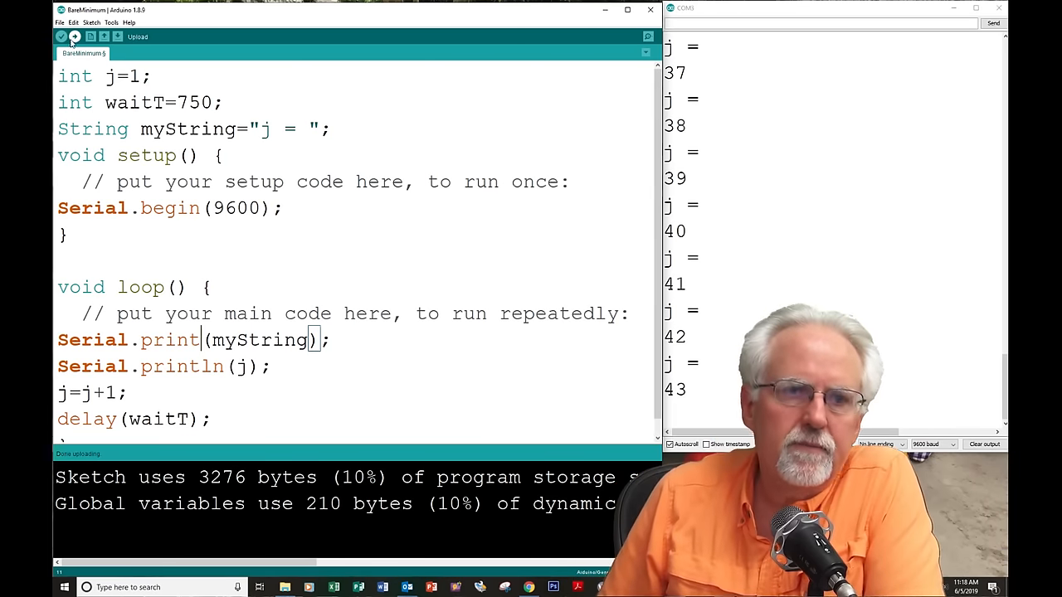
Step: Upload, change Serial.begin to 115200 baud, and start a new declaration line below waitT
{"action": "left_click", "coordinate": [73, 37]}
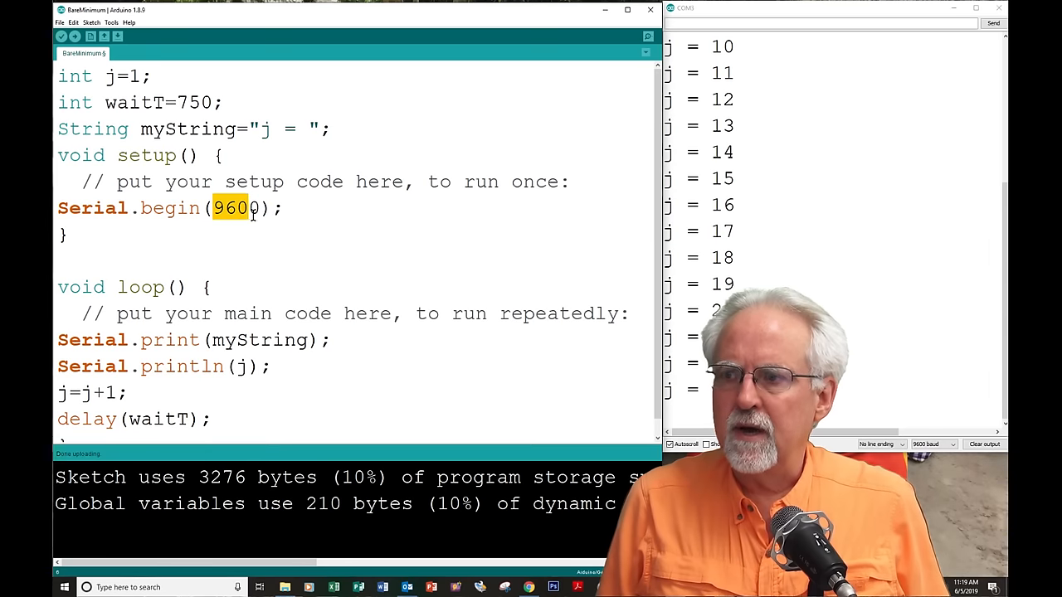
{"action": "type", "text": "1"}
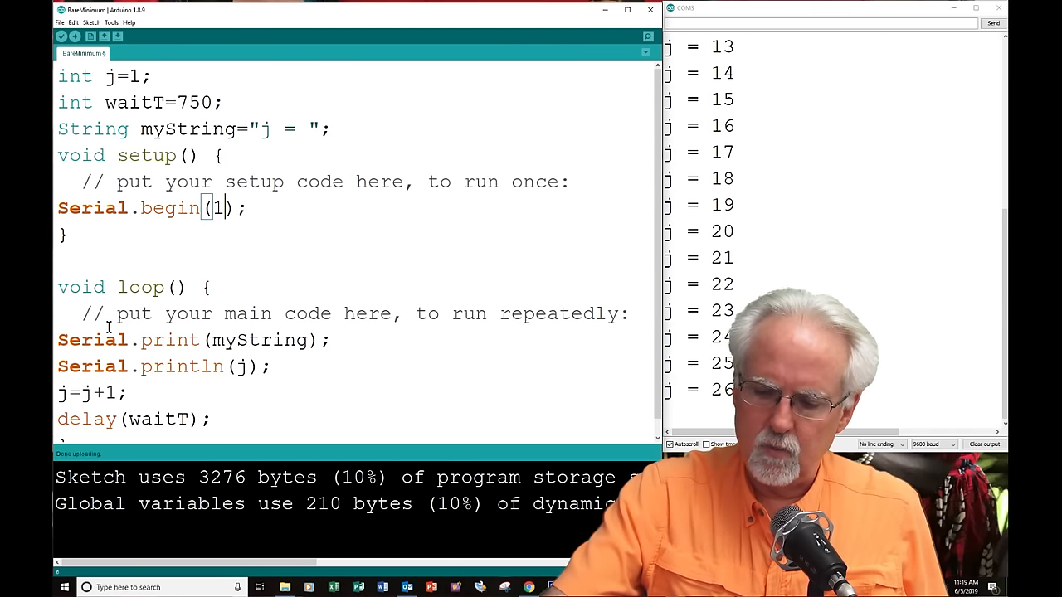
{"action": "type", "text": "15200"}
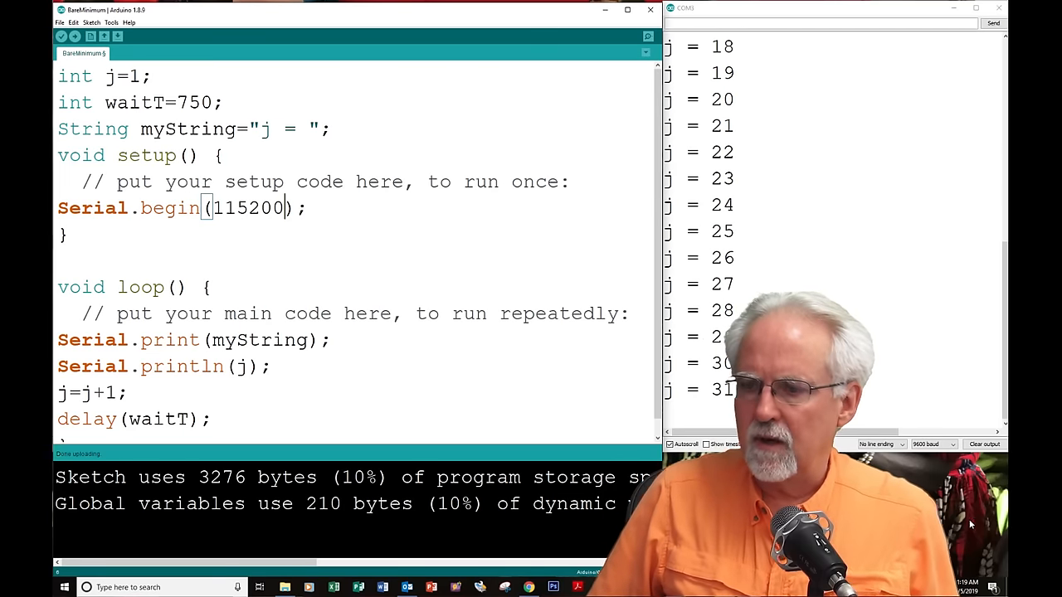
{"action": "left_click", "coordinate": [933, 445]}
{"action": "type", "text": "int x"}
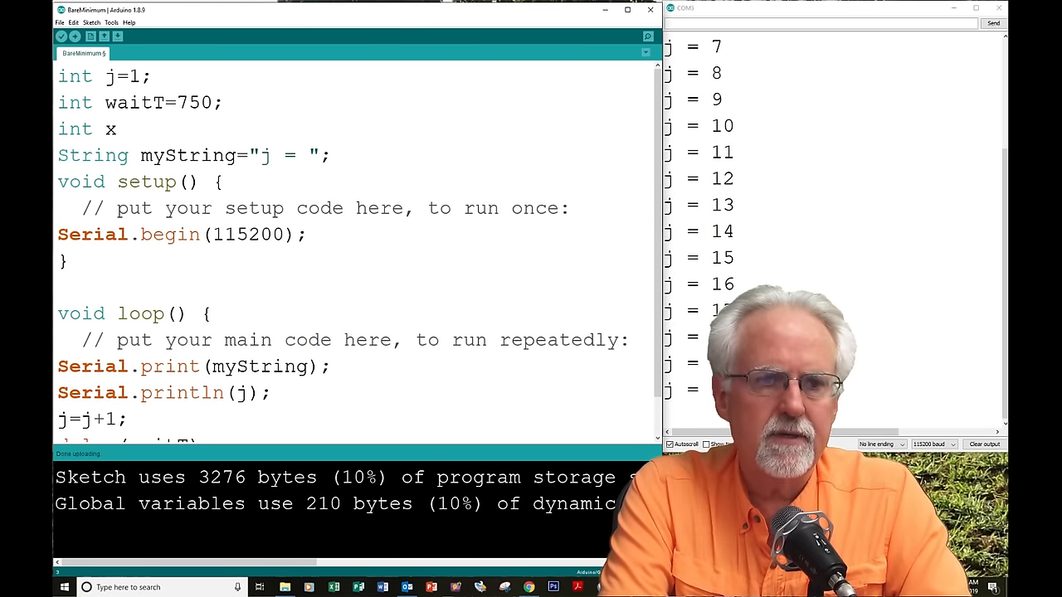
Step: Declare global integers x=3, y=7 and z below int waitT=750
{"action": "type", "text": "=3;"}
{"action": "type", "text": "int y"}
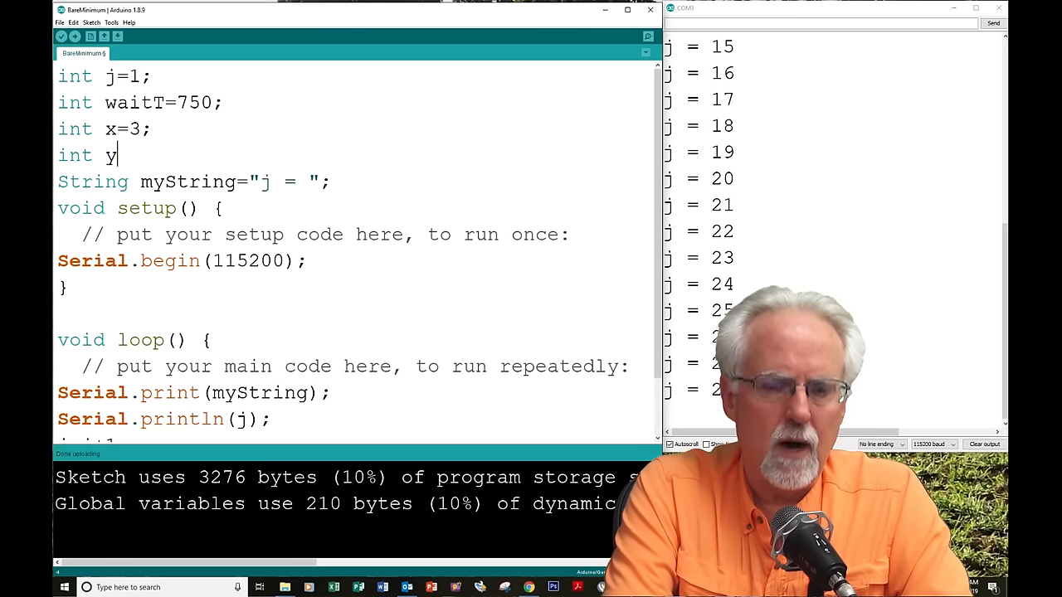
{"action": "type", "text": "="}
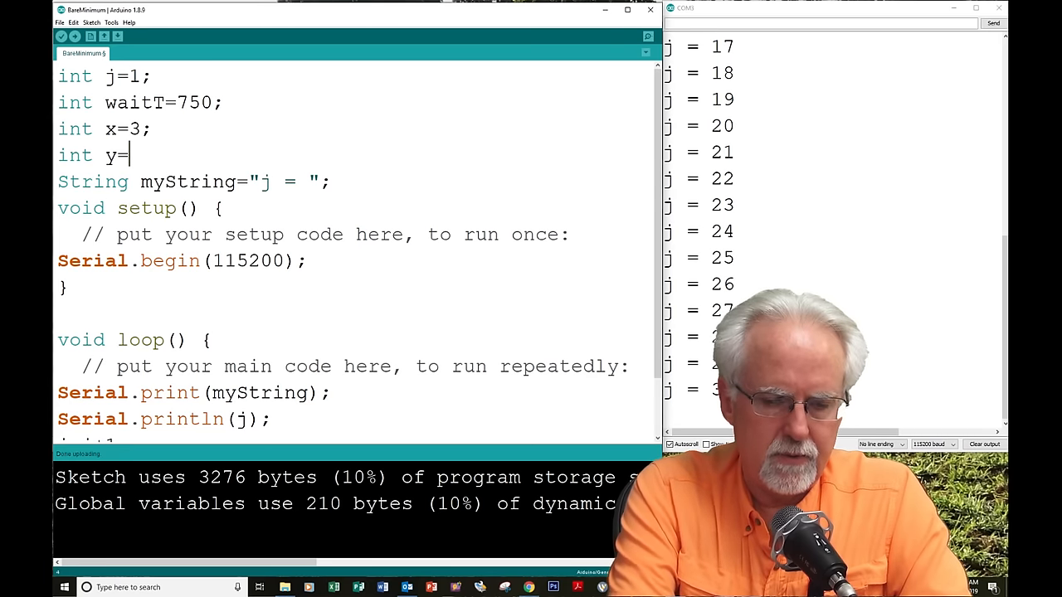
{"action": "type", "text": "7;"}
{"action": "type", "text": "int z;"}
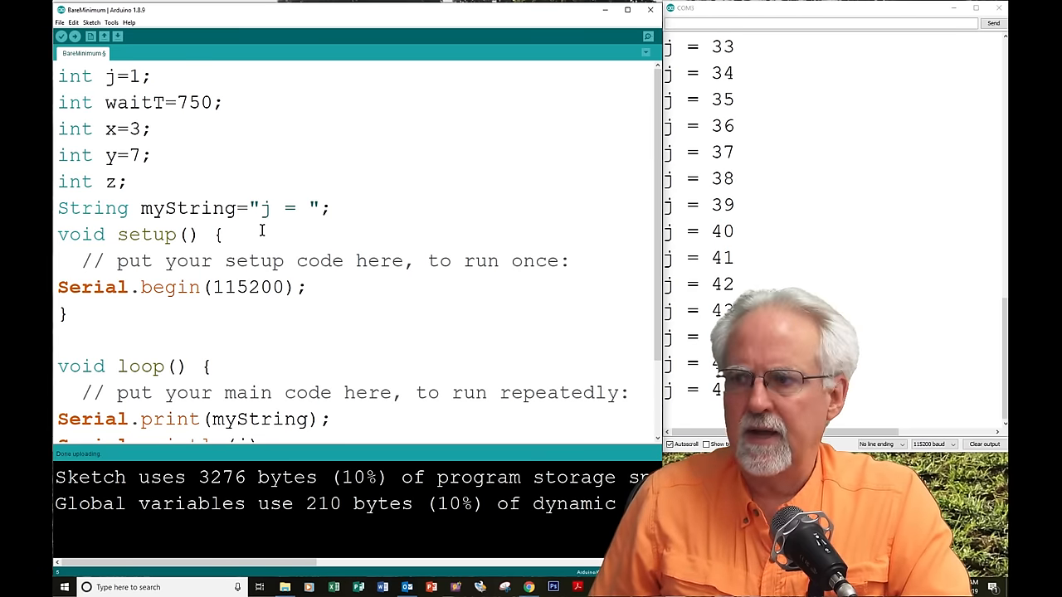
{"action": "scroll", "scroll_direction": "down", "scroll_amount": 3}
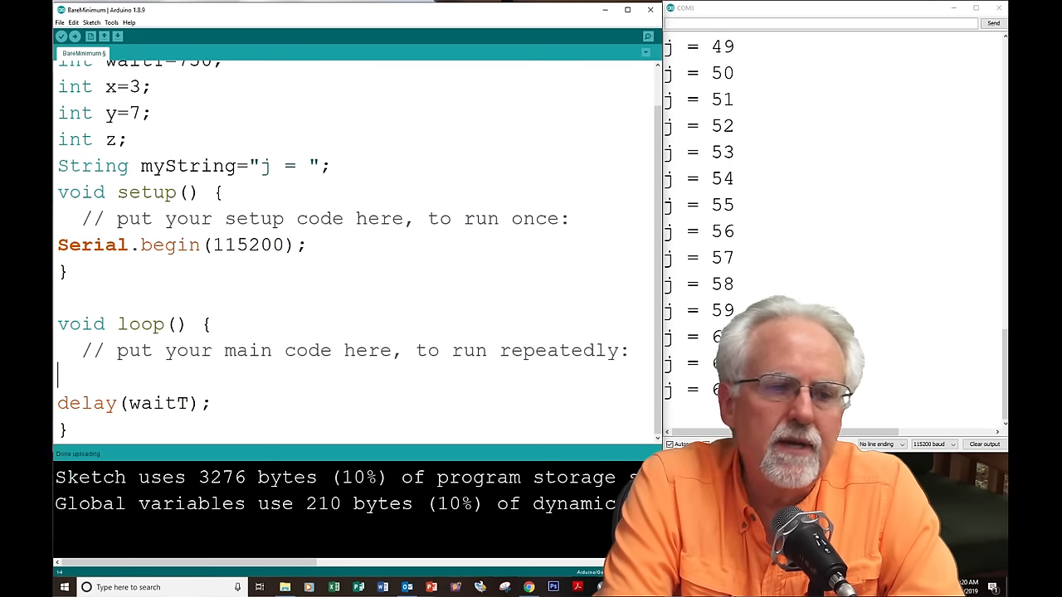
Step: Make loop() compute z=x+y and Serial.println(z), then upload so the monitor shows 10
{"action": "type", "text": "z"}
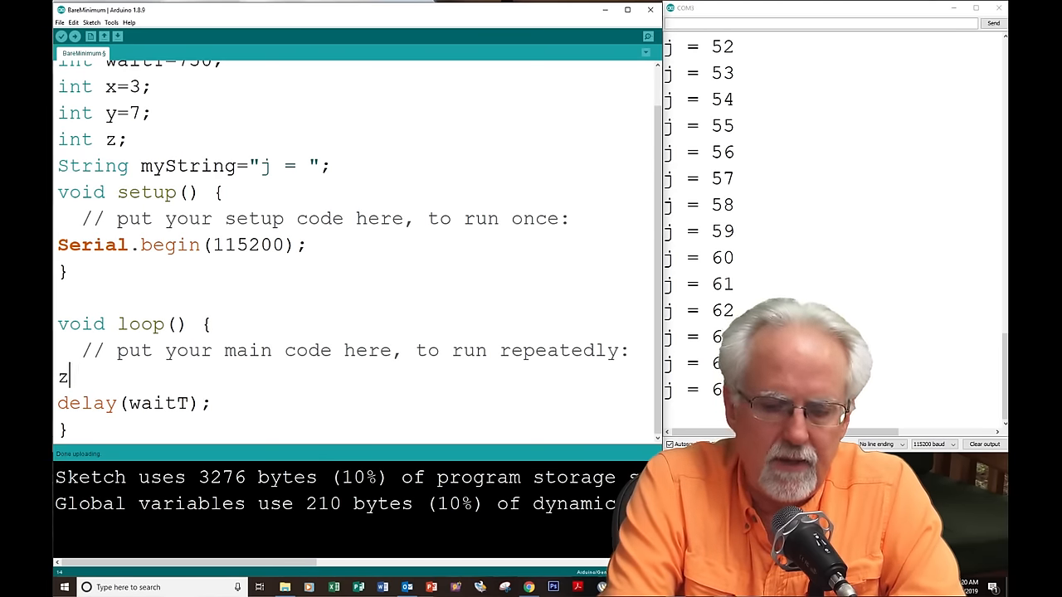
{"action": "type", "text": "=x+y;"}
{"action": "type", "text": "S"}
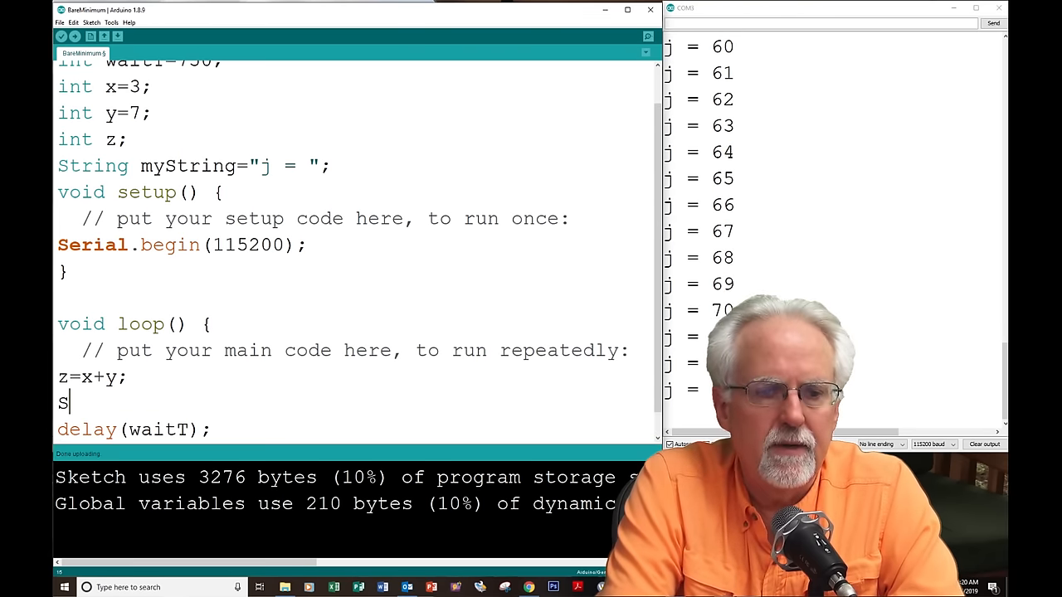
{"action": "type", "text": "erial.print"}
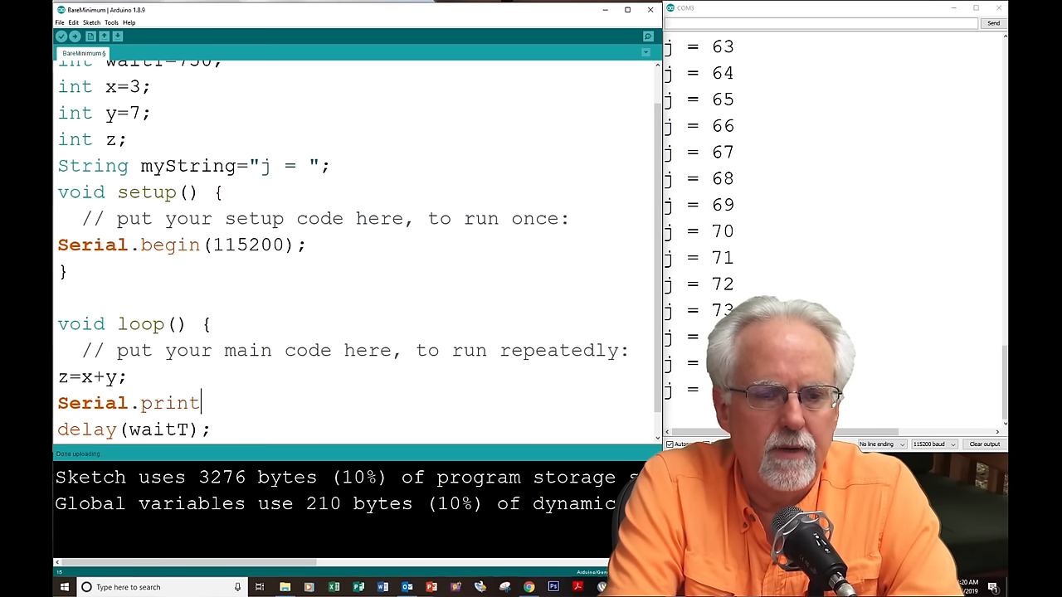
{"action": "type", "text": "ln(z);"}
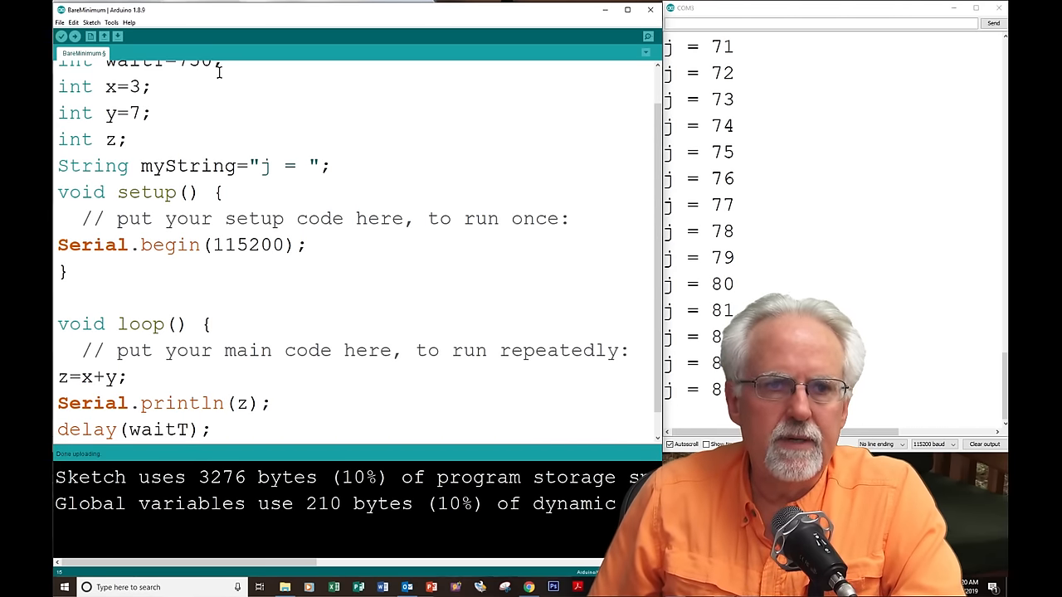
{"action": "left_click", "coordinate": [73, 37]}
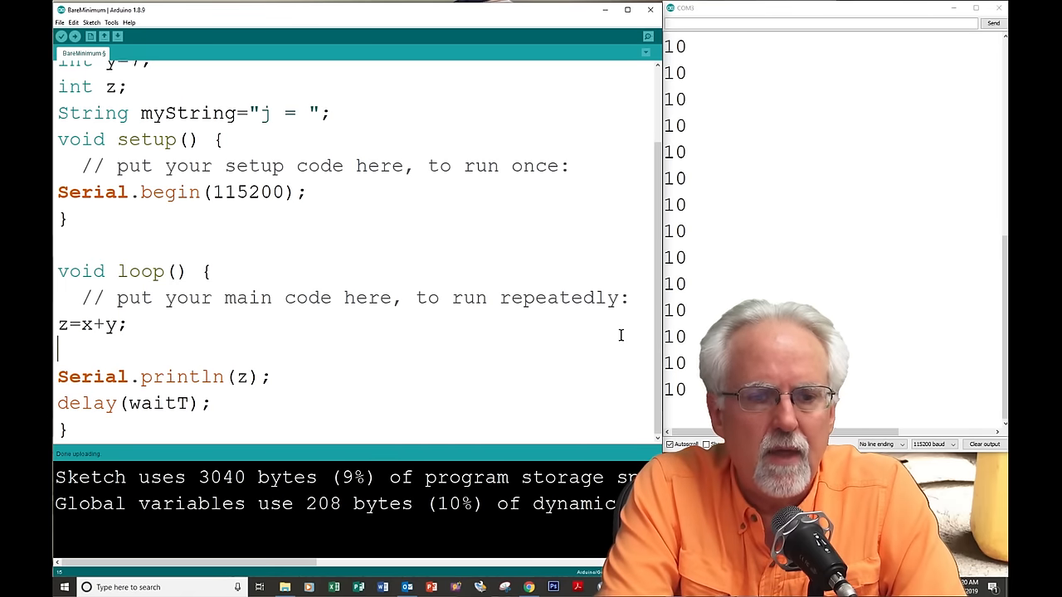
Step: Add Serial.print(x) and Serial.print(myString) lines in loop, with myString holding " + "
{"action": "type", "text": "Serial"}
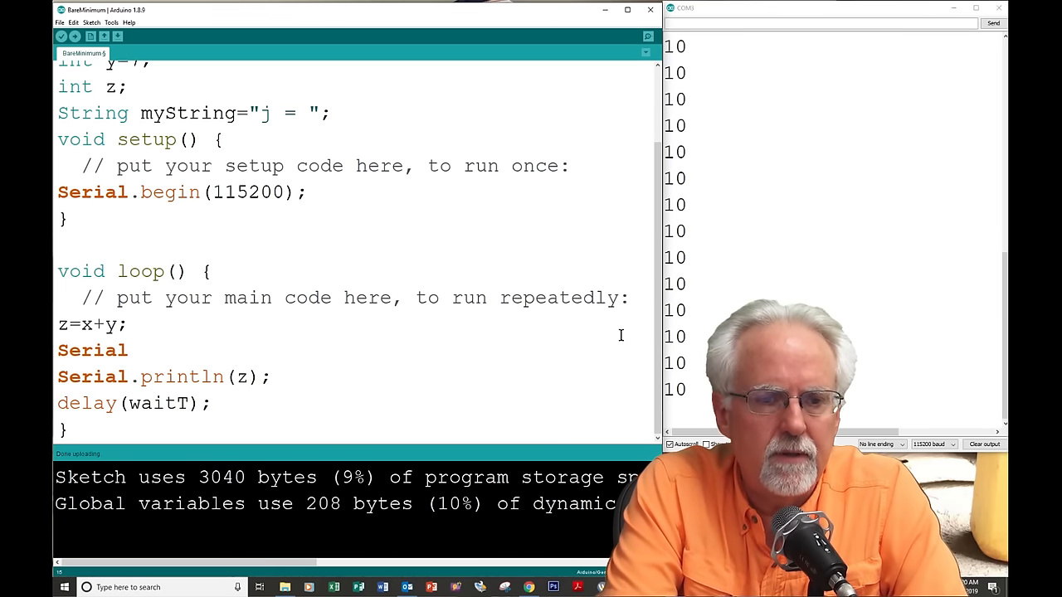
{"action": "type", "text": ".print"}
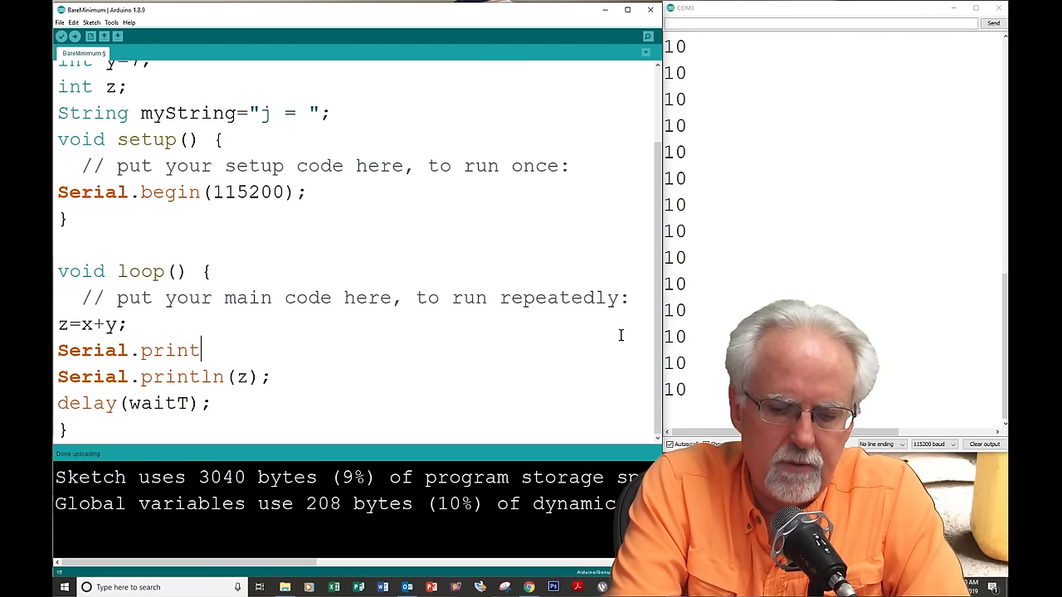
{"action": "type", "text": "(x"}
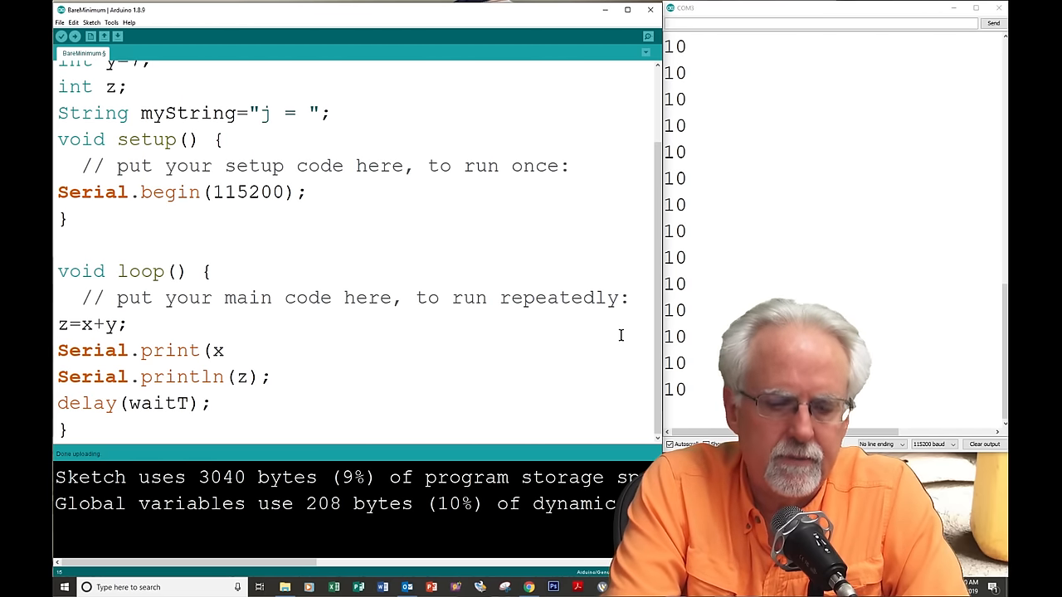
{"action": "type", "text": ");"}
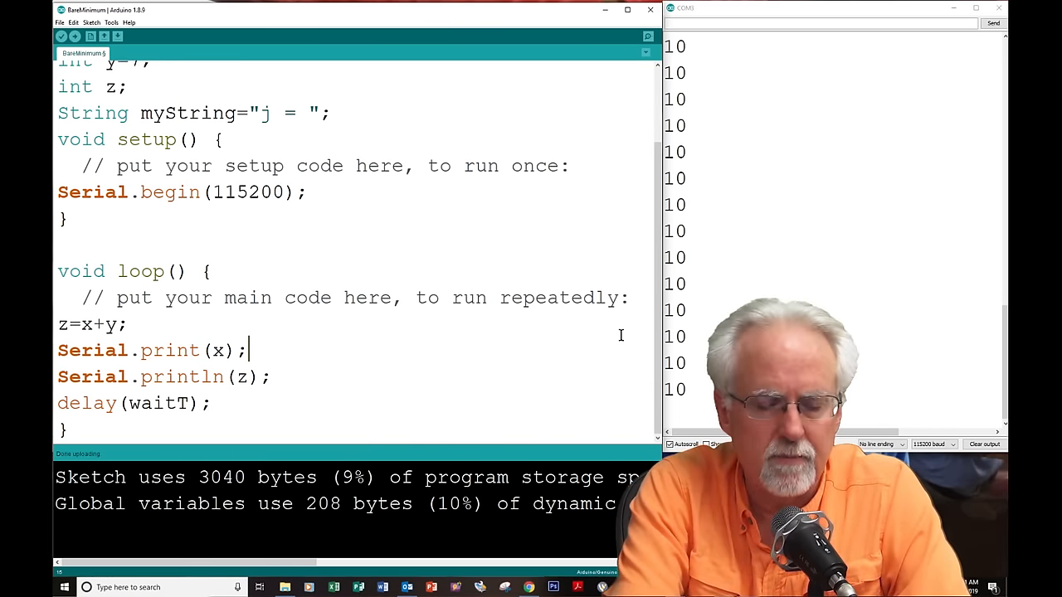
{"action": "type", "text": "S"}
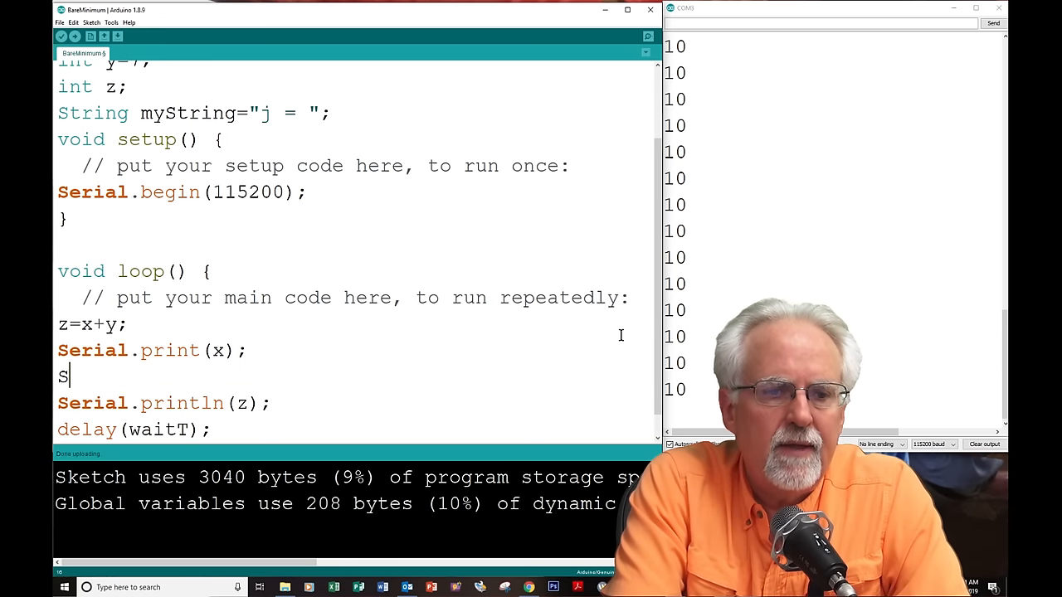
{"action": "type", "text": "erial.pri"}
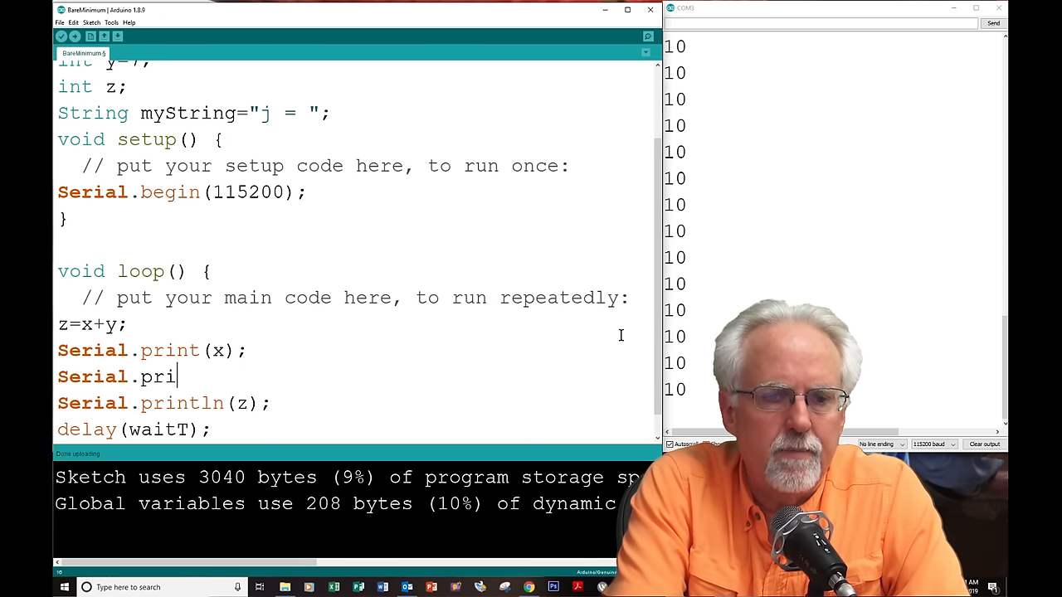
{"action": "type", "text": "nt("}
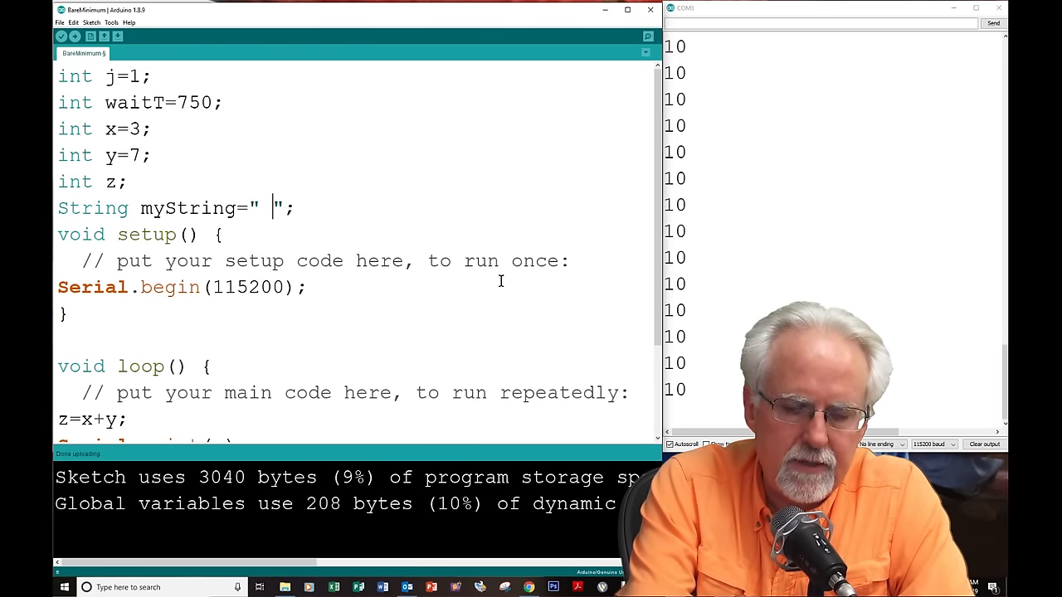
{"action": "type", "text": "+"}
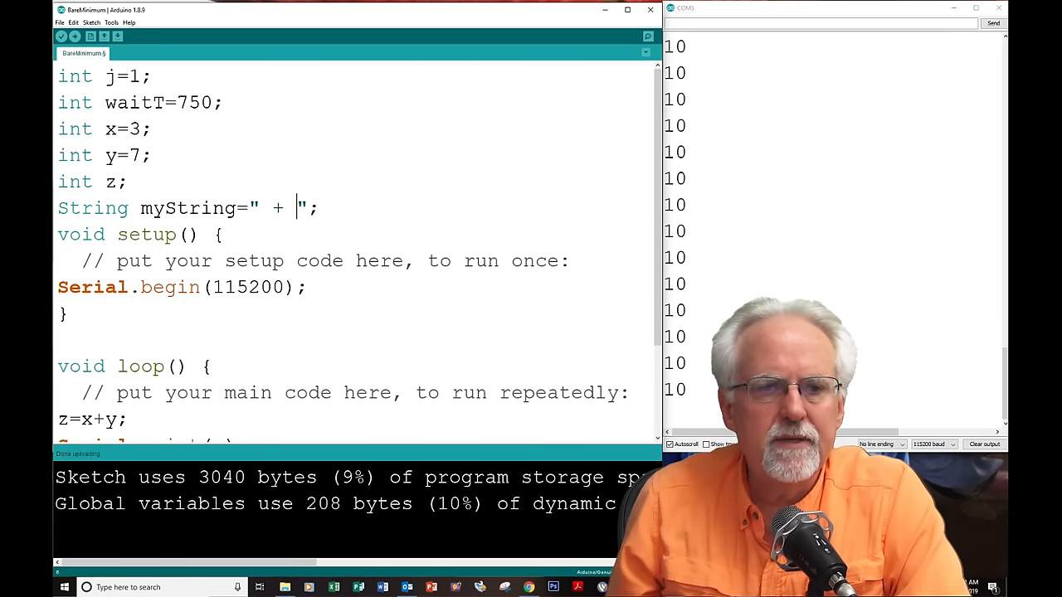
{"action": "scroll", "scroll_direction": "down", "scroll_amount": 3}
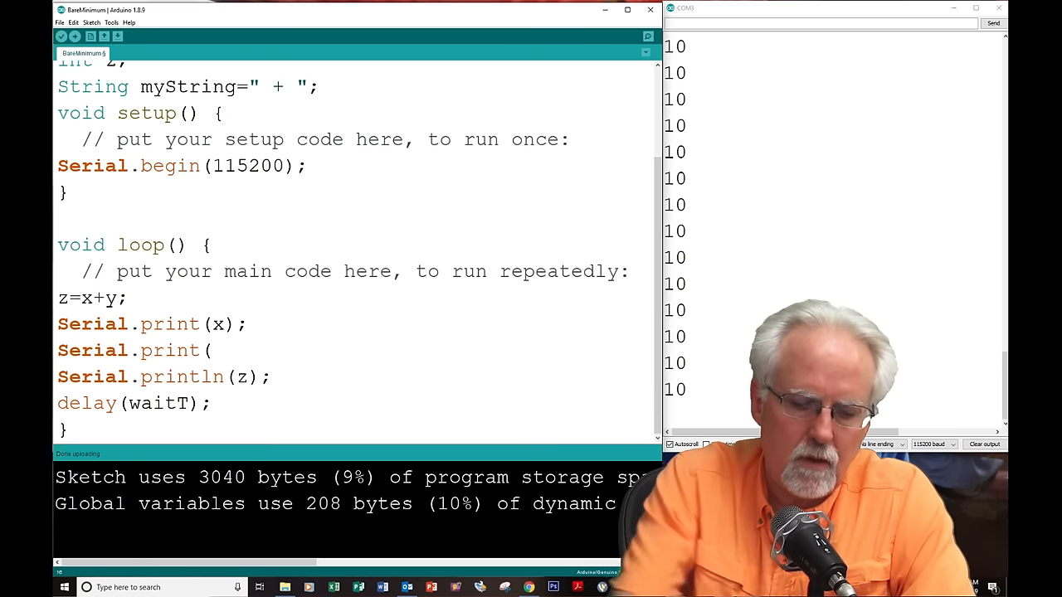
{"action": "type", "text": "myStrin"}
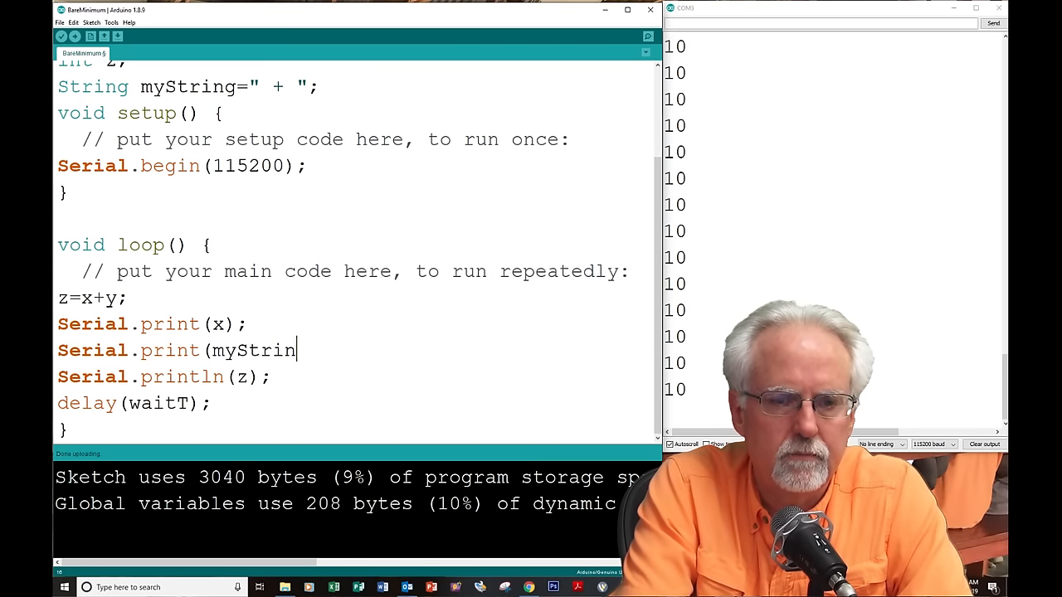
{"action": "type", "text": "g);"}
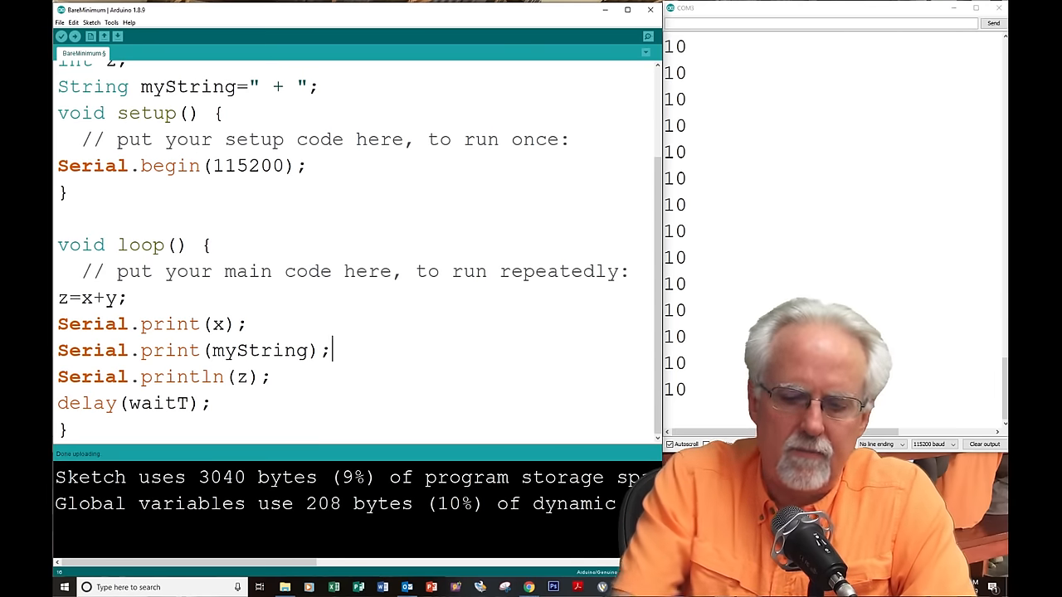
Step: Add Serial.print(y) and Serial.print(" = ") before Serial.println(z) in loop
{"action": "type", "text": "S"}
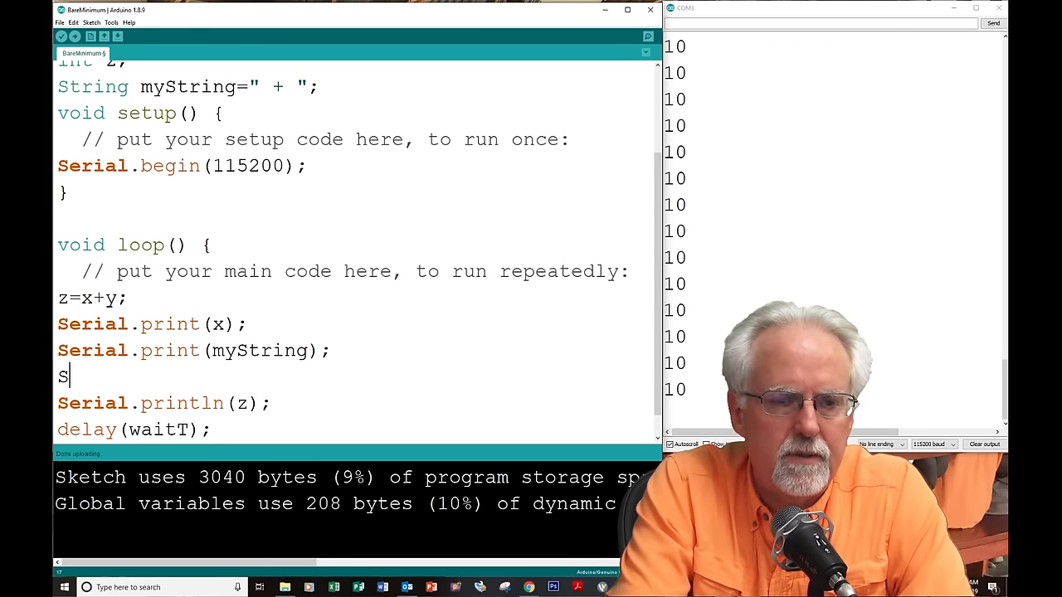
{"action": "type", "text": "erial.print"}
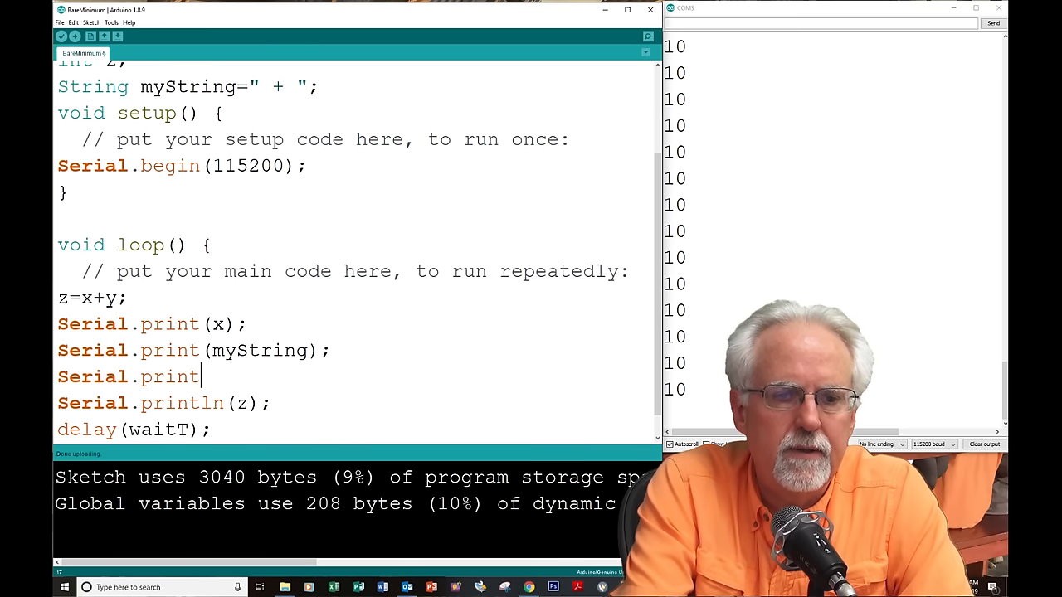
{"action": "type", "text": "("}
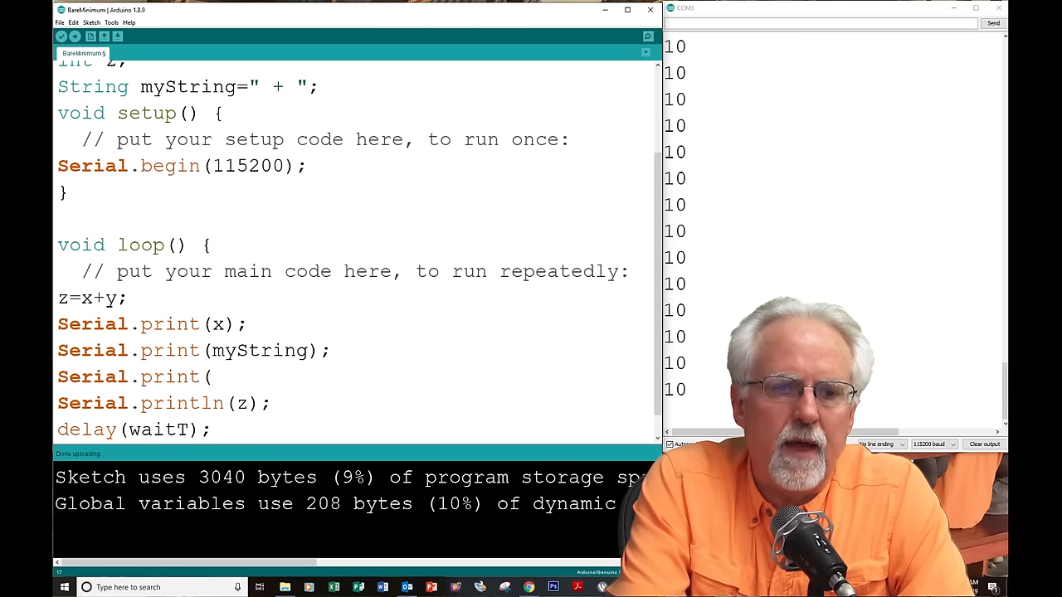
{"action": "type", "text": "y);"}
{"action": "type", "text": "S"}
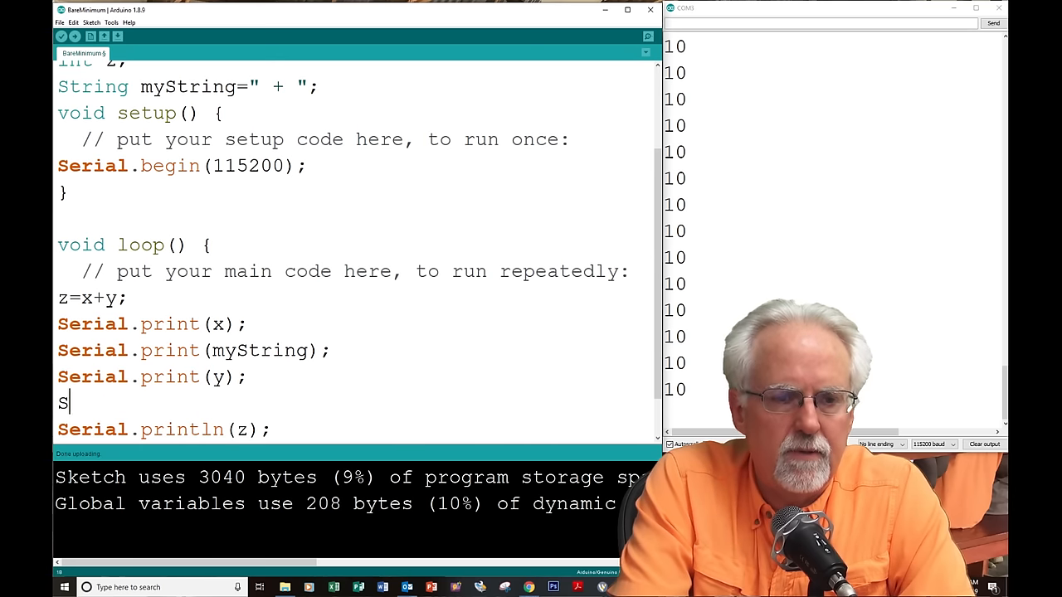
{"action": "type", "text": "erial.pring"}
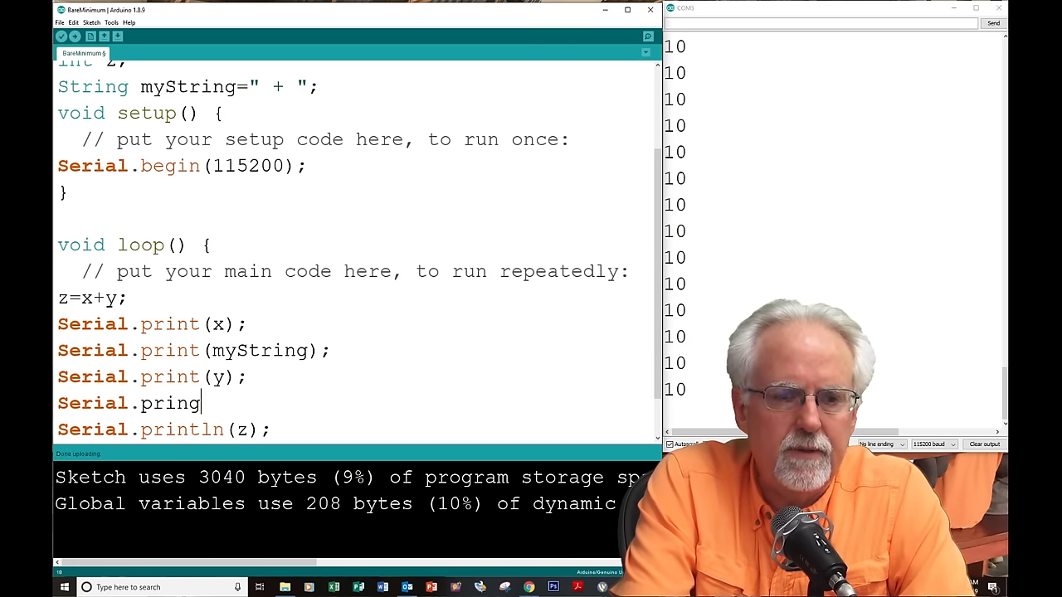
{"action": "type", "text": "t("}
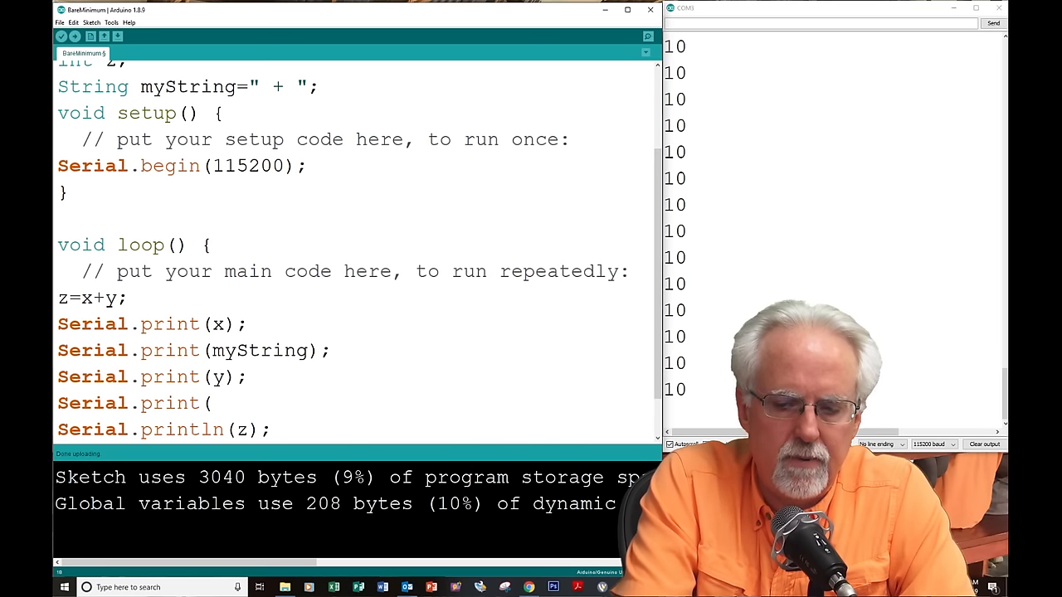
{"action": "type", "text": "\""}
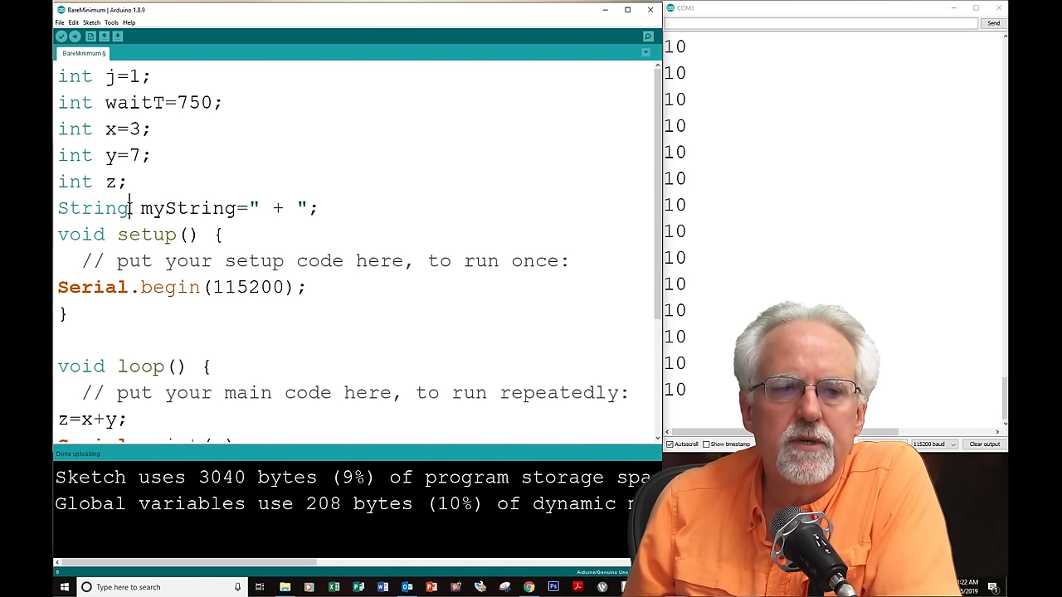
{"action": "double_click", "coordinate": [93, 208]}
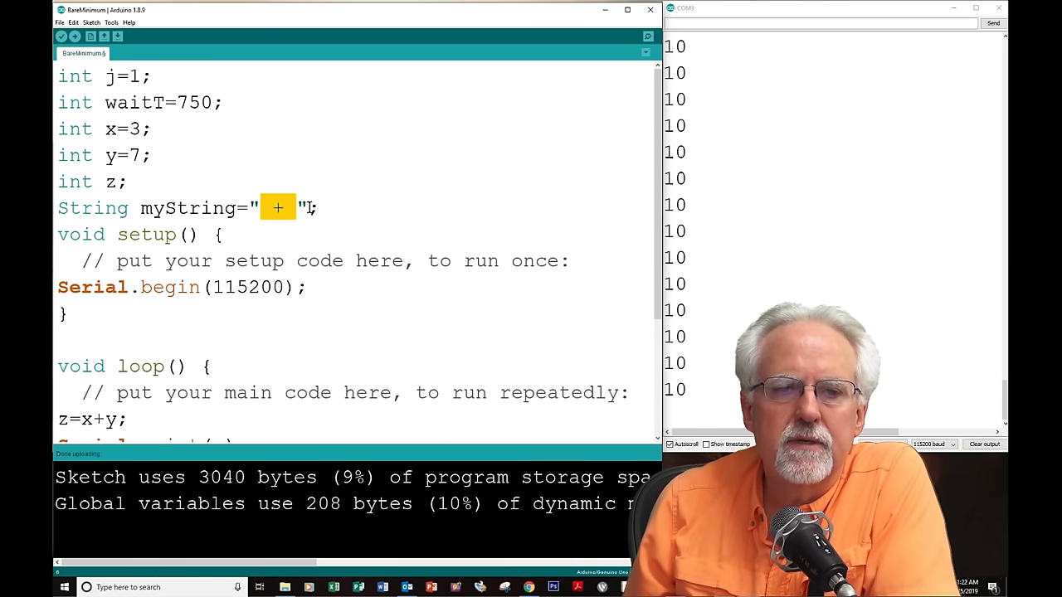
{"action": "scroll", "scroll_direction": "down", "scroll_amount": 3}
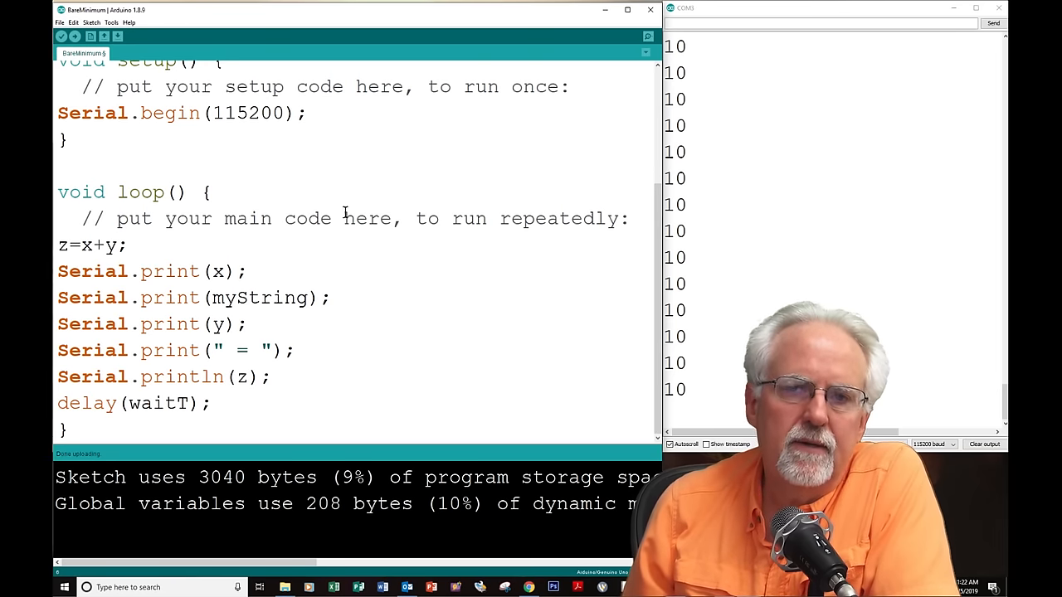
Step: Upload the sketch and watch the Serial Monitor show "3 + 7 = 10"
{"action": "left_click", "coordinate": [75, 36]}
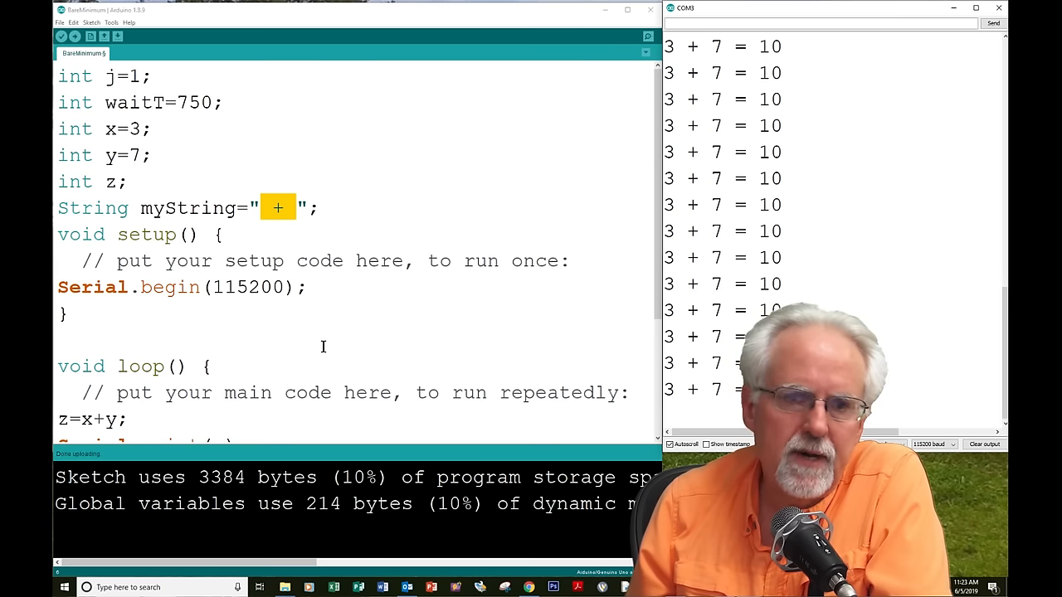
{"action": "scroll", "scroll_direction": "down", "scroll_amount": 3}
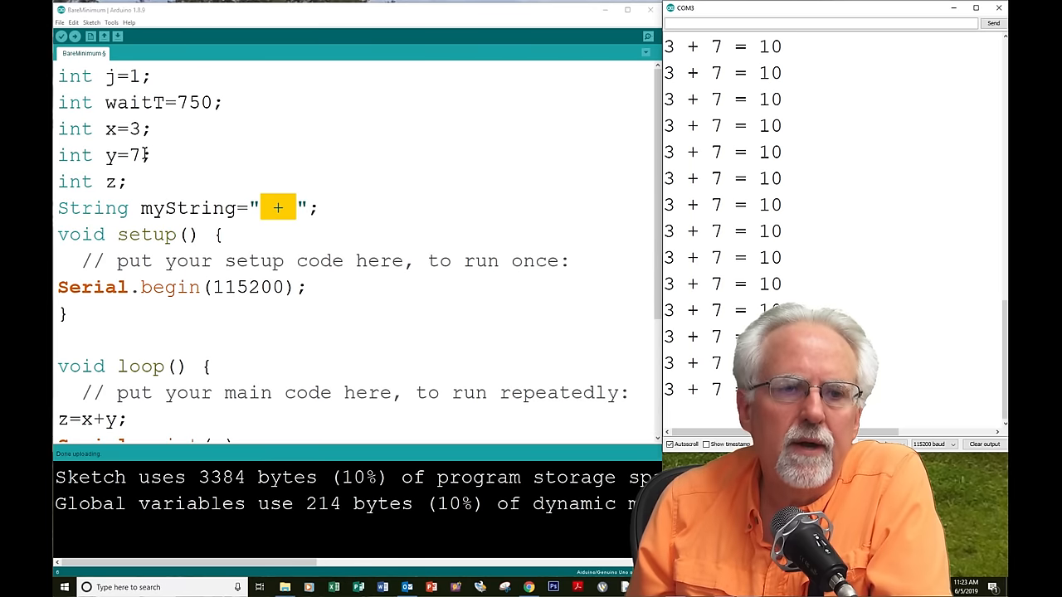
{"action": "scroll", "scroll_direction": "down", "scroll_amount": 3}
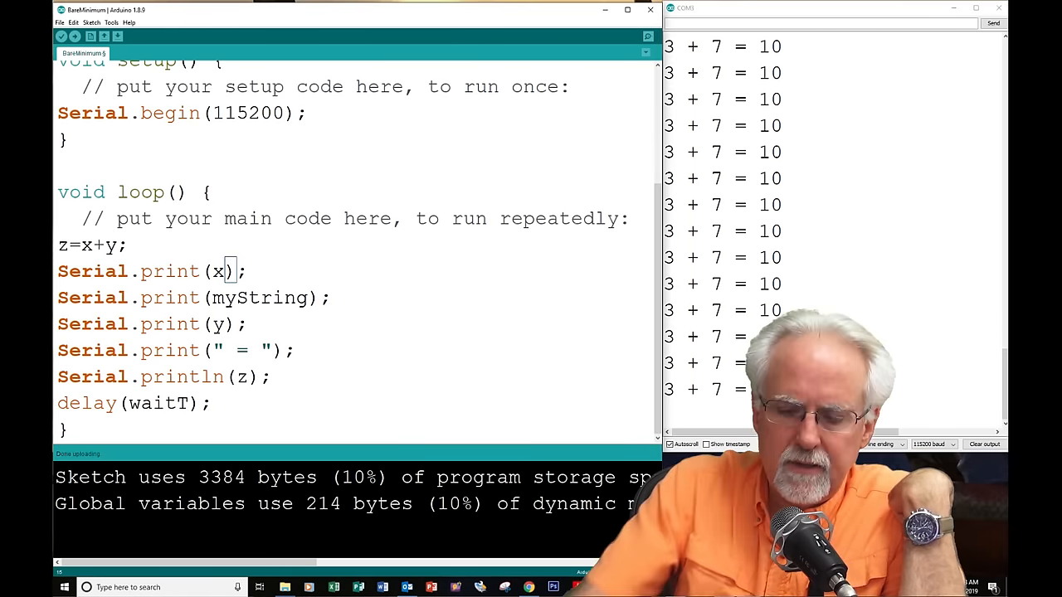
Step: Quote x and y in their Serial.print calls and upload, giving "x + y = 10"
{"action": "type", "text": "\"x"}
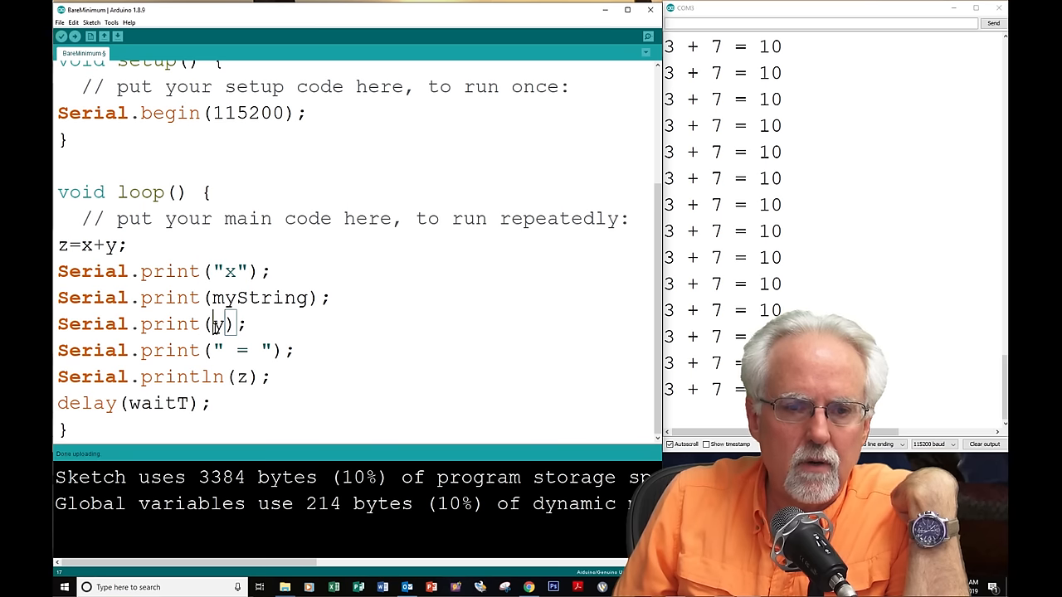
{"action": "type", "text": "\"y\""}
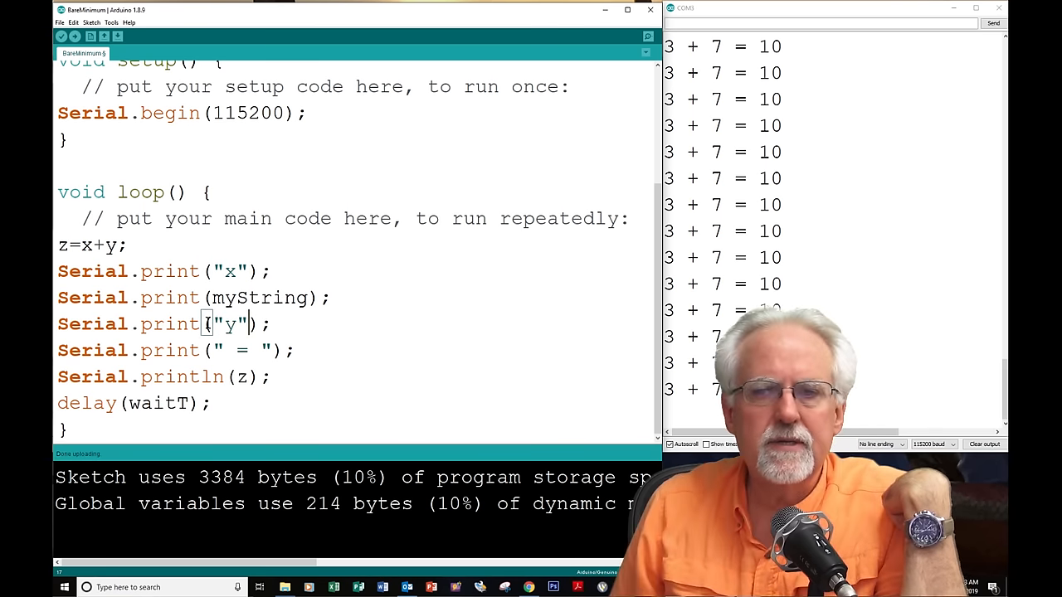
{"action": "left_click", "coordinate": [73, 37]}
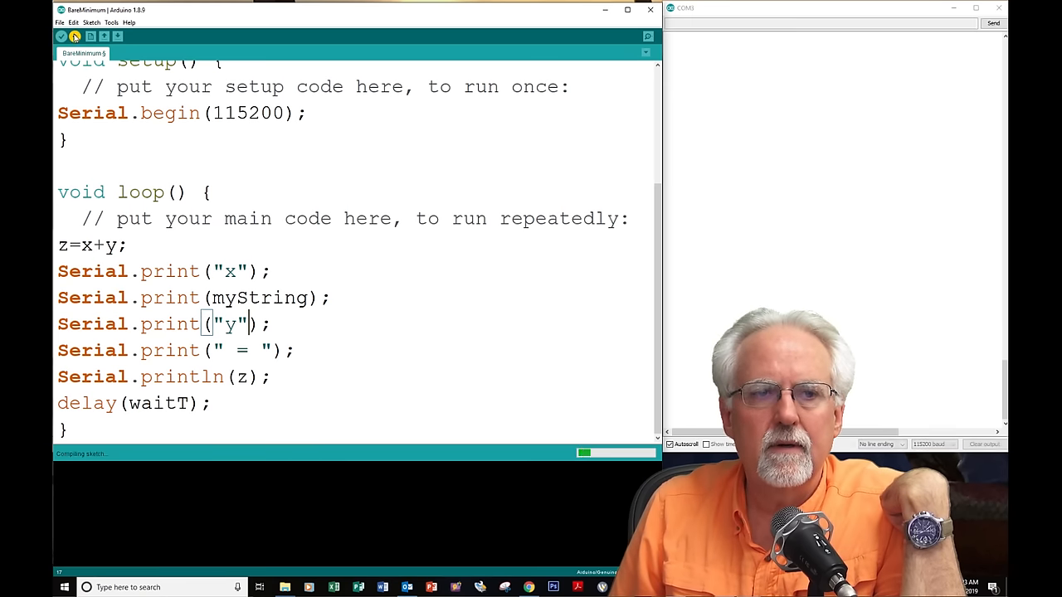
{"action": "left_click", "coordinate": [73, 36]}
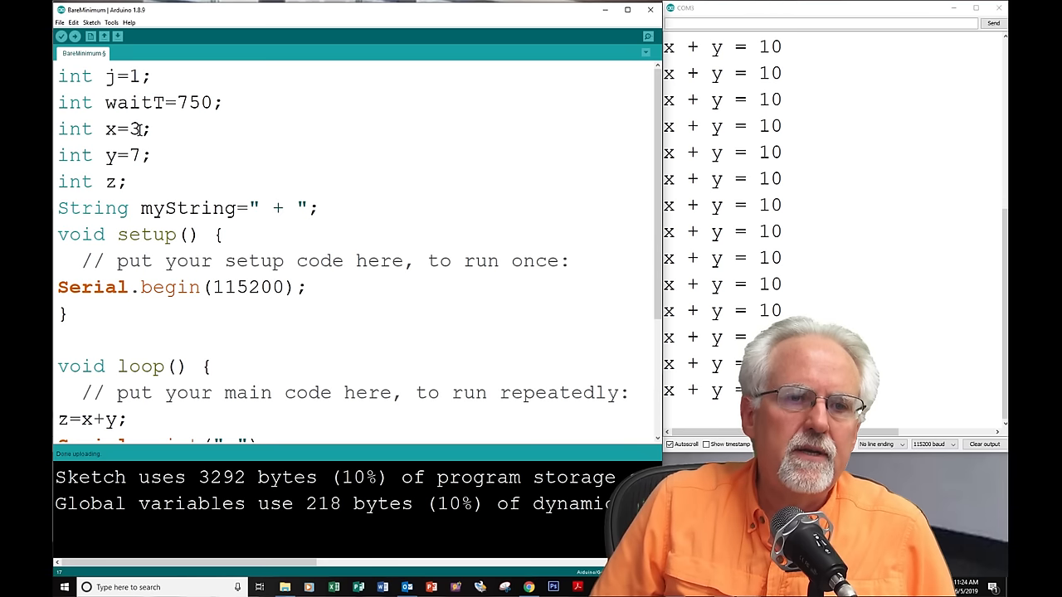
Step: Change x to 12 and y to 11 and upload, so the monitor shows "x + y = 23"
{"action": "type", "text": "12"}
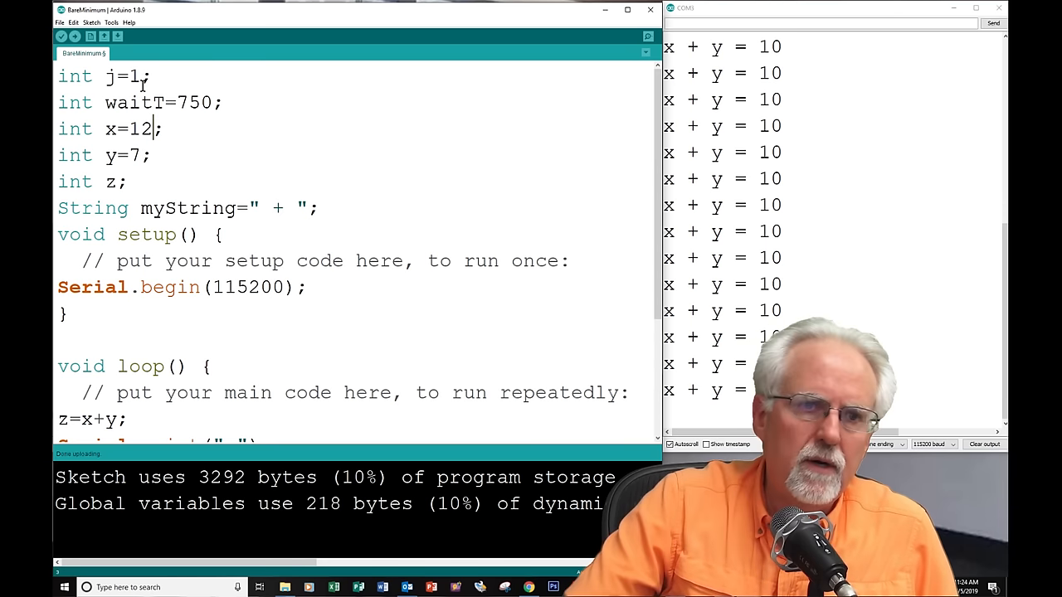
{"action": "double_click", "coordinate": [132, 156]}
{"action": "type", "text": "11"}
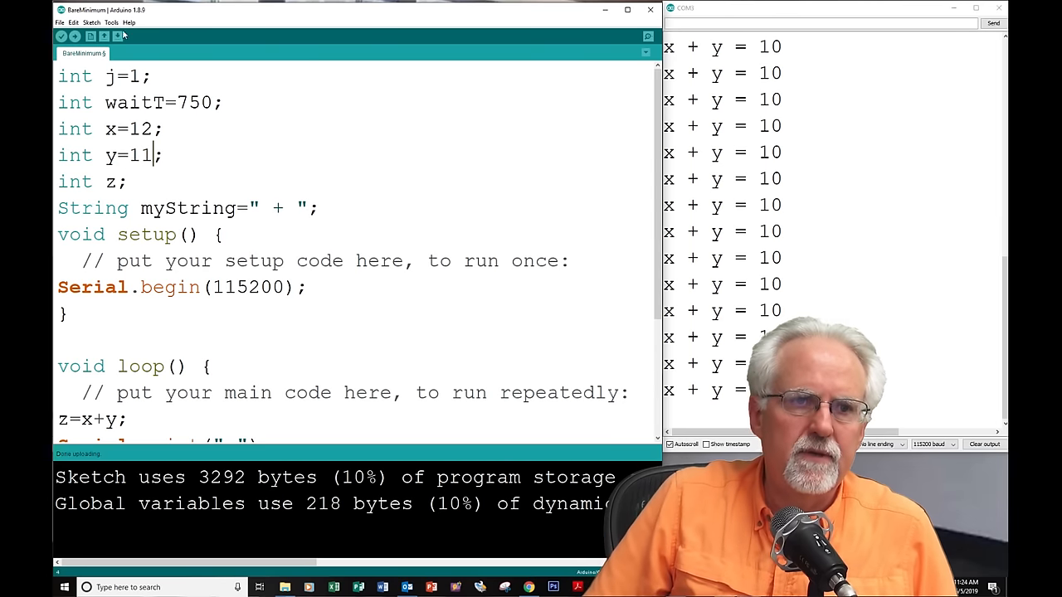
{"action": "left_click", "coordinate": [74, 37]}
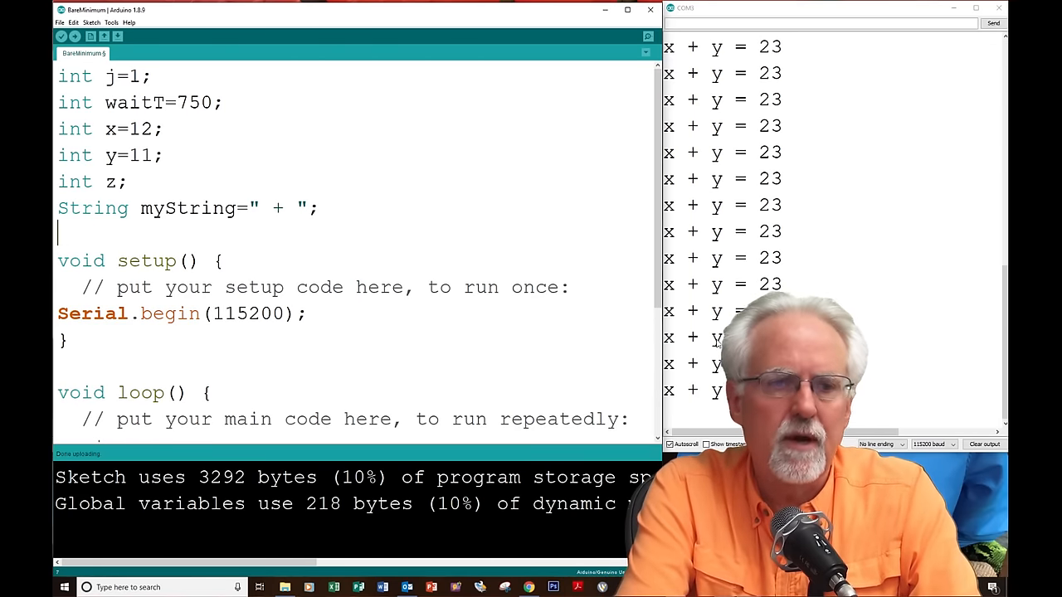
Step: Declare float globals pi=3.14, r=2 and area below the myString line
{"action": "type", "text": "pi="}
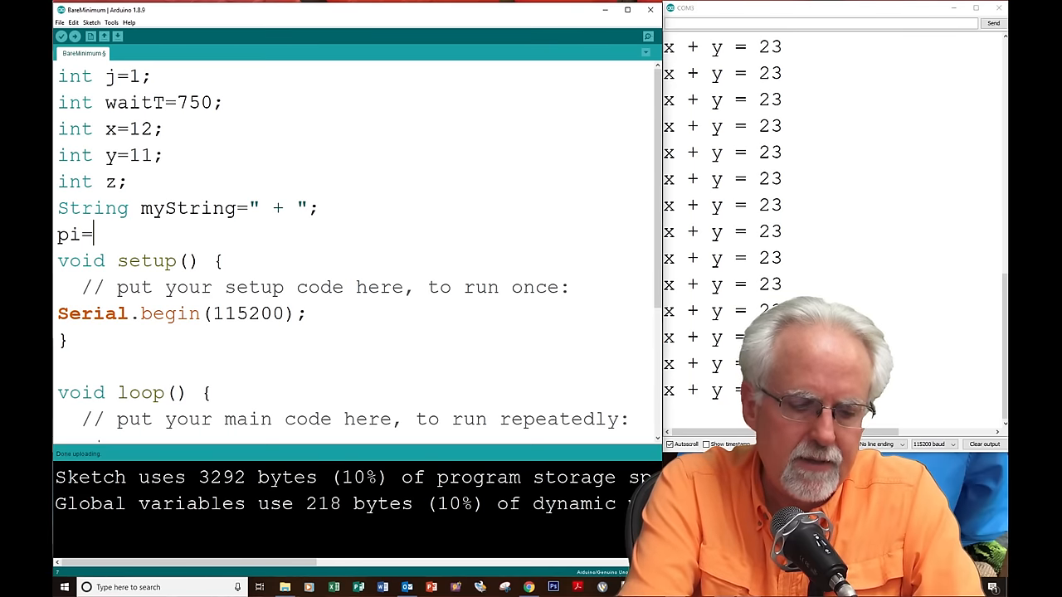
{"action": "type", "text": "3.14"}
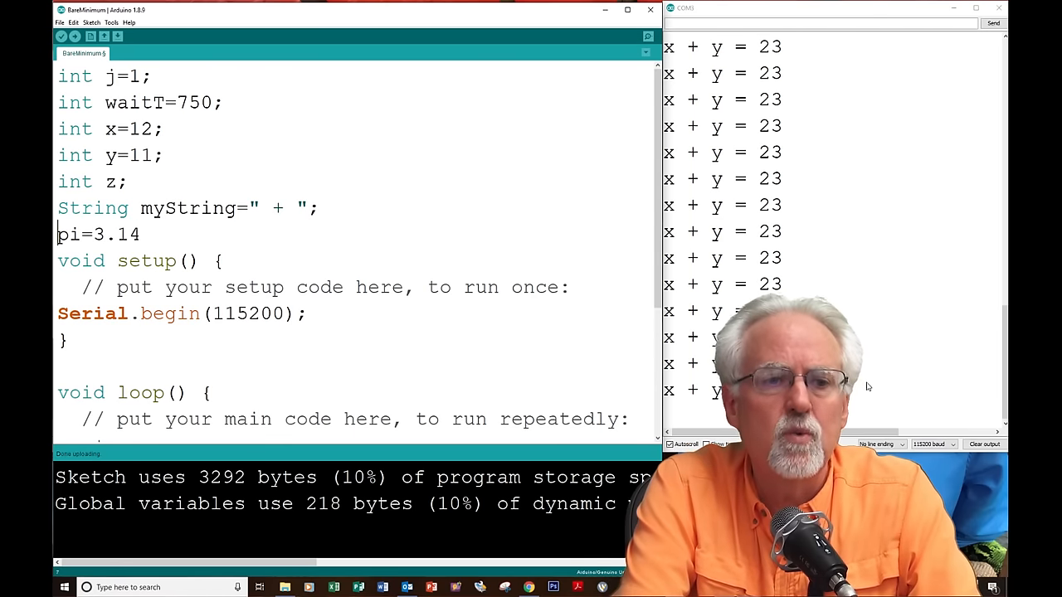
{"action": "type", "text": "float"}
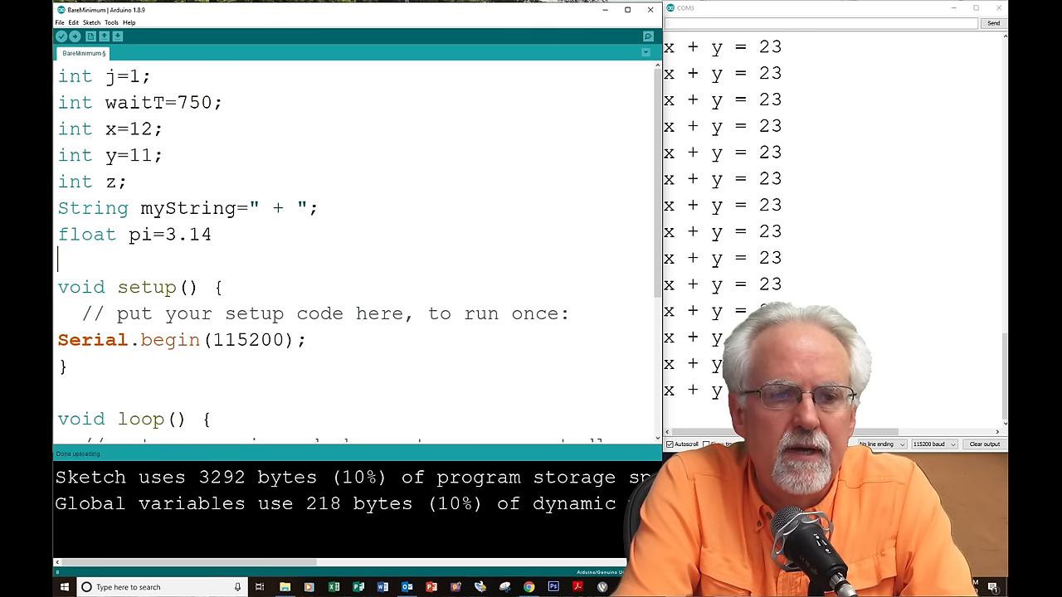
{"action": "type", "text": "float"}
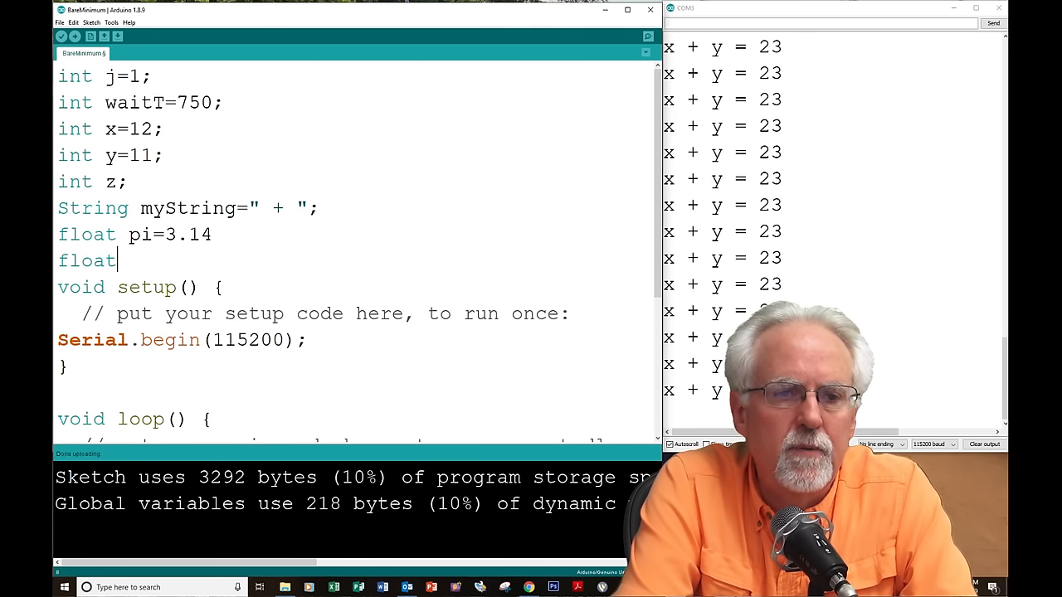
{"action": "type", "text": "r"}
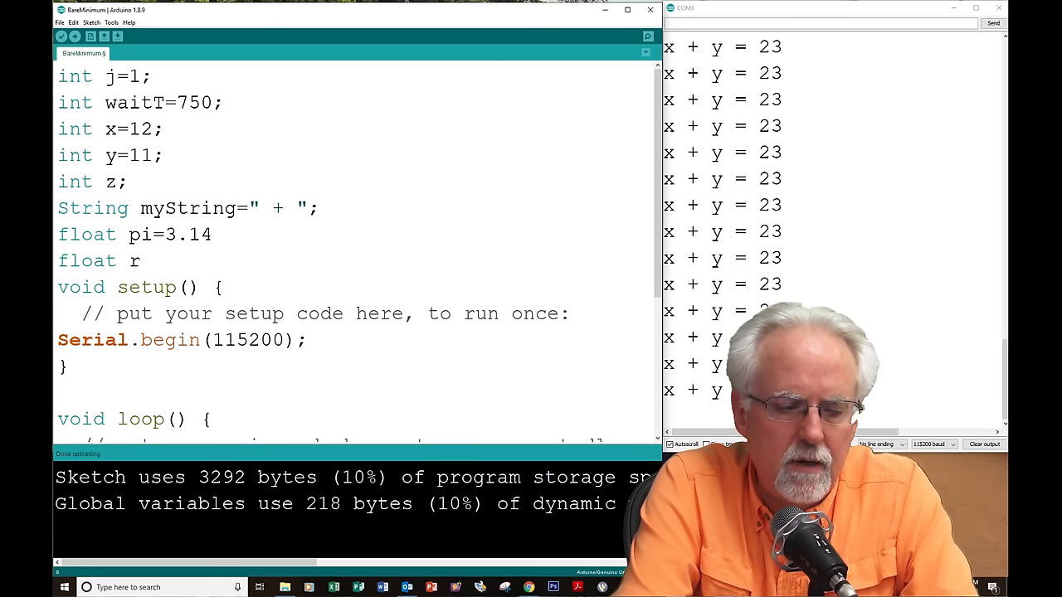
{"action": "type", "text": "=2"}
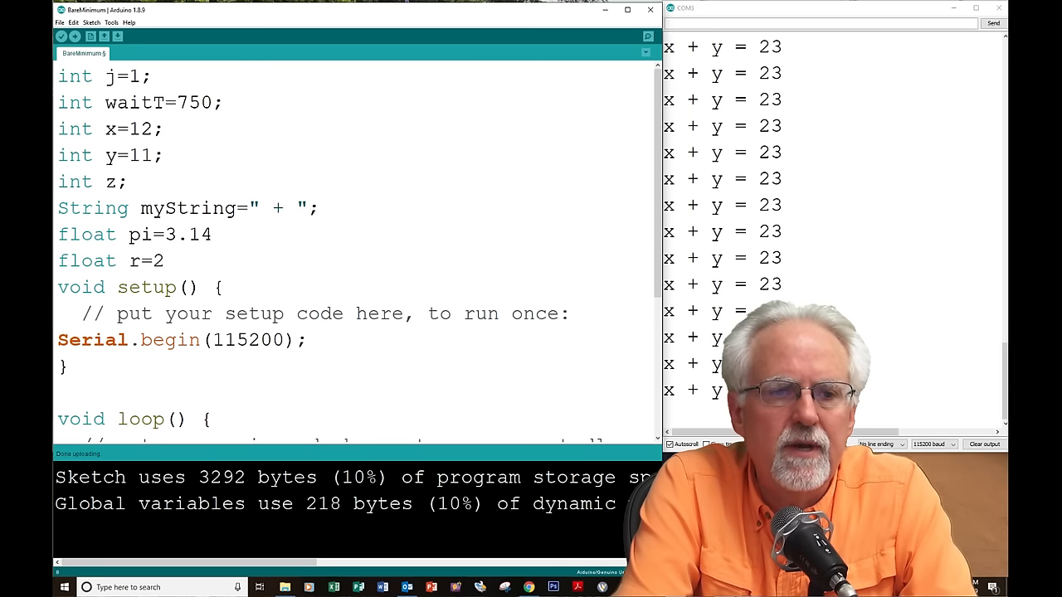
{"action": "type", "text": "float"}
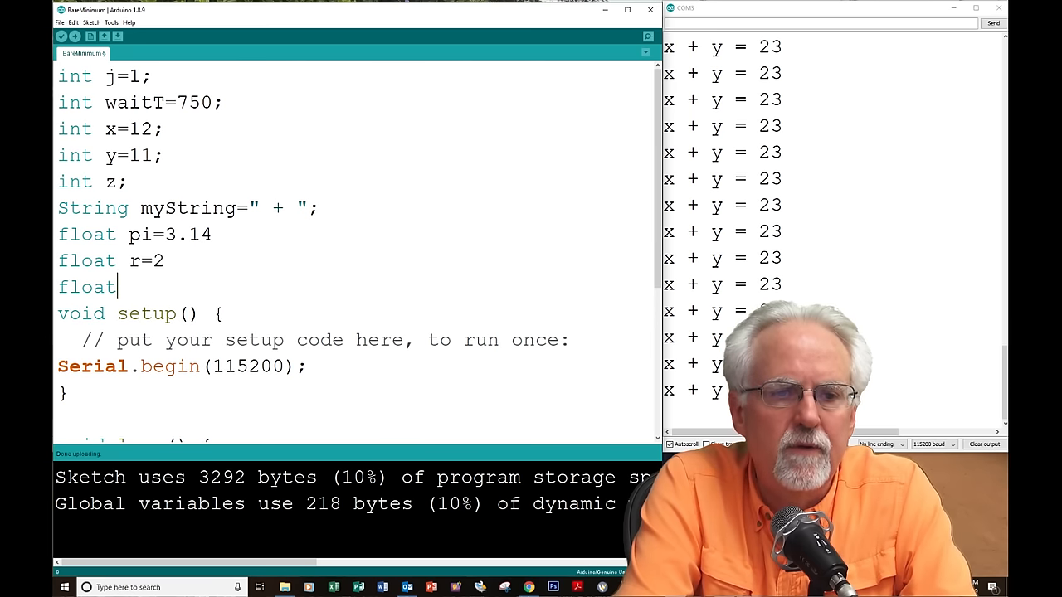
{"action": "type", "text": "area"}
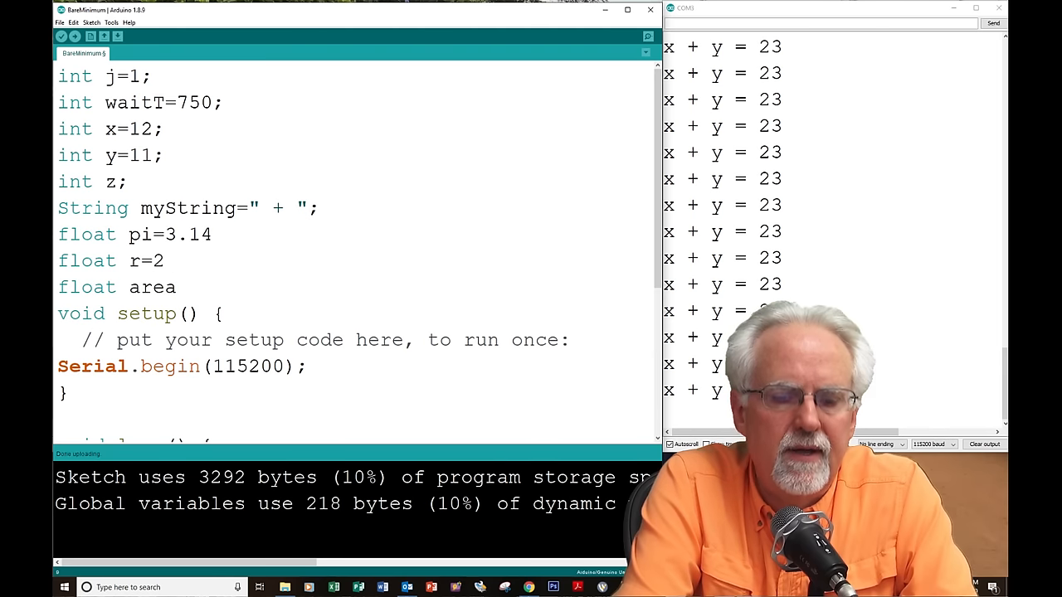
{"action": "type", "text": ";"}
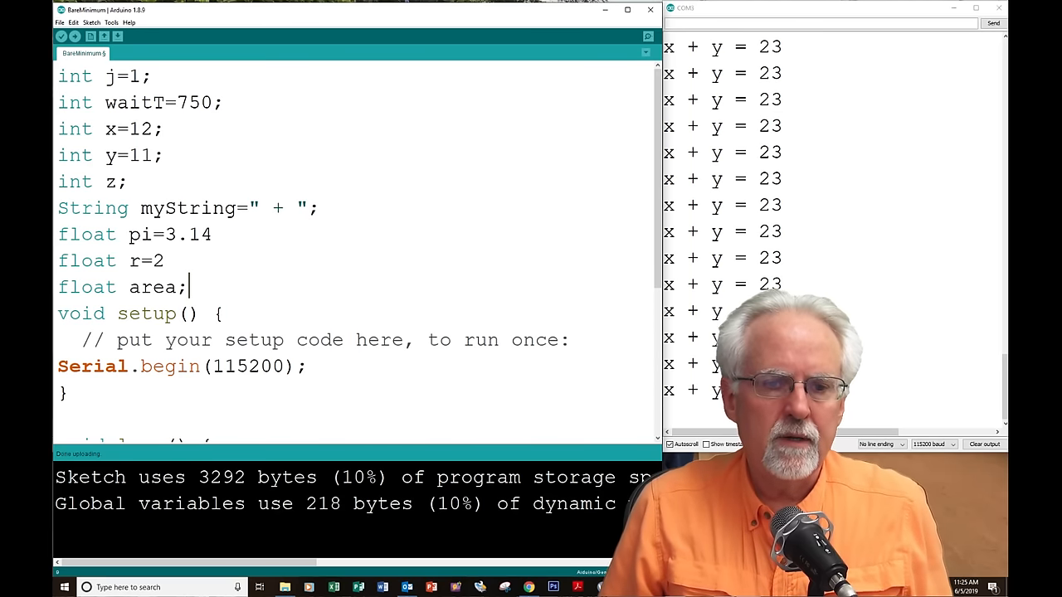
Step: Replace the loop statements with area=pi*r*r and Serial.println(area)
{"action": "scroll", "scroll_direction": "down", "scroll_amount": 3}
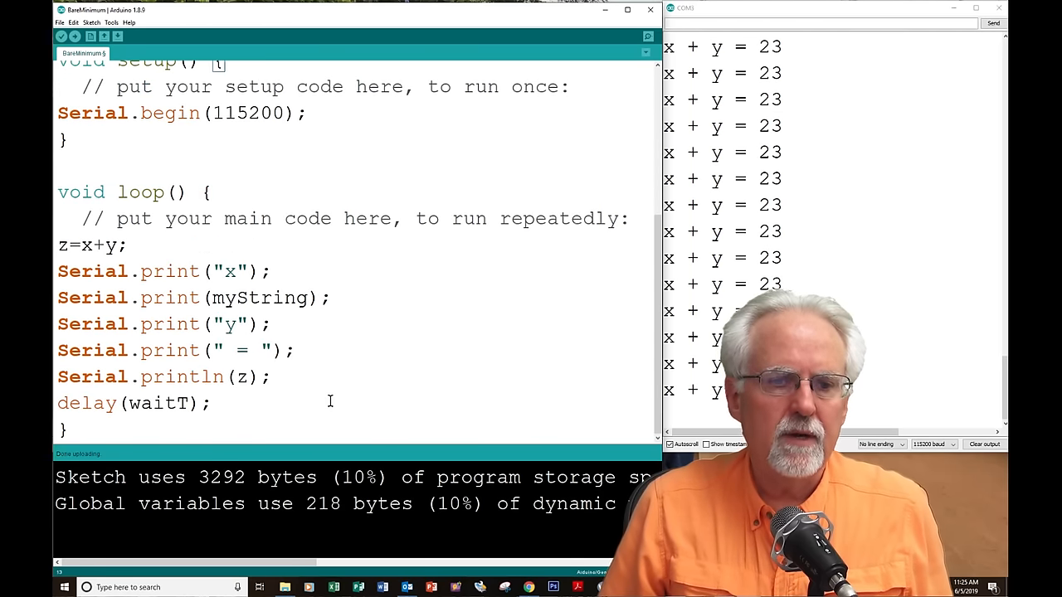
{"action": "left_click_drag", "start_coordinate": [58, 297], "coordinate": [265, 377]}
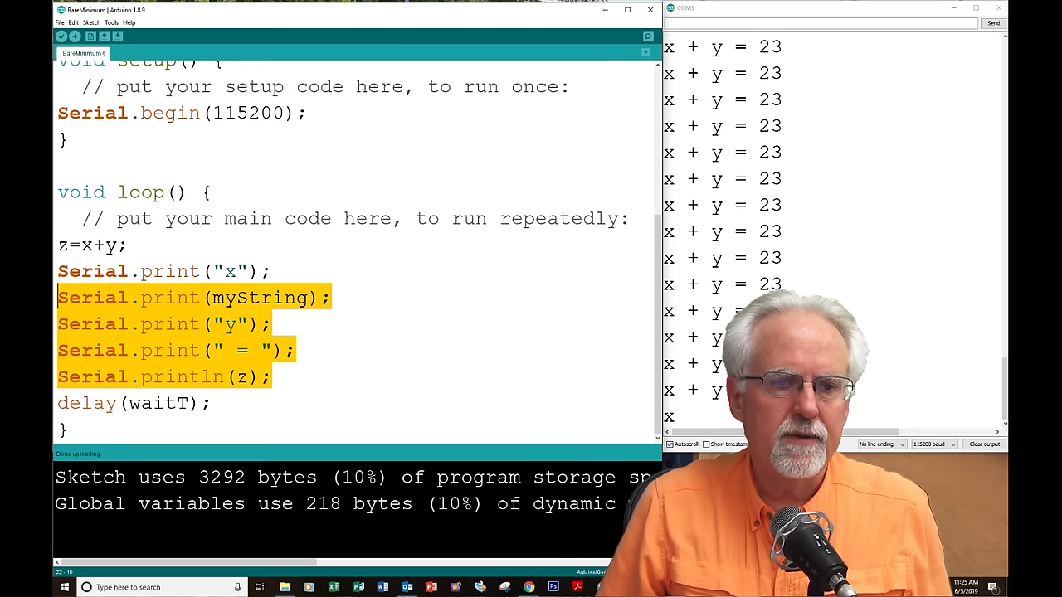
{"action": "key", "text": "Delete"}
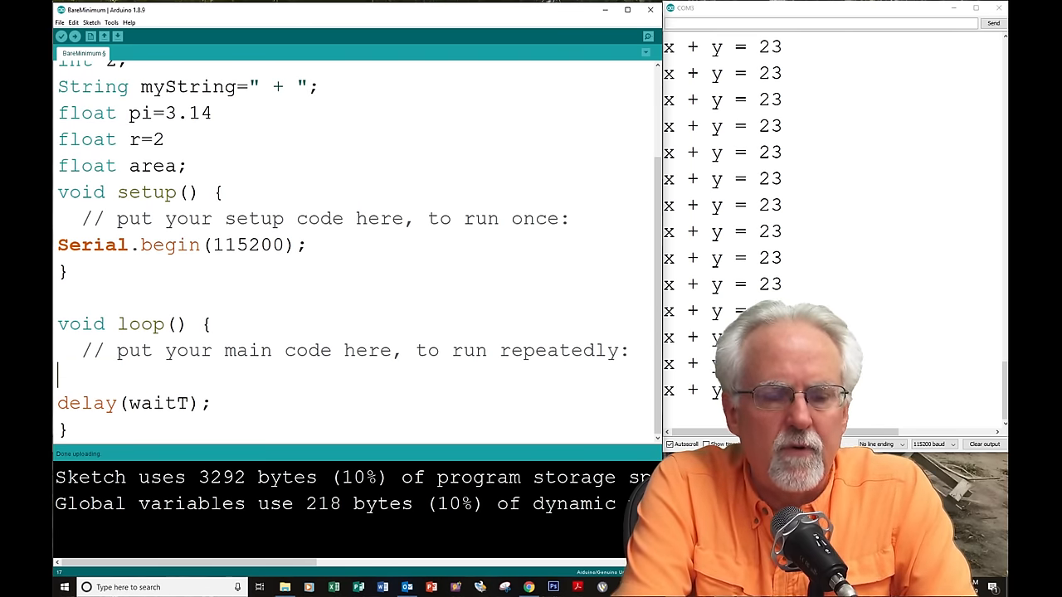
{"action": "type", "text": "area"}
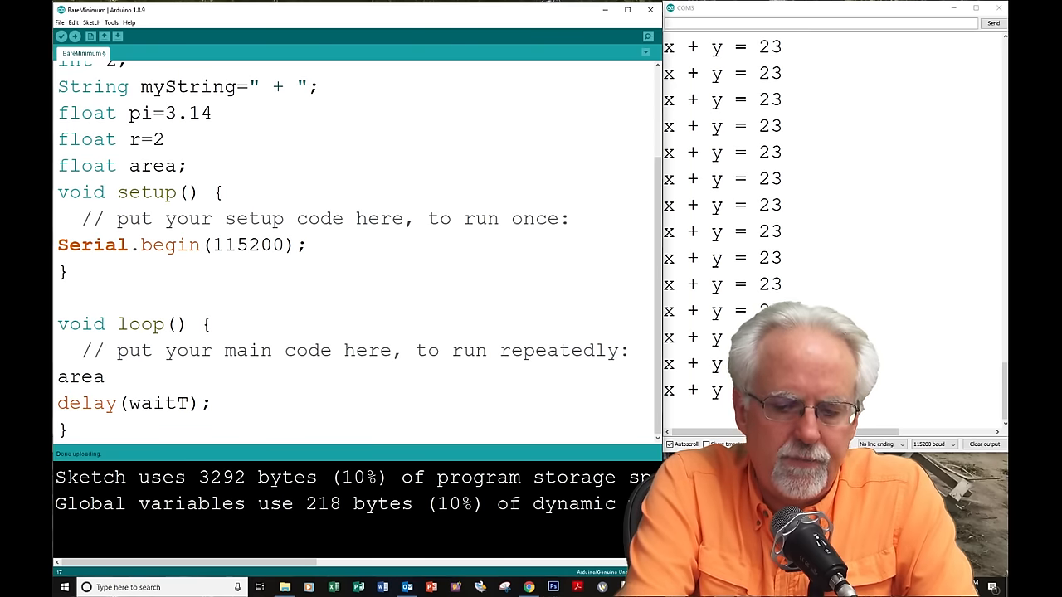
{"action": "type", "text": "="}
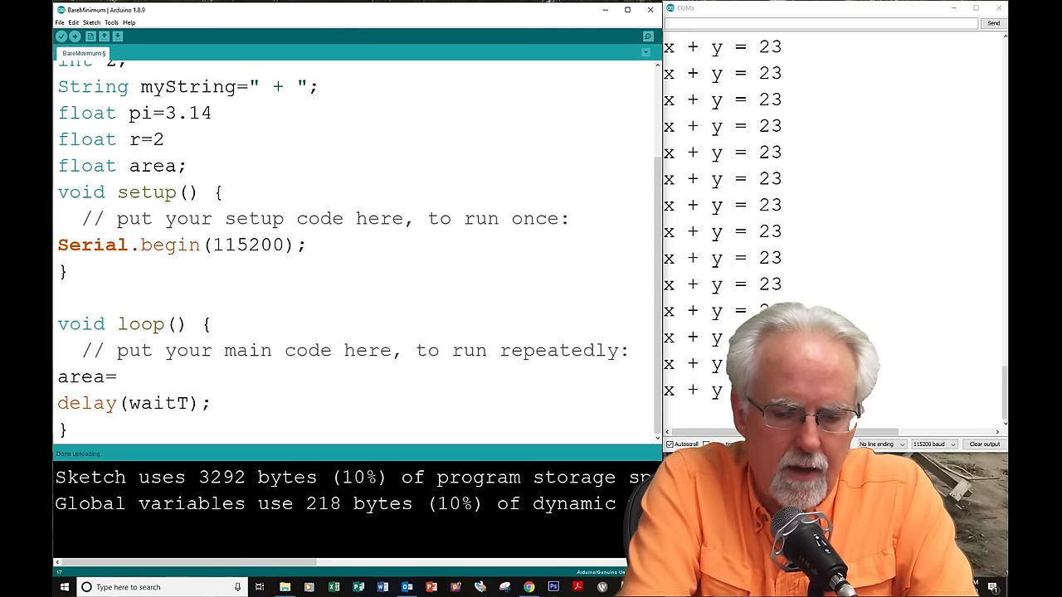
{"action": "type", "text": "pi"}
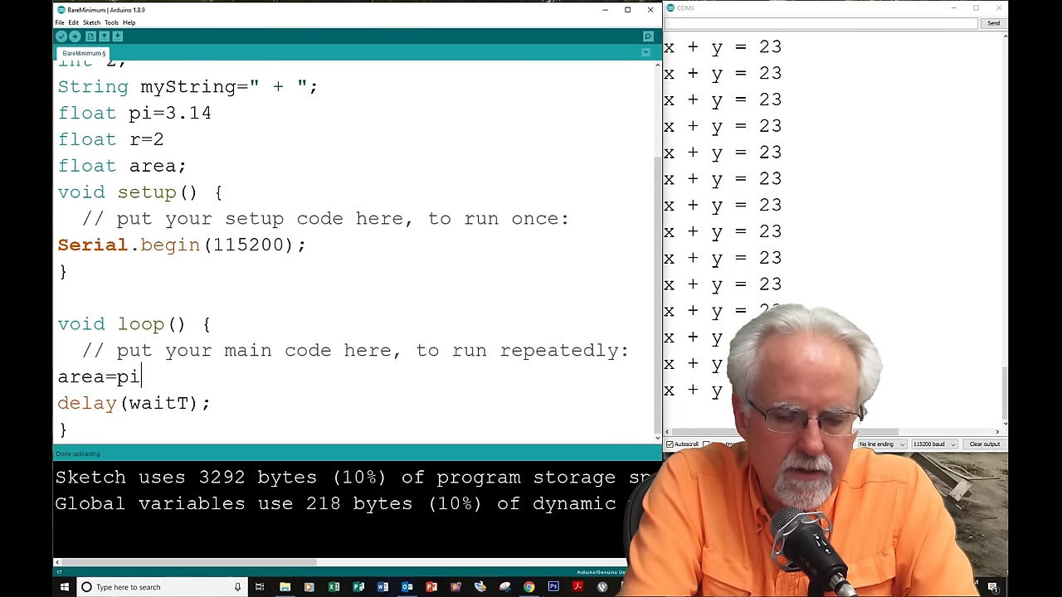
{"action": "type", "text": "*"}
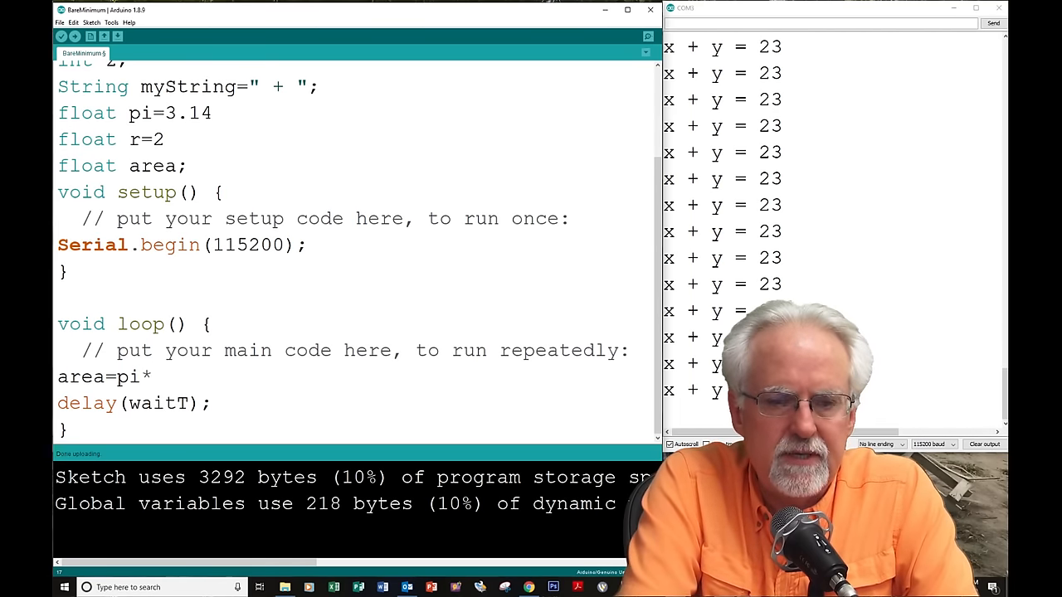
{"action": "type", "text": "r*"}
{"action": "type", "text": "Se"}
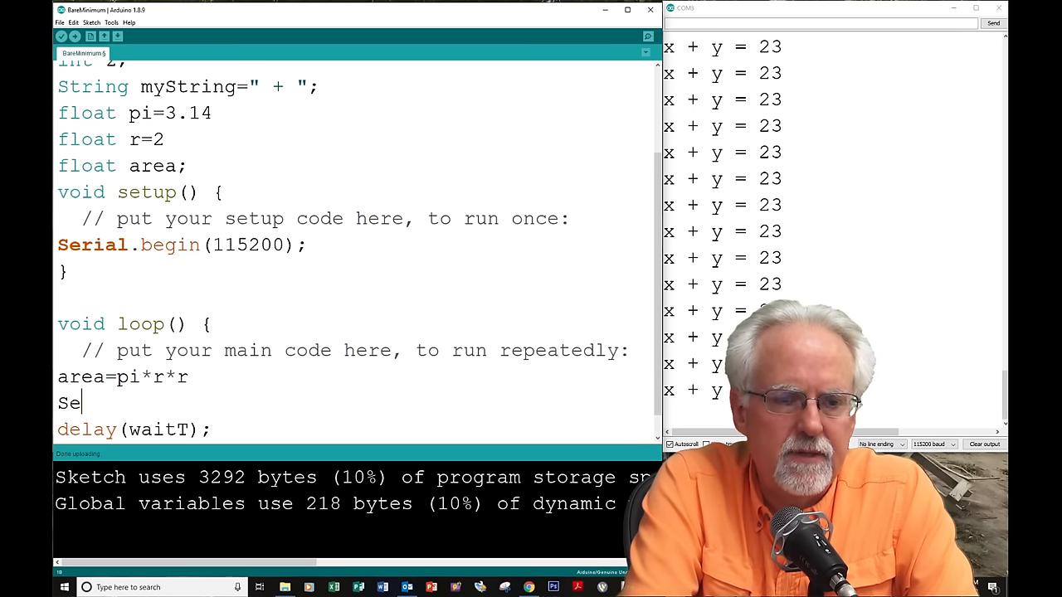
{"action": "type", "text": "rial.print"}
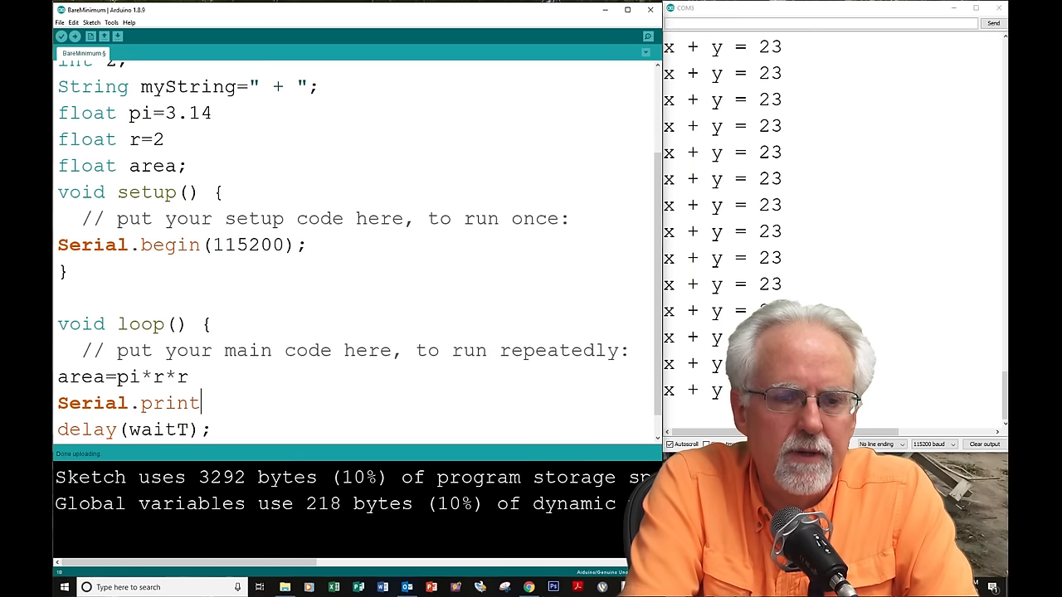
{"action": "type", "text": "ln("}
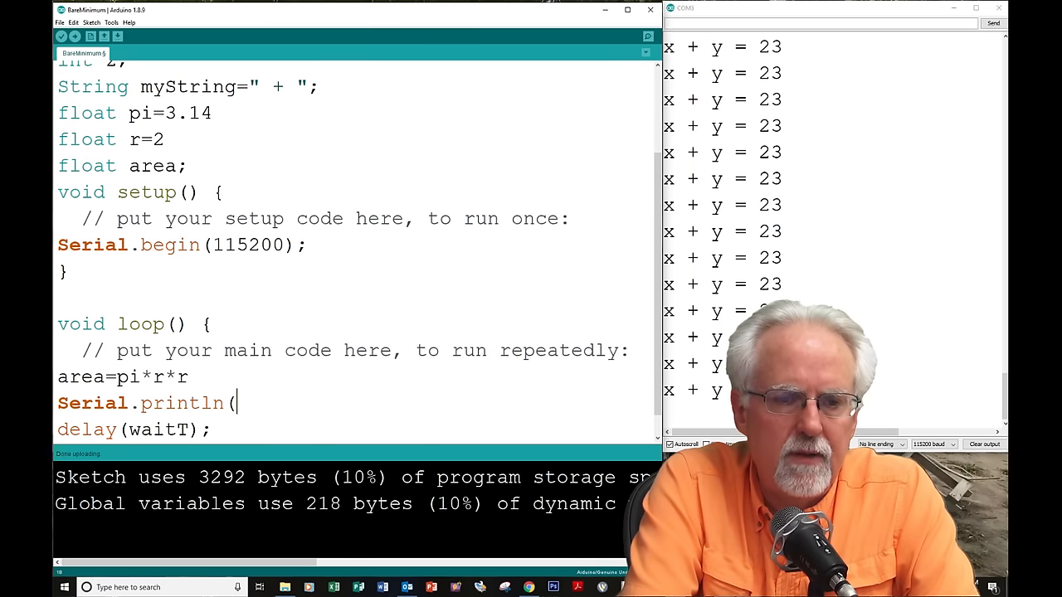
{"action": "type", "text": "area"}
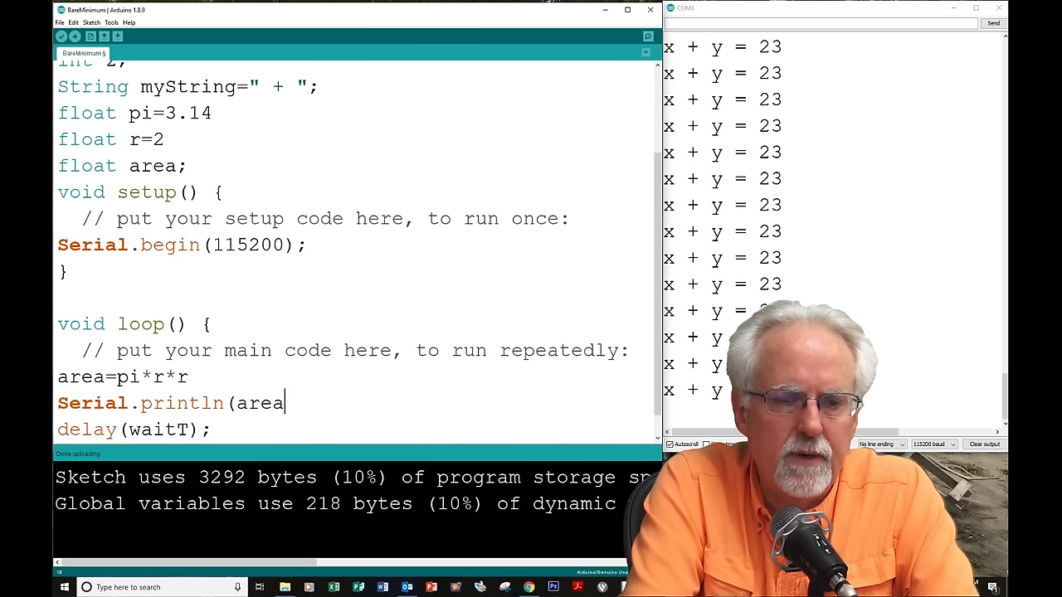
{"action": "type", "text": ")"}
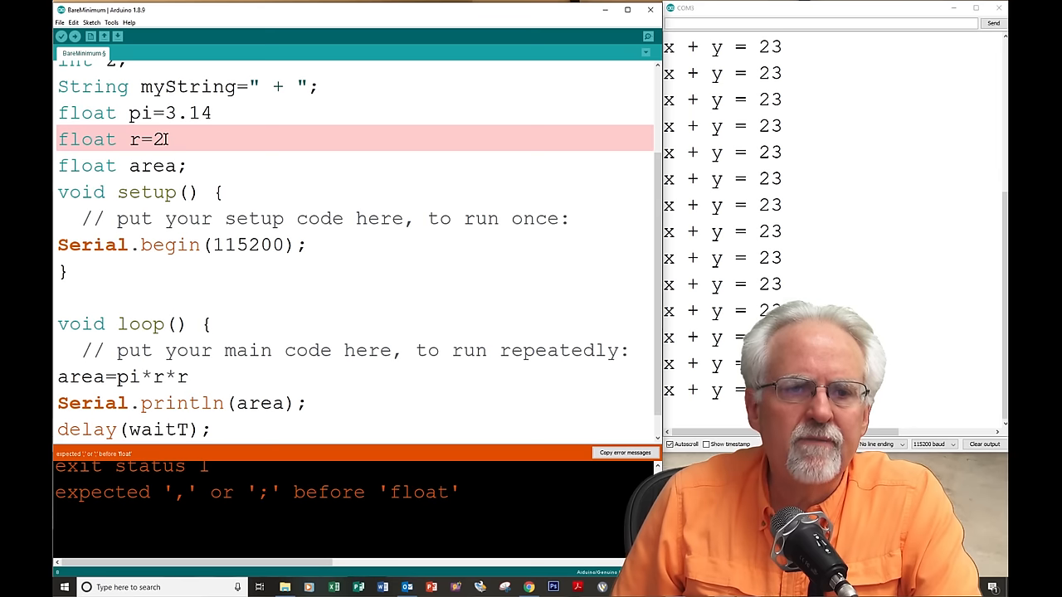
Step: Add the missing semicolons after the area line, float pi=3.14 and float r=2
{"action": "type", "text": ";"}
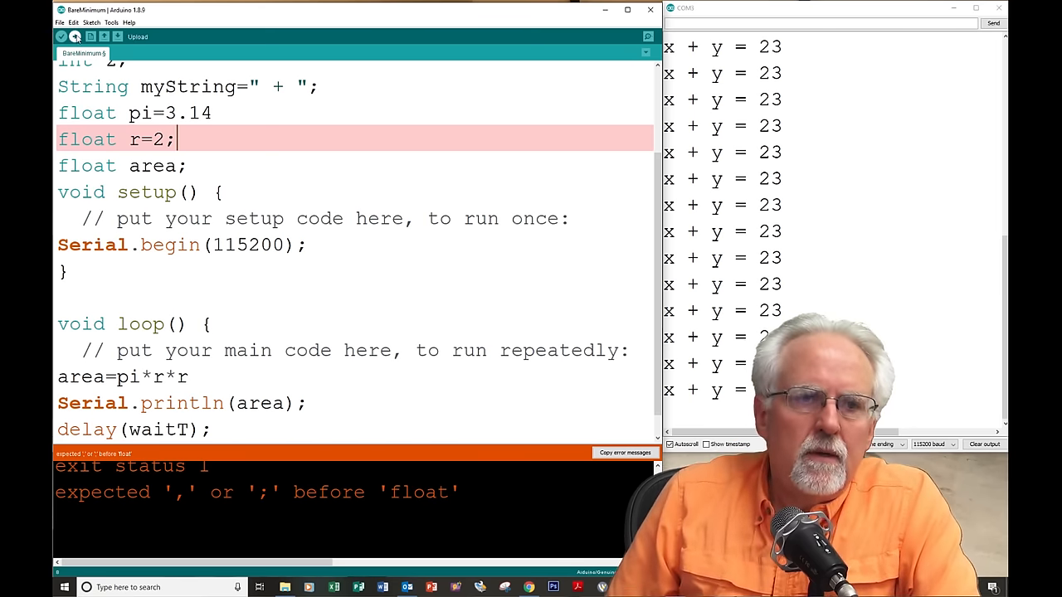
{"action": "left_click", "coordinate": [986, 445]}
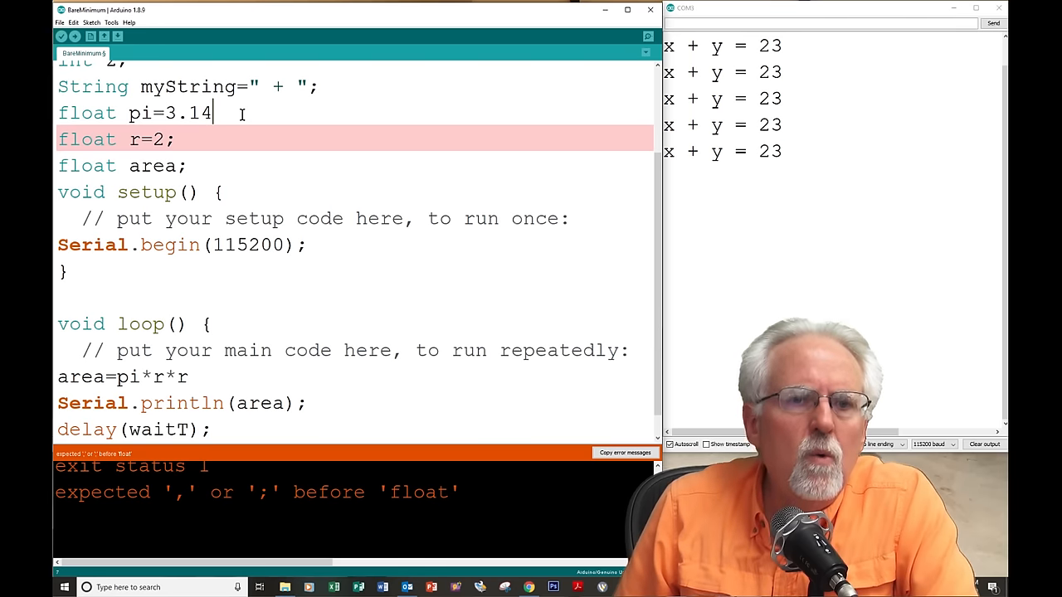
{"action": "type", "text": ";"}
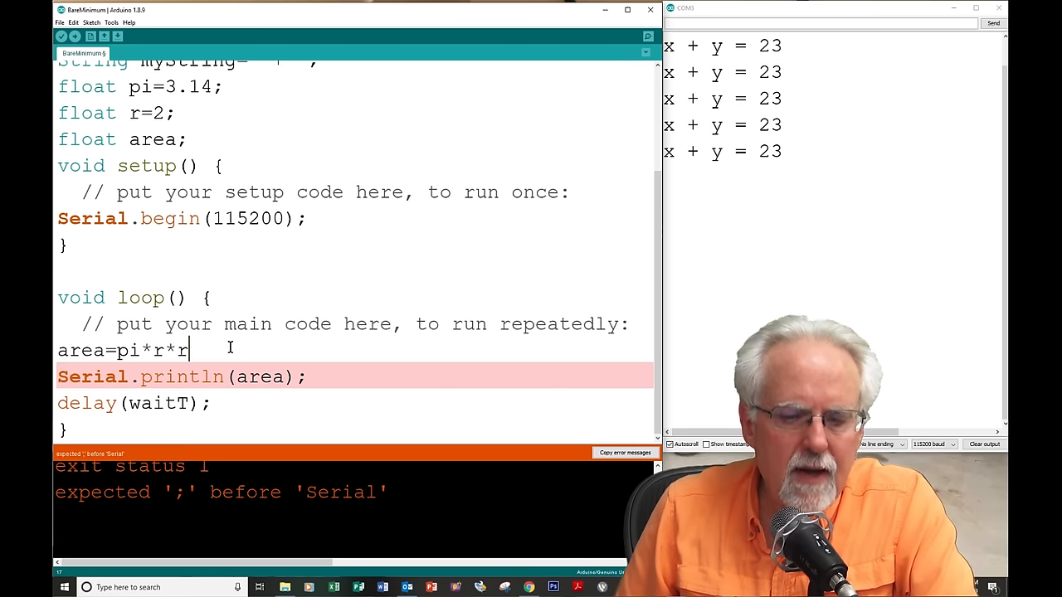
{"action": "type", "text": ";"}
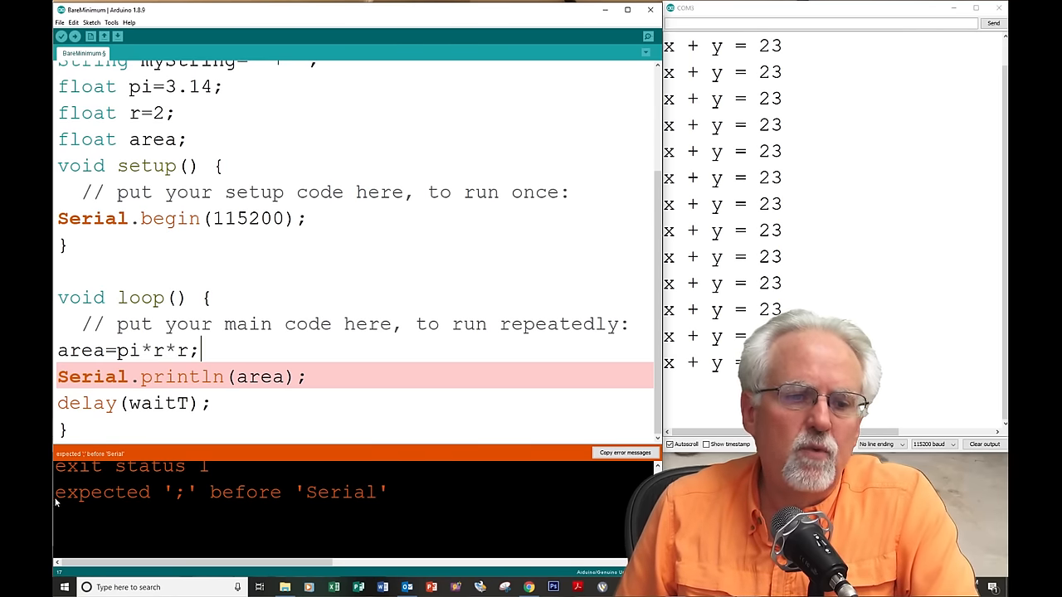
{"action": "double_click", "coordinate": [103, 491]}
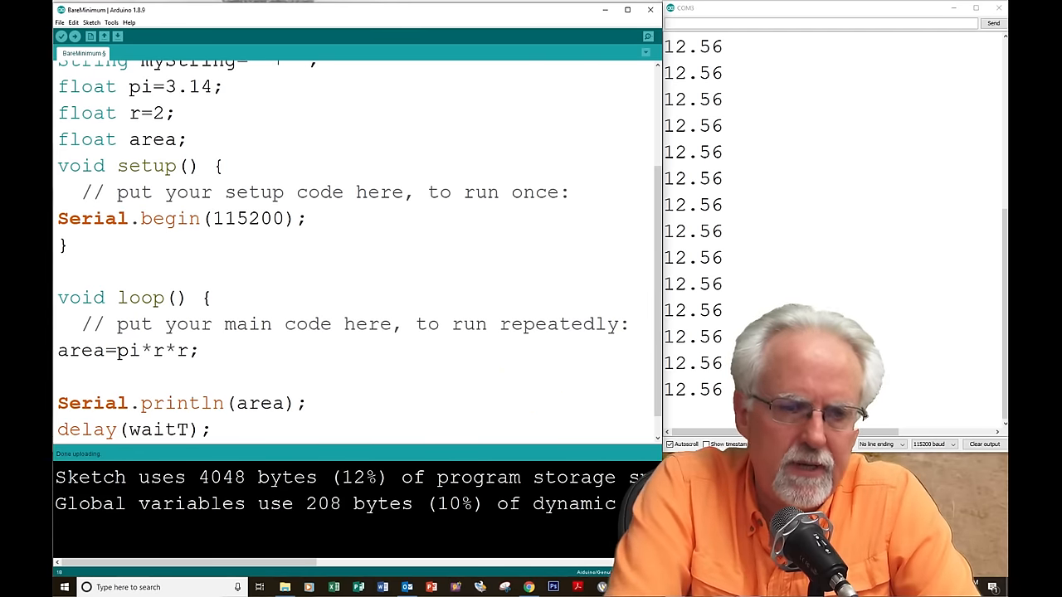
Step: Print "A Circle With Radius " followed by Serial.print(r) in loop
{"action": "type", "text": "Se"}
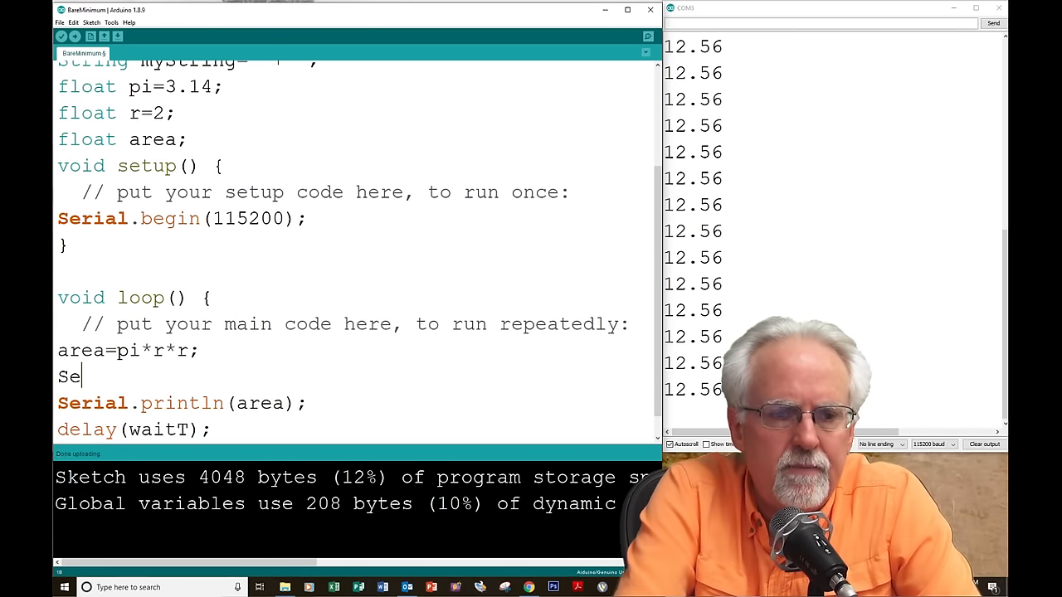
{"action": "type", "text": "rial.pri"}
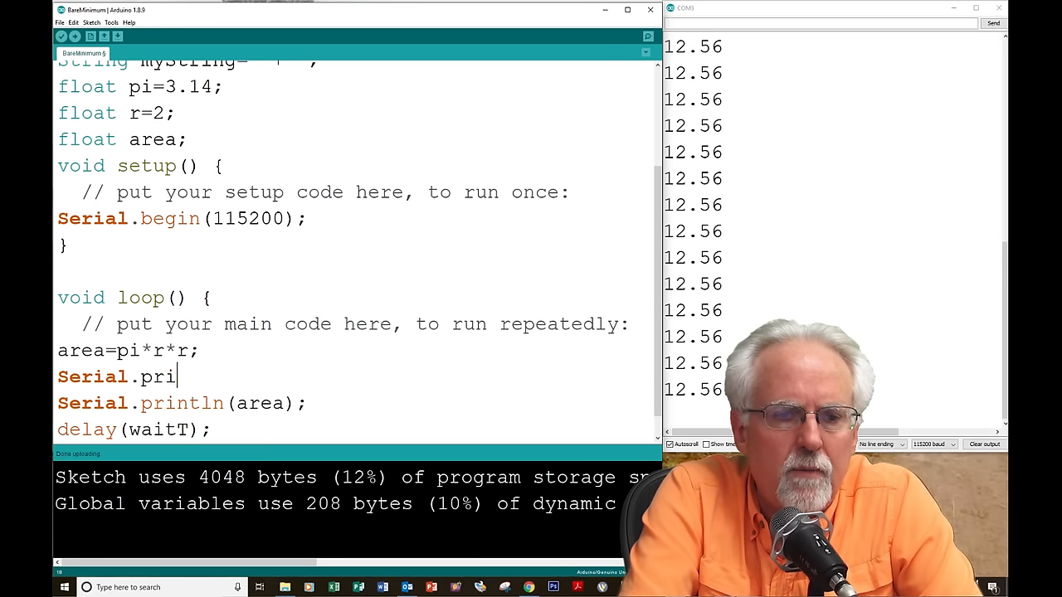
{"action": "type", "text": "nt("}
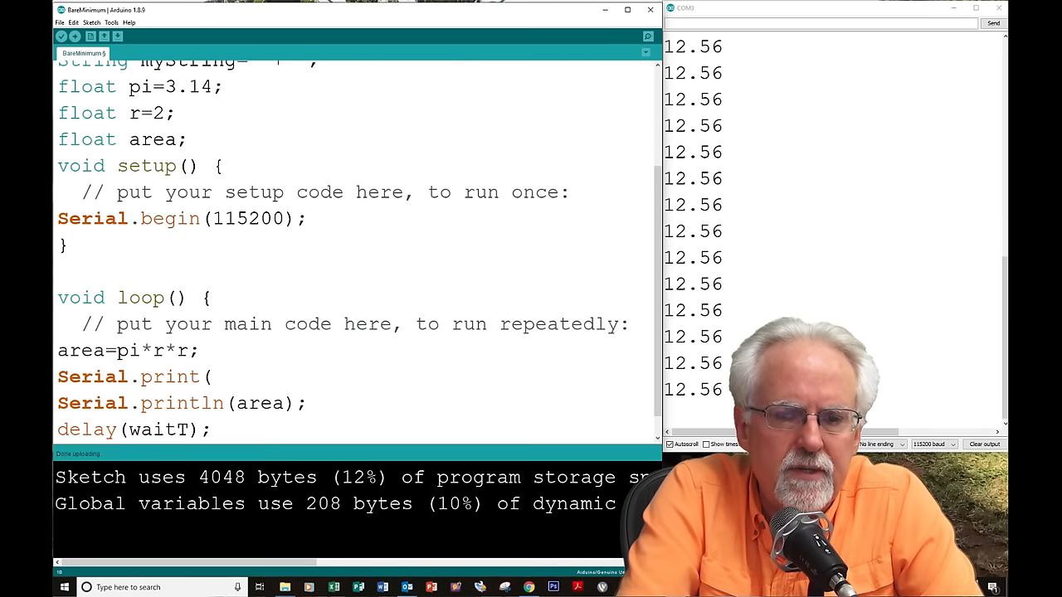
{"action": "type", "text": "\""}
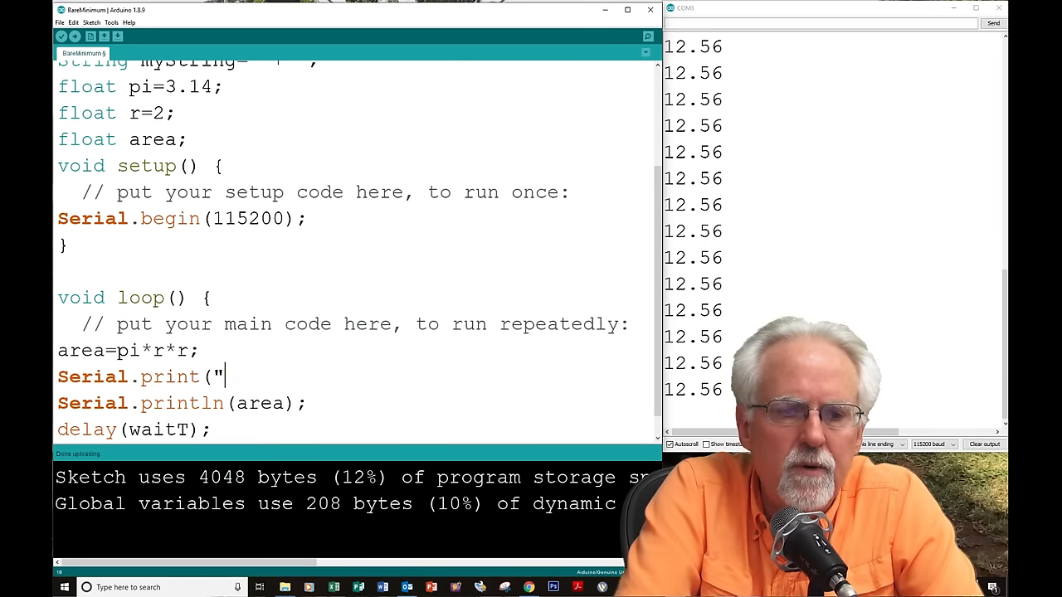
{"action": "type", "text": "A Cir"}
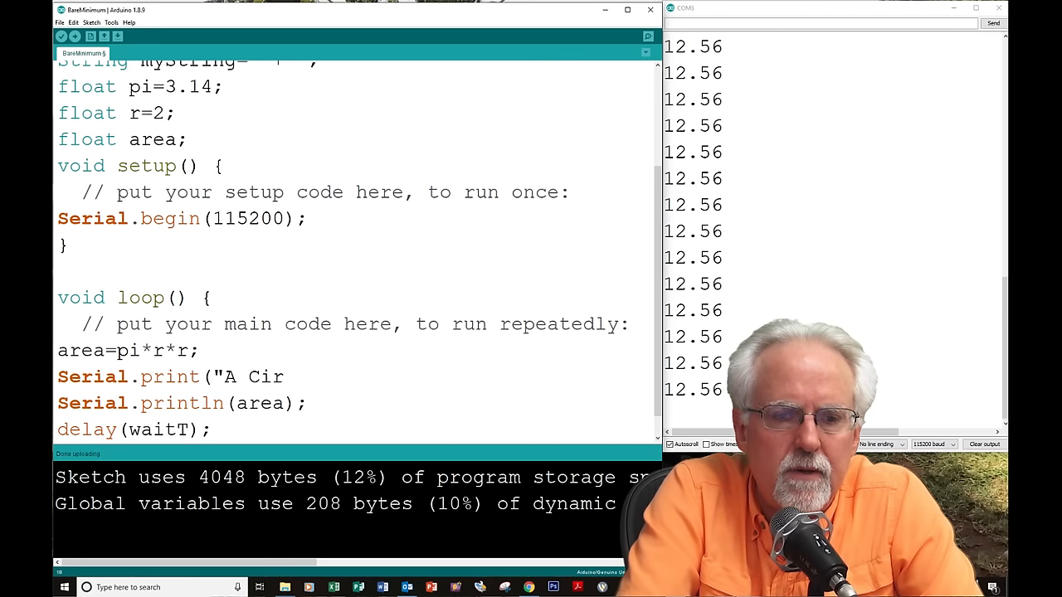
{"action": "type", "text": "cle With Ra"}
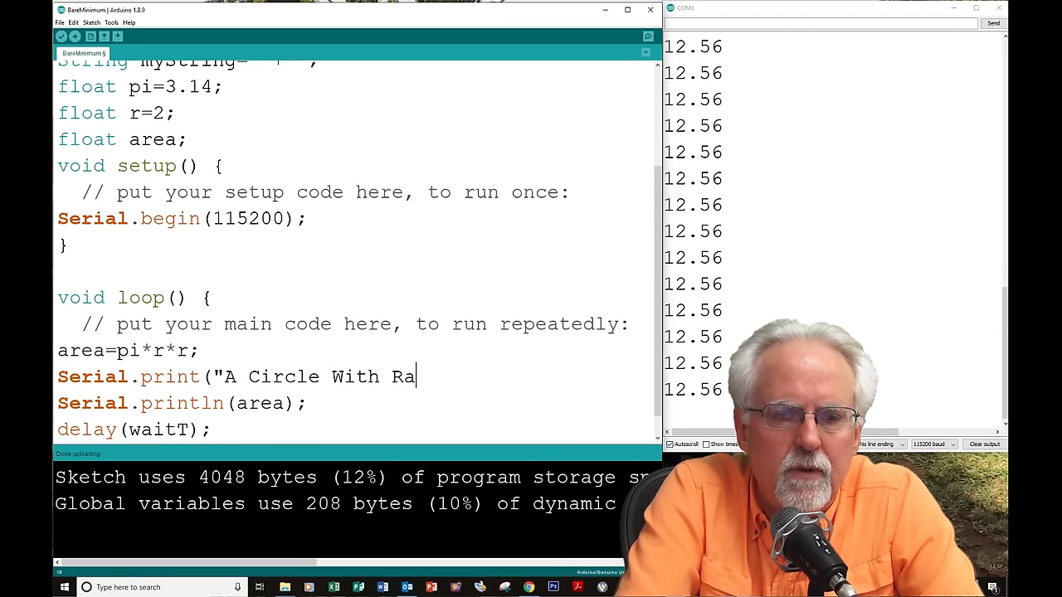
{"action": "type", "text": "dius"}
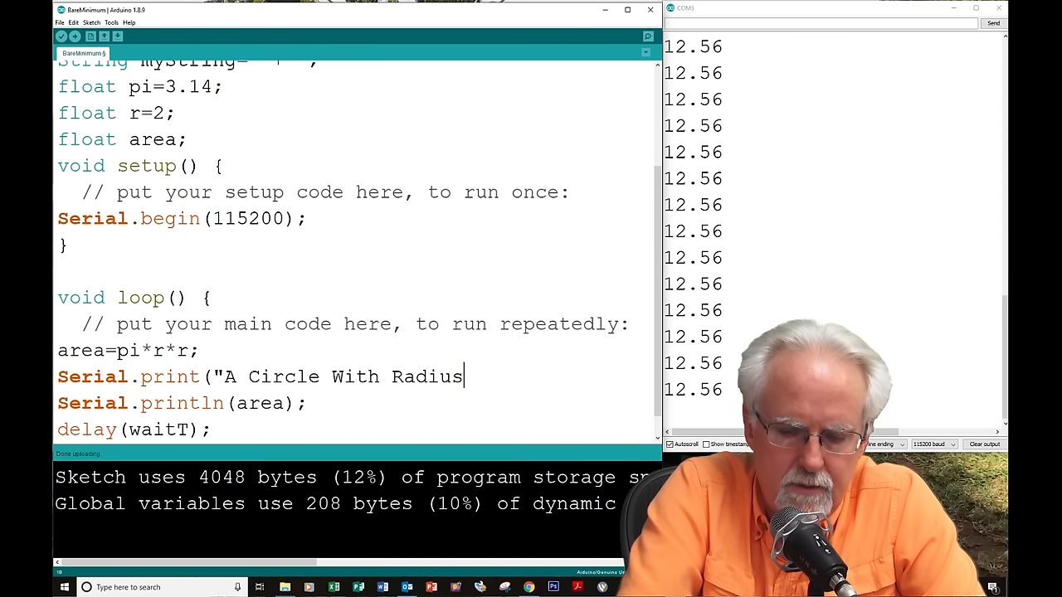
{"action": "type", "text": "\" \""}
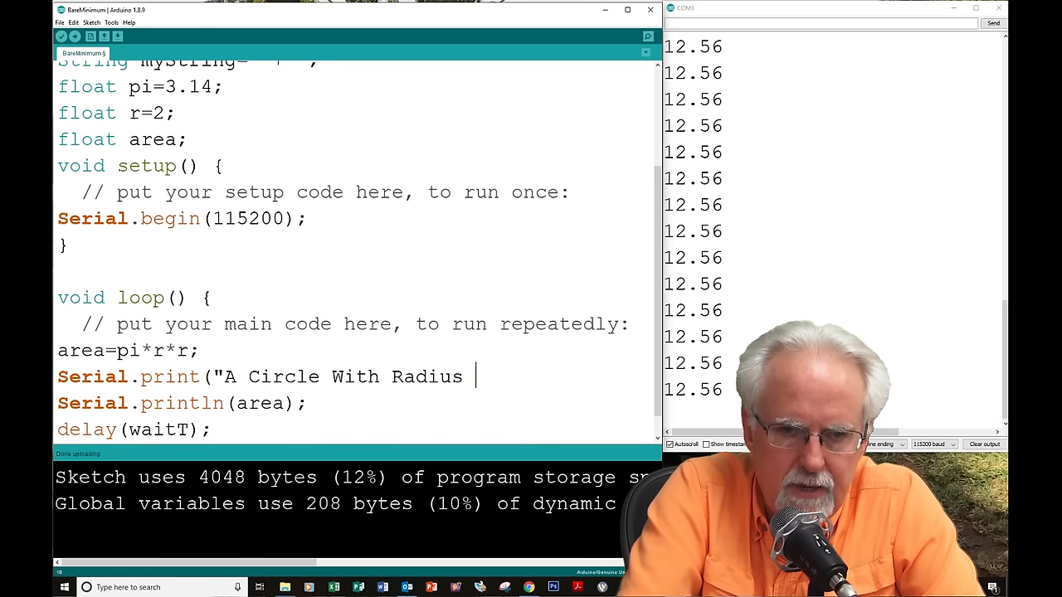
{"action": "type", "text": "\")\""}
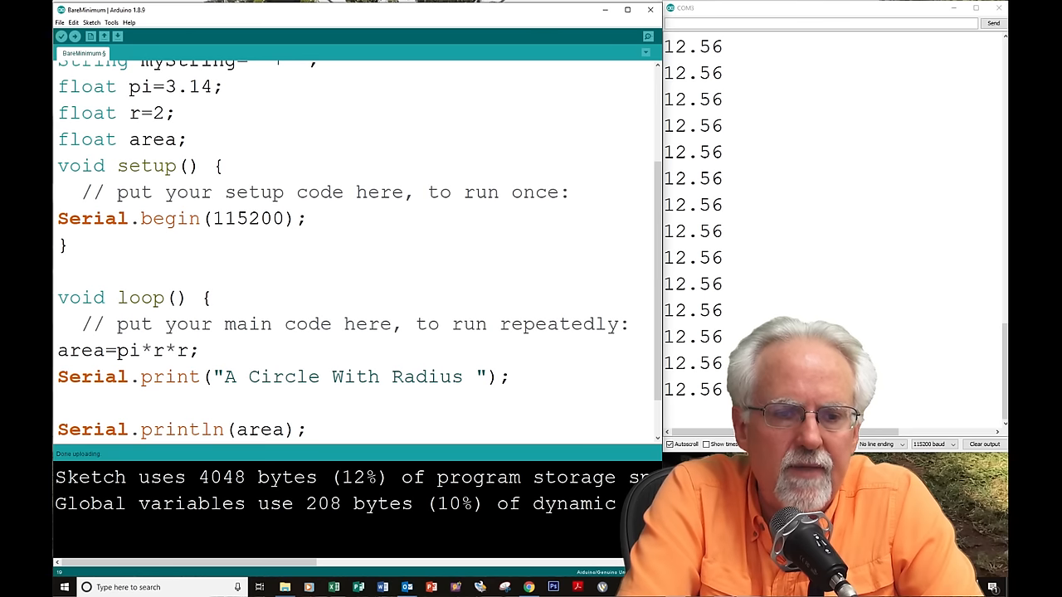
{"action": "type", "text": "Serial.pr"}
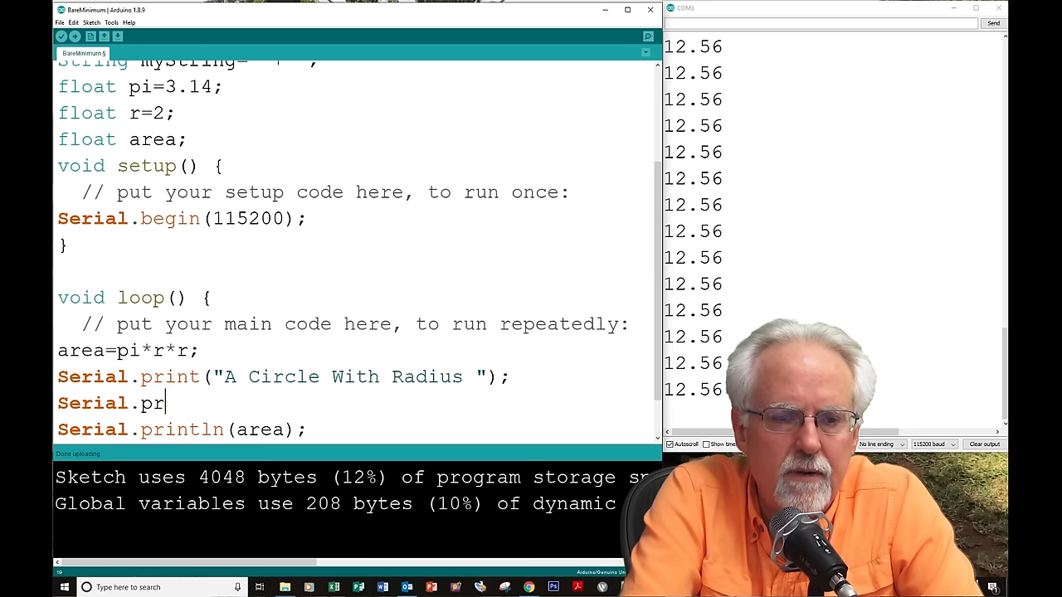
{"action": "type", "text": "int("}
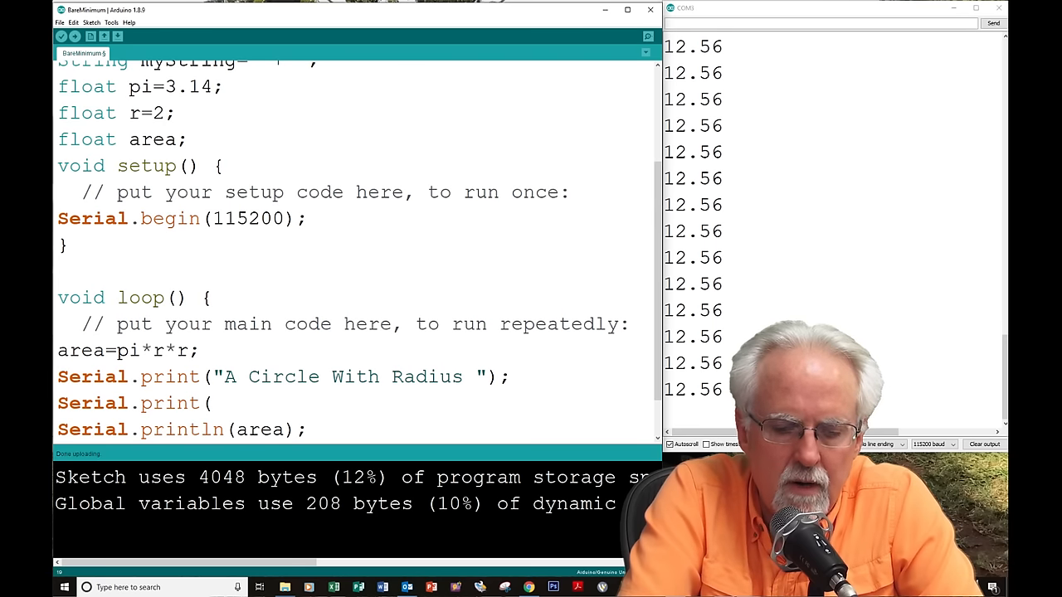
{"action": "type", "text": "r);"}
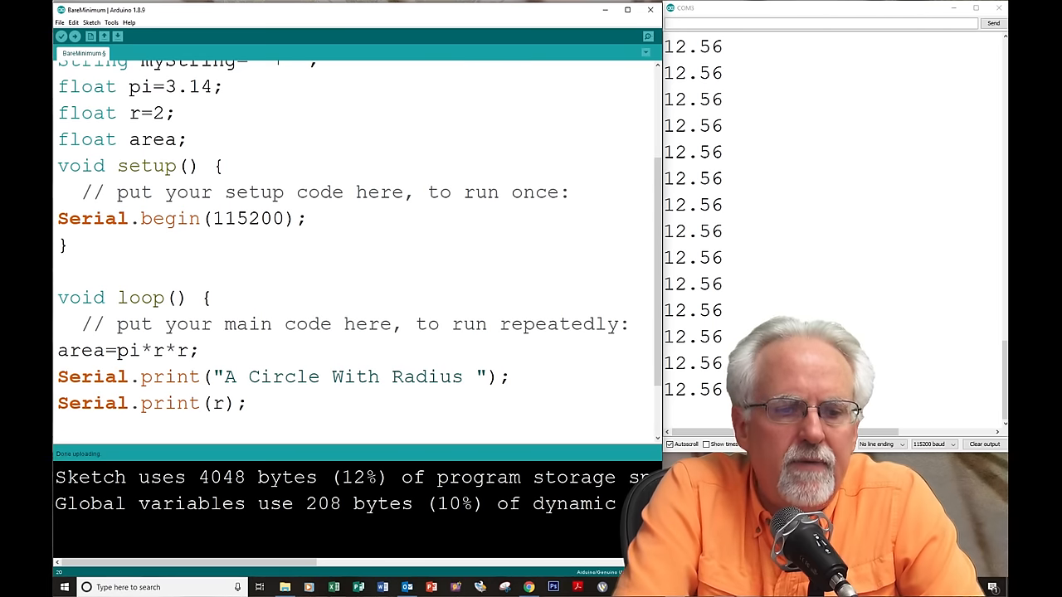
Step: Print "Has an Area of", then Serial.println(".") for the closing period, fixing the println typo
{"action": "type", "text": "Serial.print"}
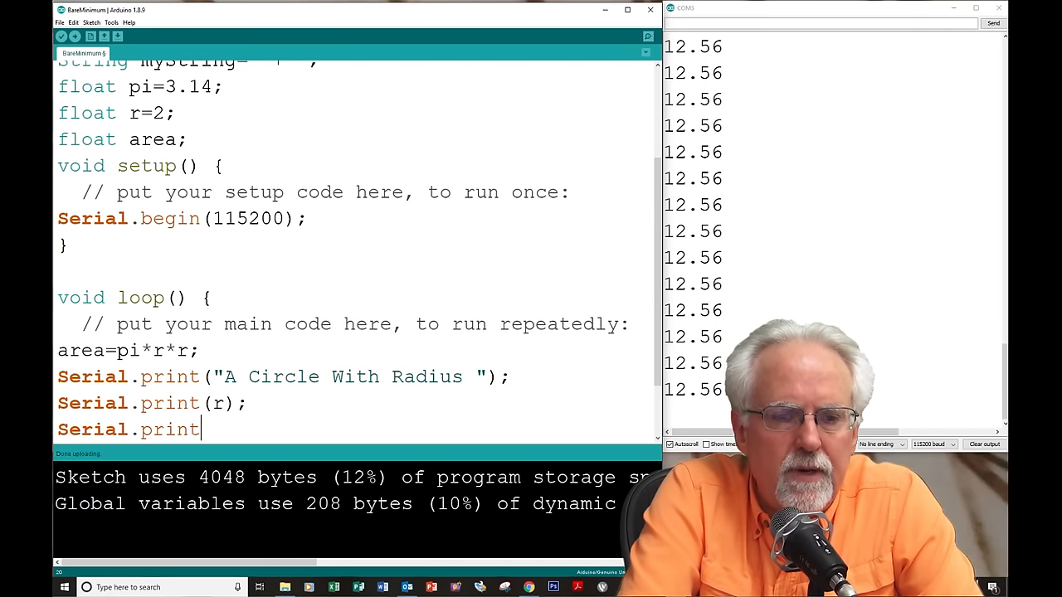
{"action": "type", "text": "("}
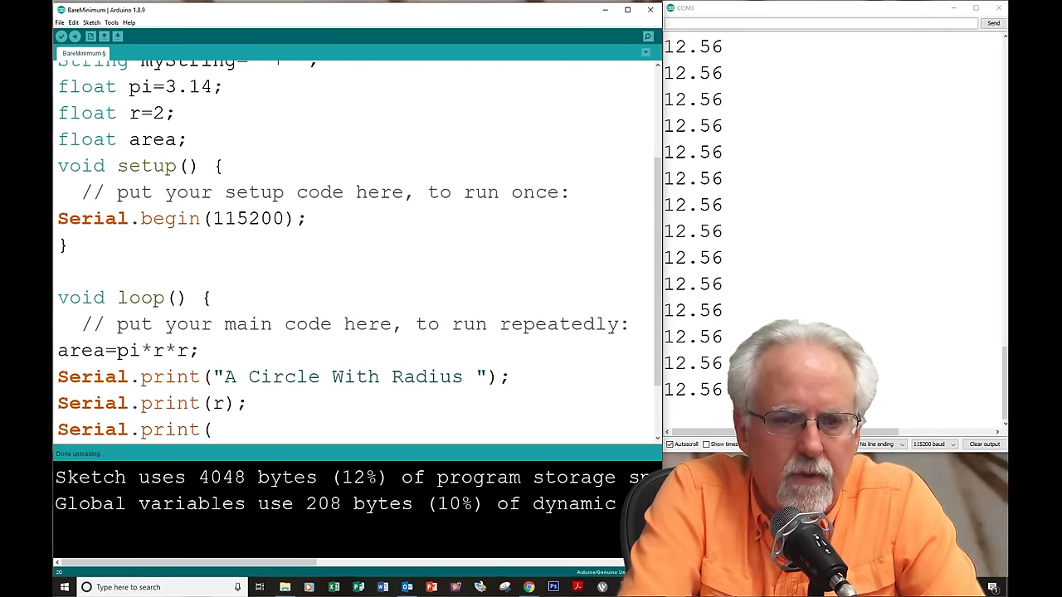
{"action": "type", "text": "\"H"}
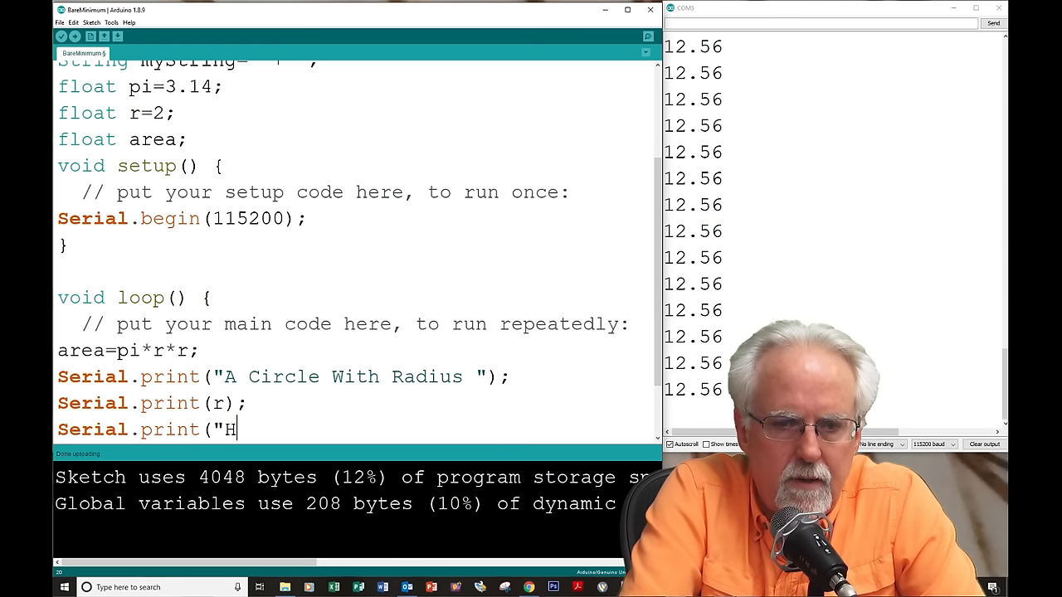
{"action": "type", "text": "as an"}
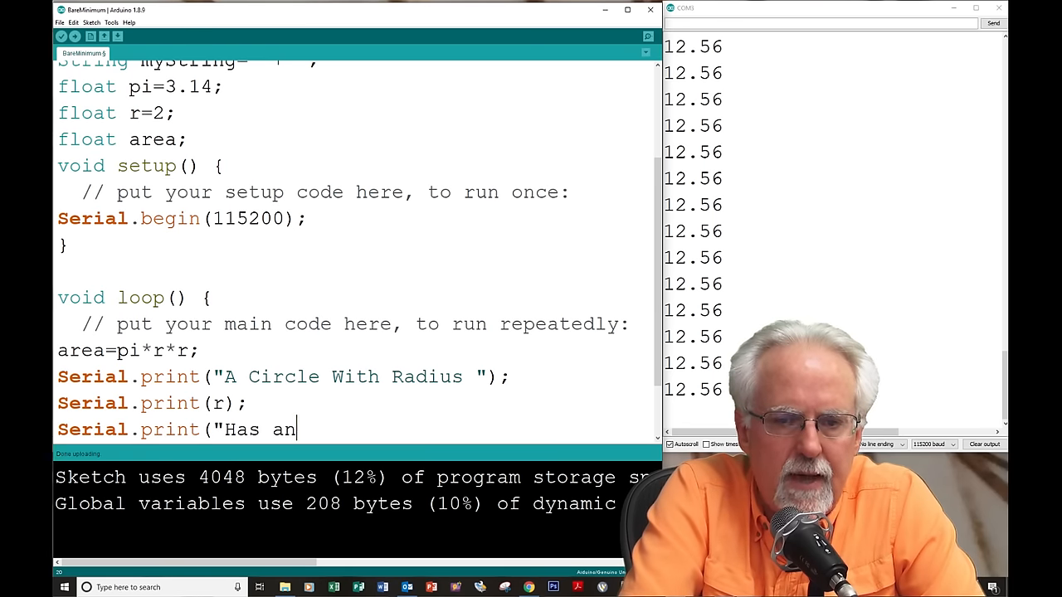
{"action": "key", "text": "Backspace"}
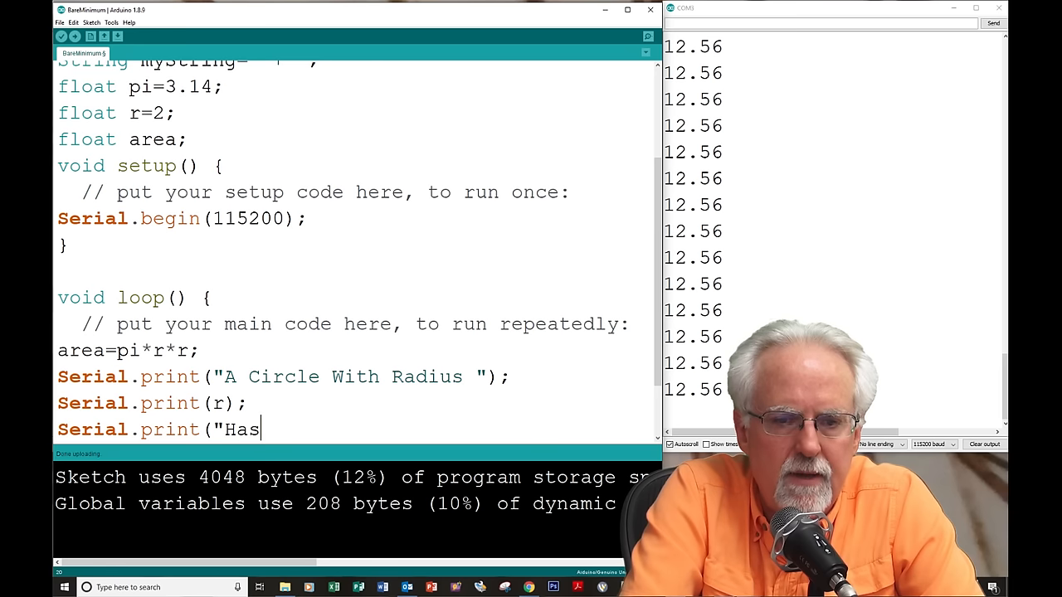
{"action": "type", "text": "an Area of"}
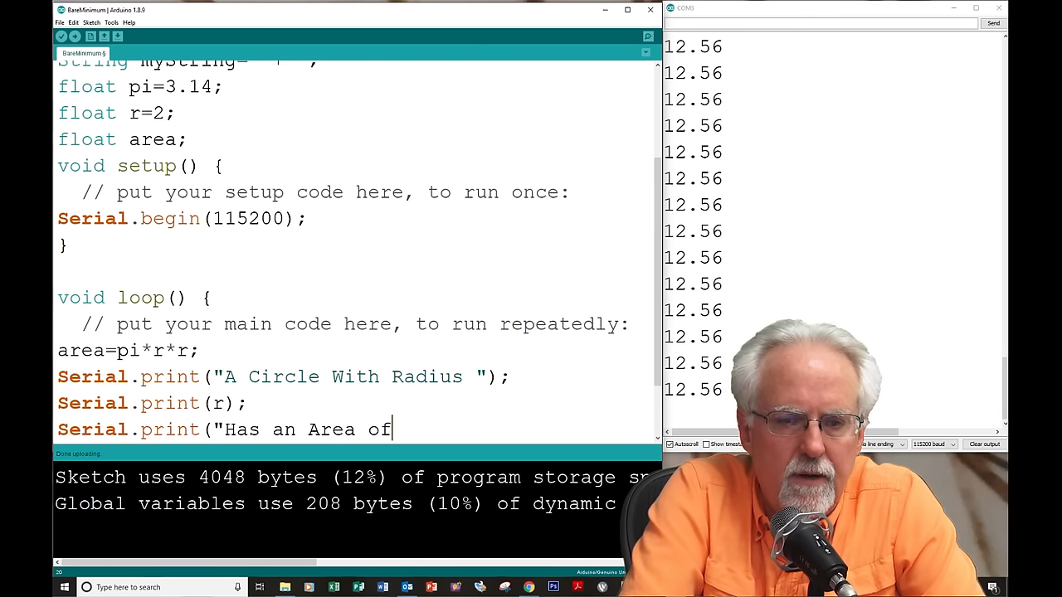
{"action": "type", "text": "\");"}
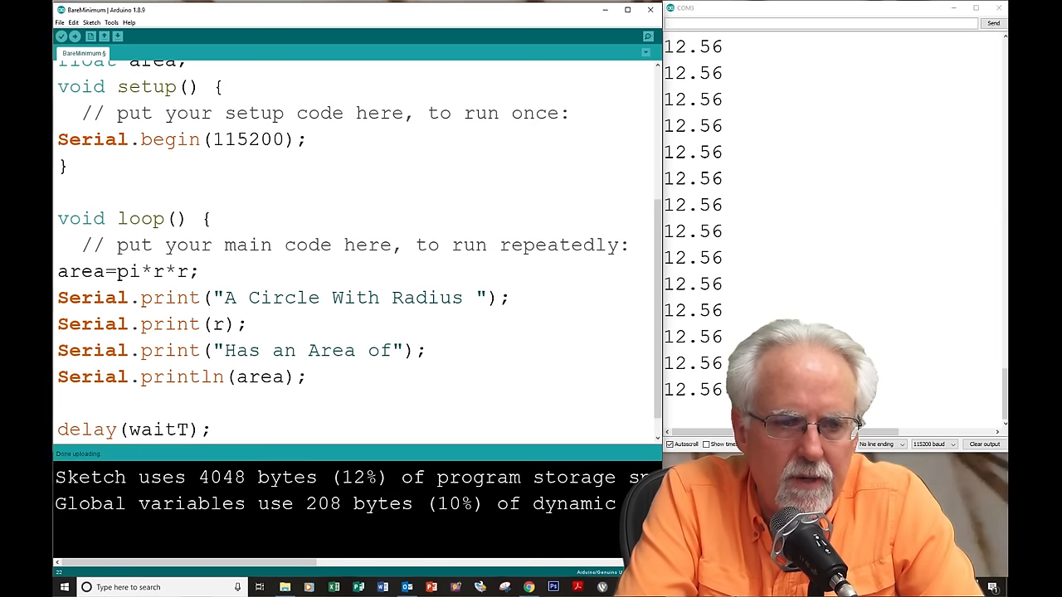
{"action": "type", "text": "e"}
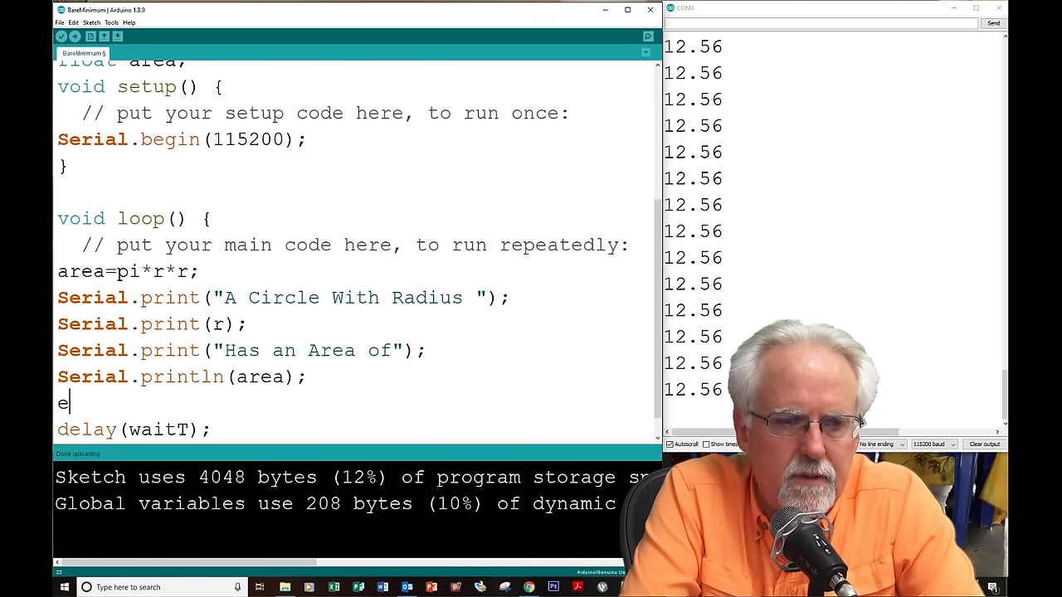
{"action": "type", "text": "erial"}
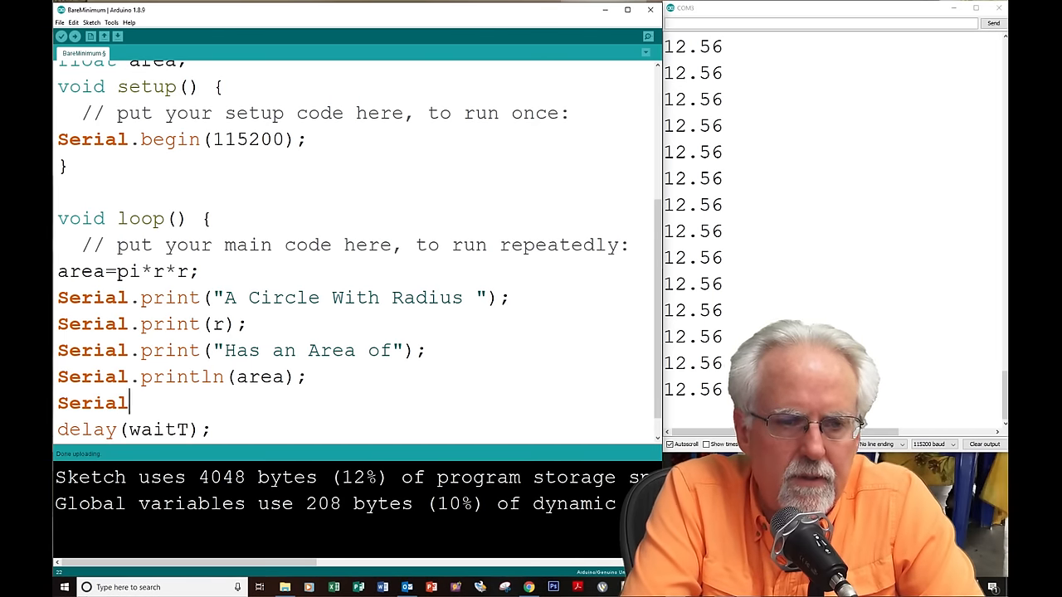
{"action": "type", "text": ".printlbn"}
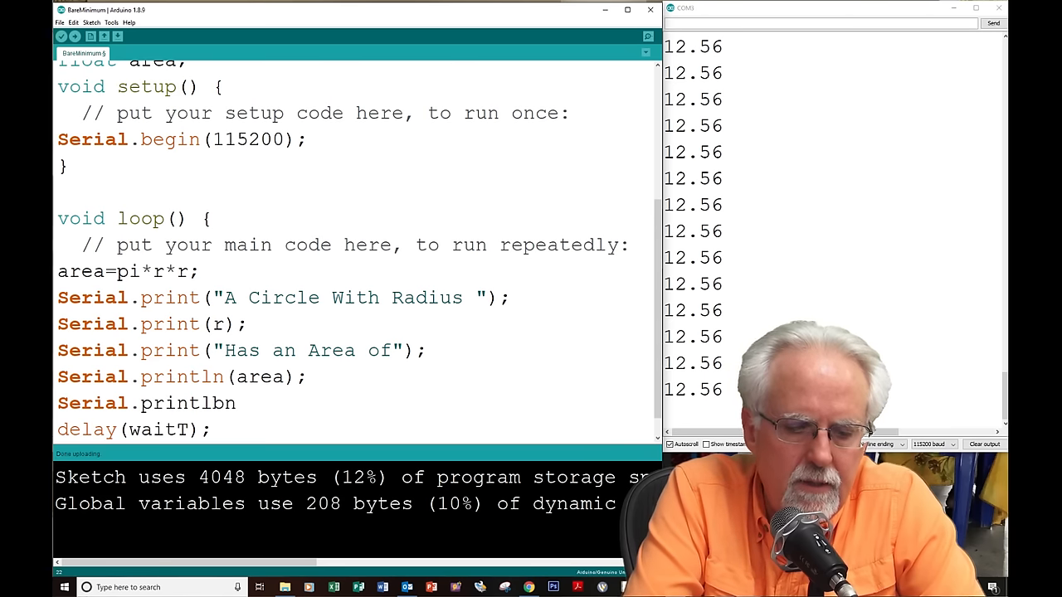
{"action": "type", "text": "(\".\")"}
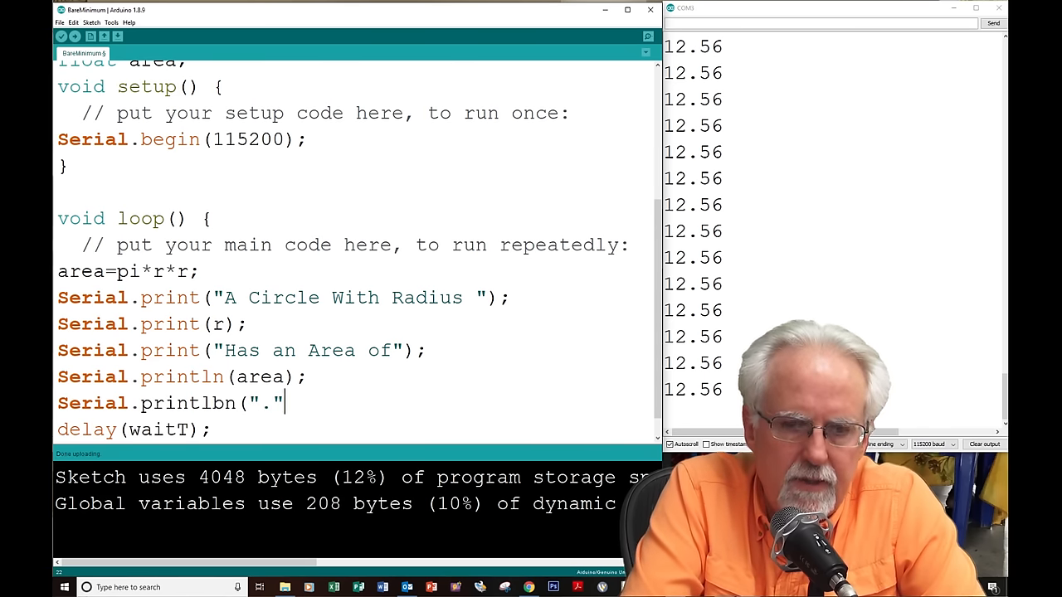
{"action": "type", "text": "("}
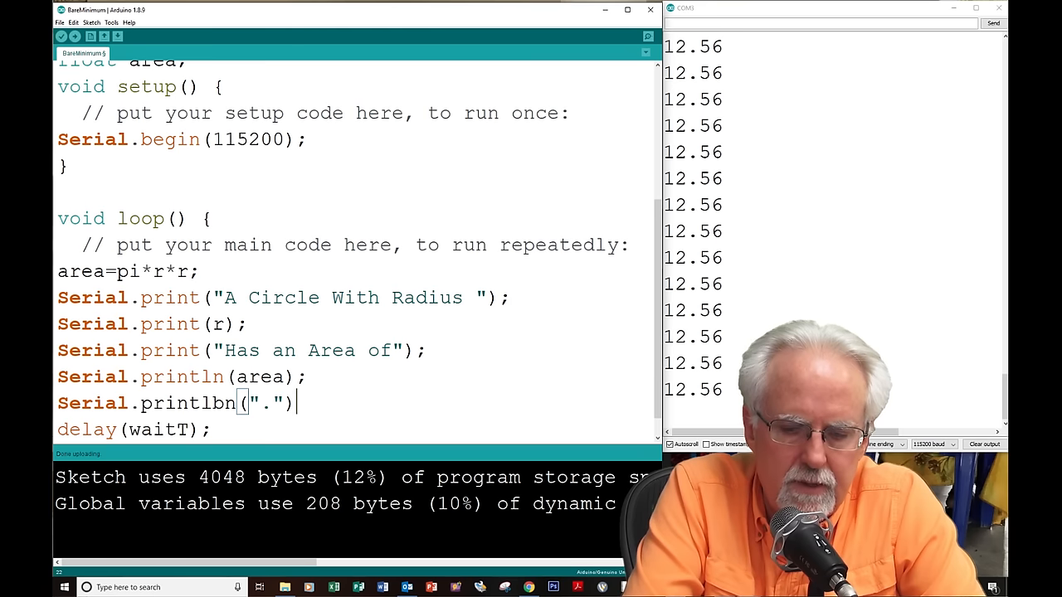
{"action": "type", "text": ";"}
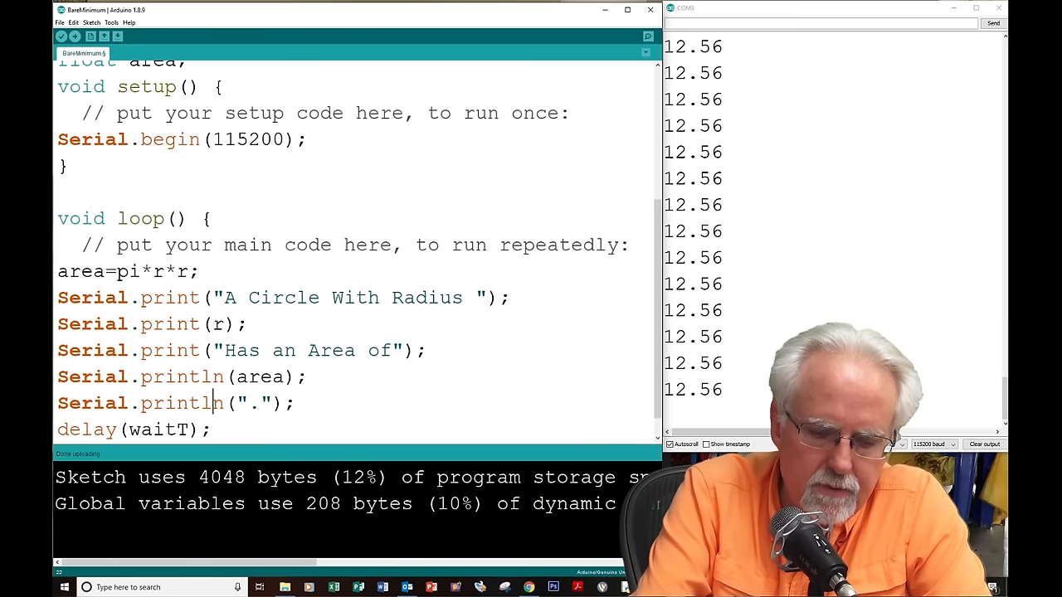
{"action": "type", "text": "l"}
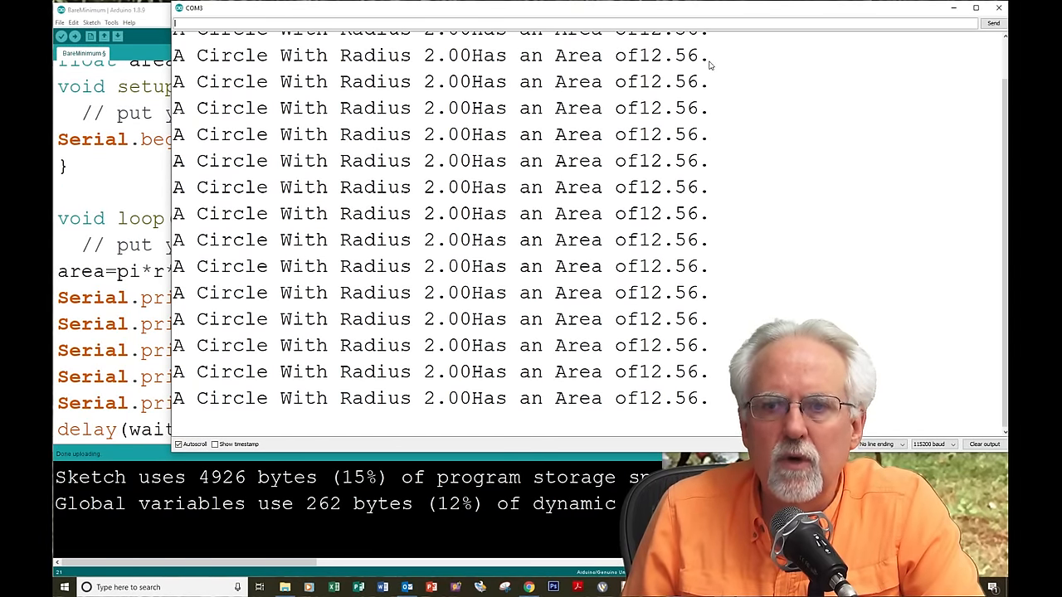
{"action": "mouse_move", "coordinate": [471, 245]}
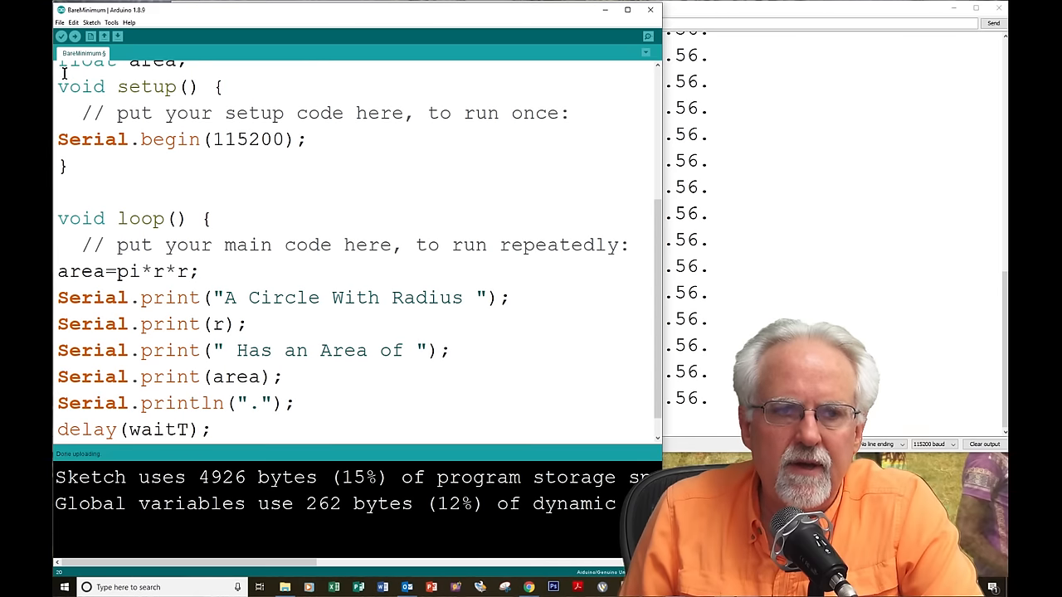
Step: Upload, confirm "A Circle With Radius 2.00 Has an Area of 12.56." in the monitor, and close it
{"action": "left_click", "coordinate": [75, 37]}
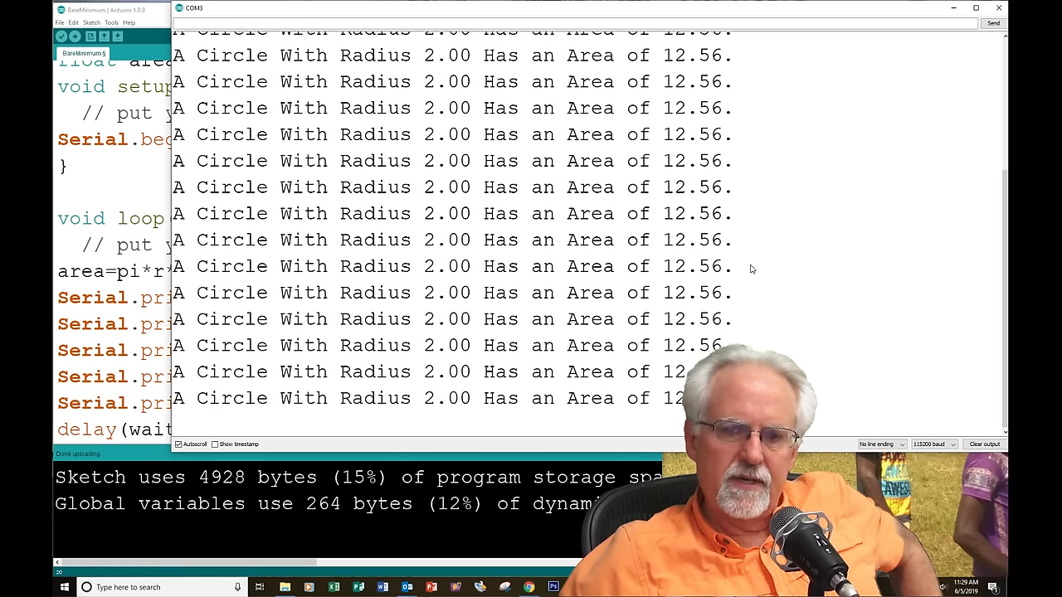
{"action": "scroll", "scroll_direction": "down", "scroll_amount": 3}
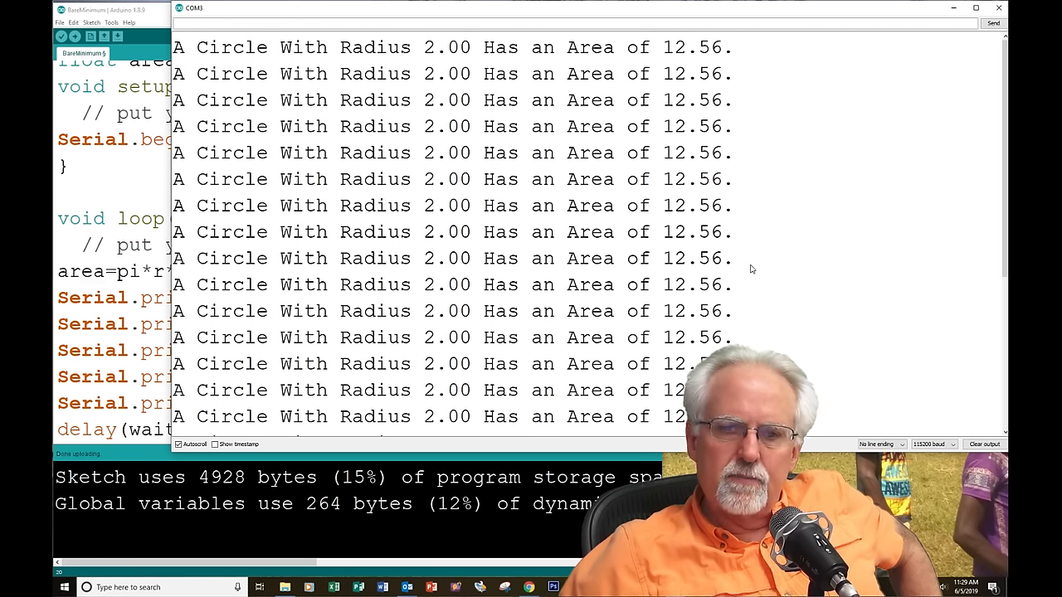
{"action": "scroll", "scroll_direction": "down", "scroll_amount": 3}
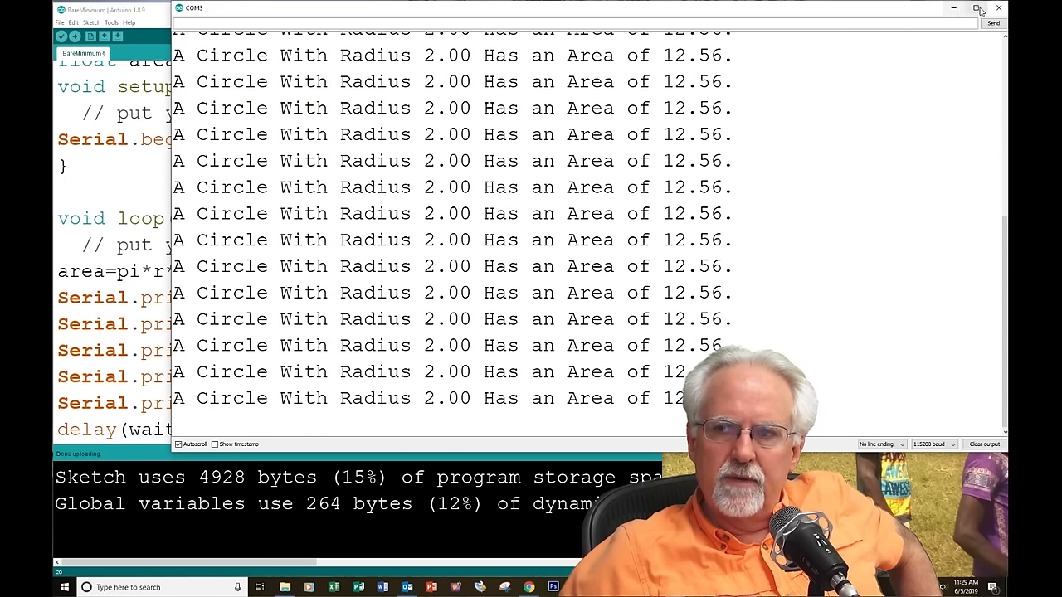
{"action": "left_click", "coordinate": [999, 7]}
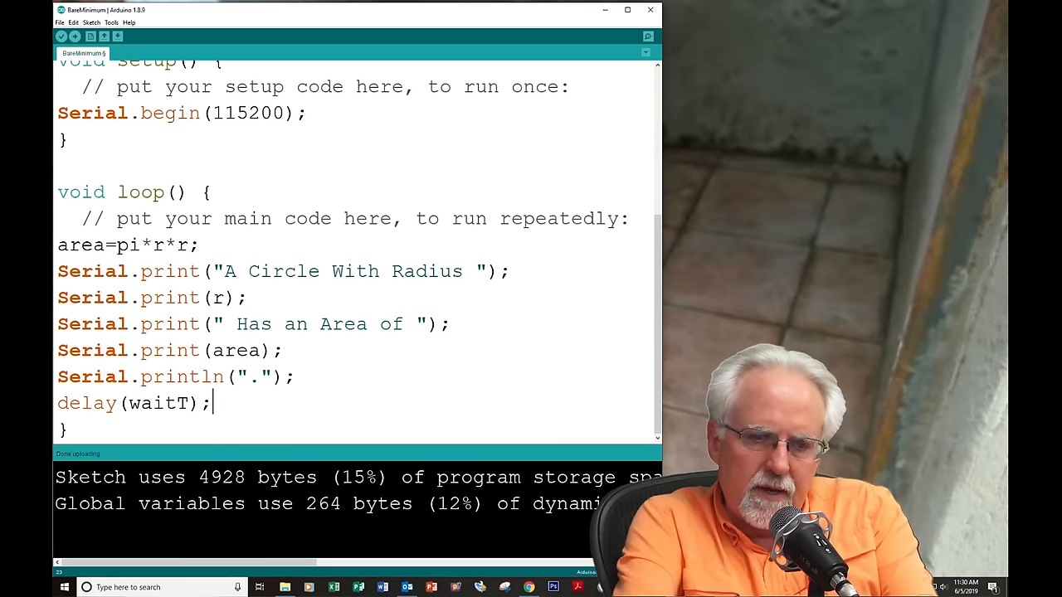
Step: Add r=r+.5 after the delay so the radius grows each pass, and upload
{"action": "type", "text": "r"}
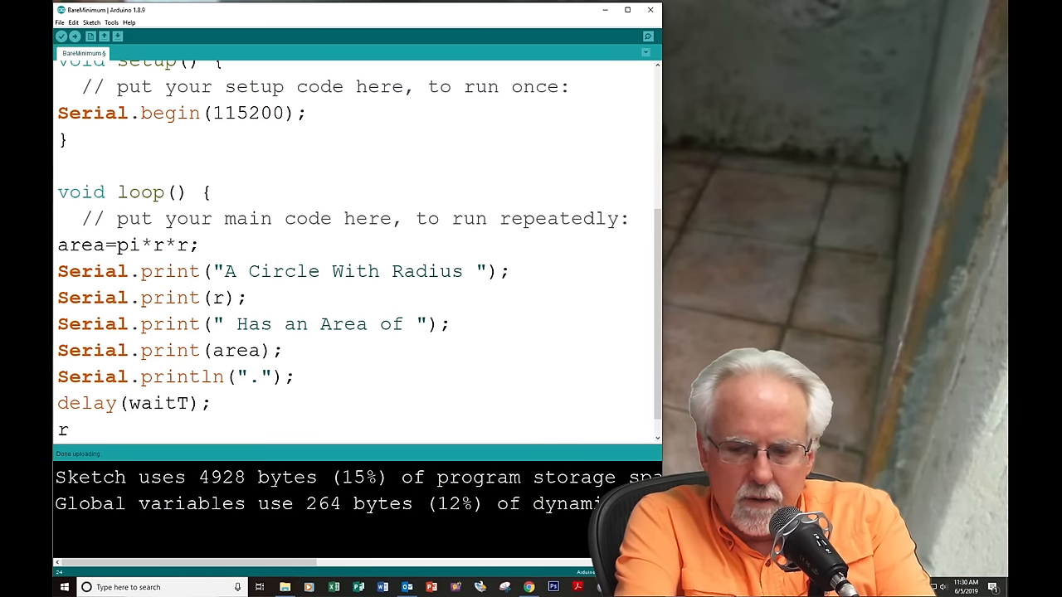
{"action": "type", "text": "=r+"}
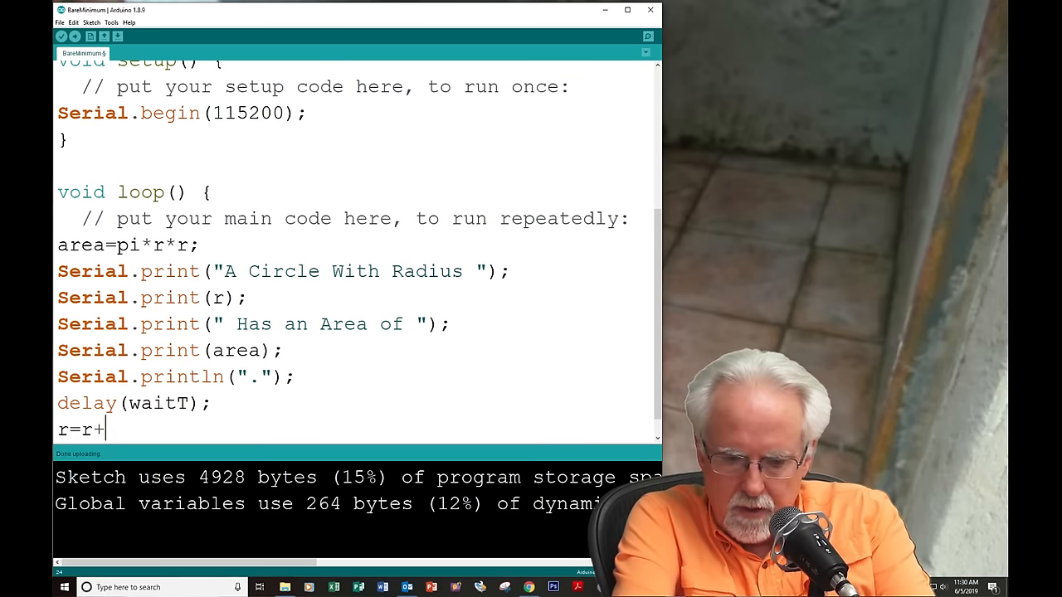
{"action": "type", "text": ".5"}
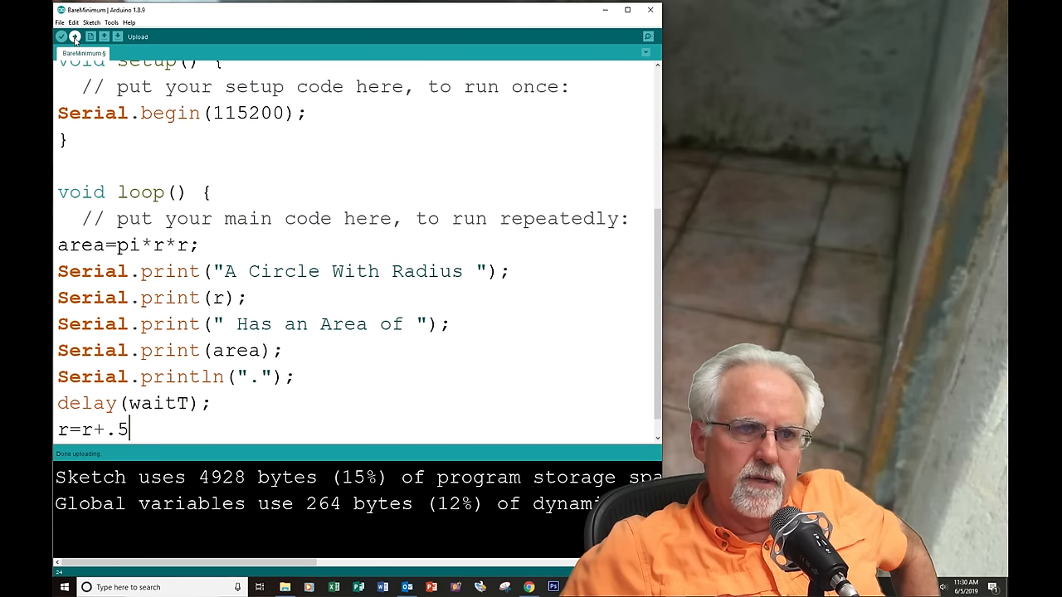
{"action": "left_click", "coordinate": [60, 37]}
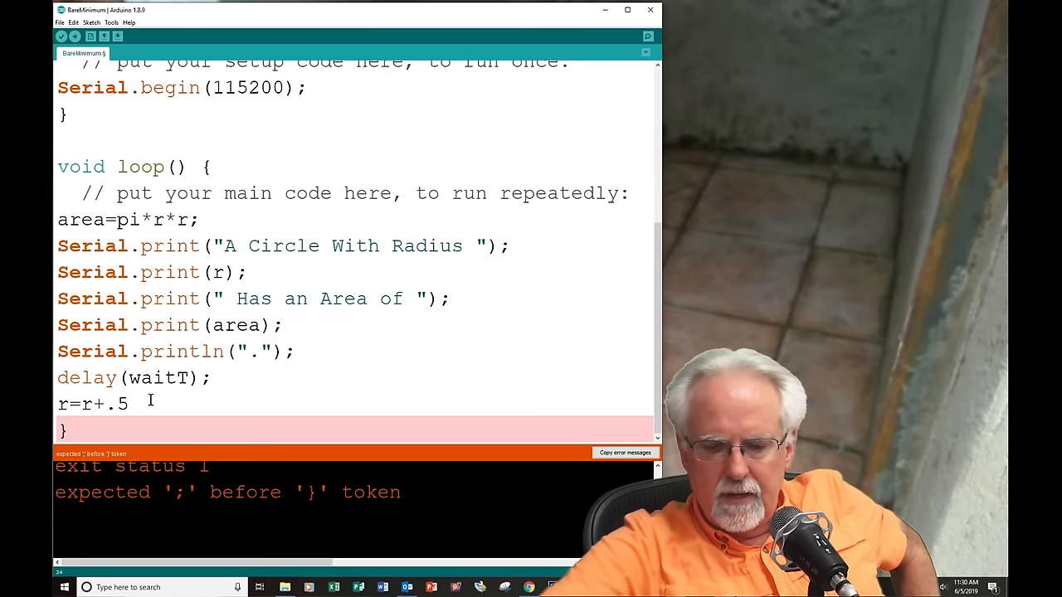
Step: Fix the missing semicolon, re-upload, and bring up the Serial Monitor
{"action": "type", "text": ";"}
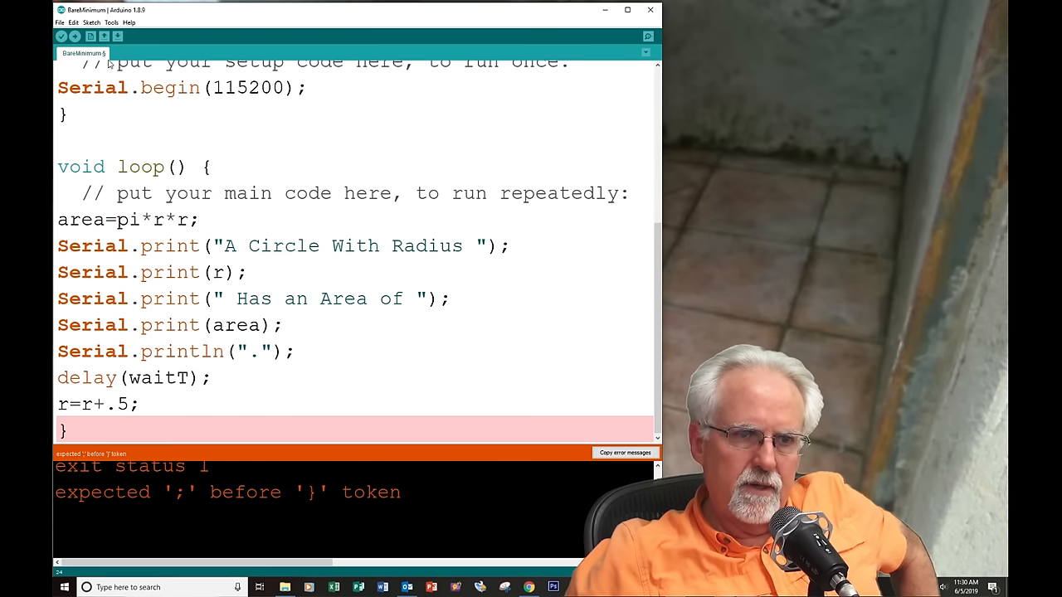
{"action": "left_click", "coordinate": [75, 36]}
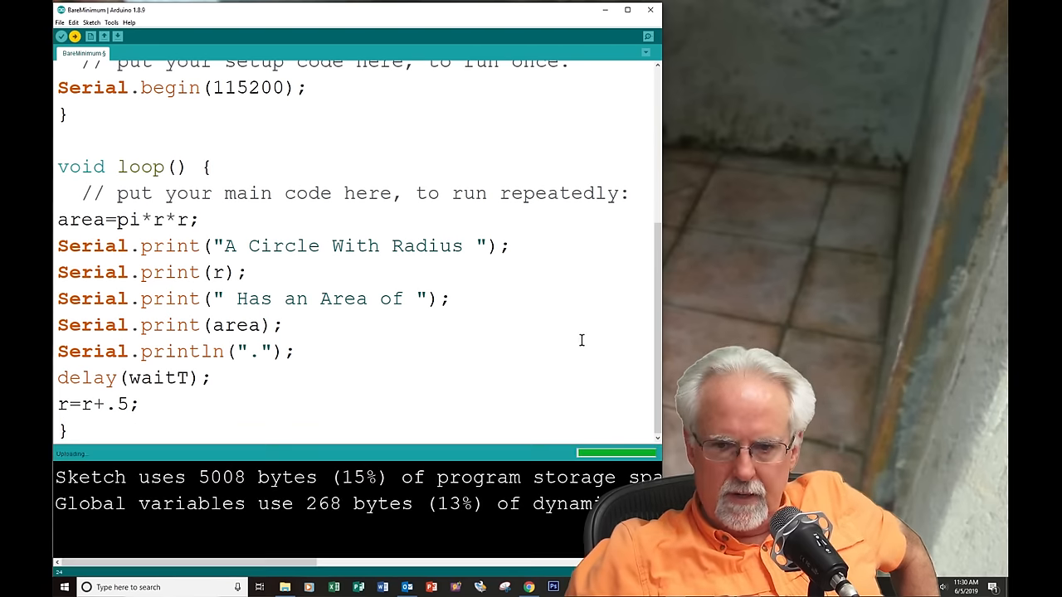
{"action": "left_click", "coordinate": [647, 36]}
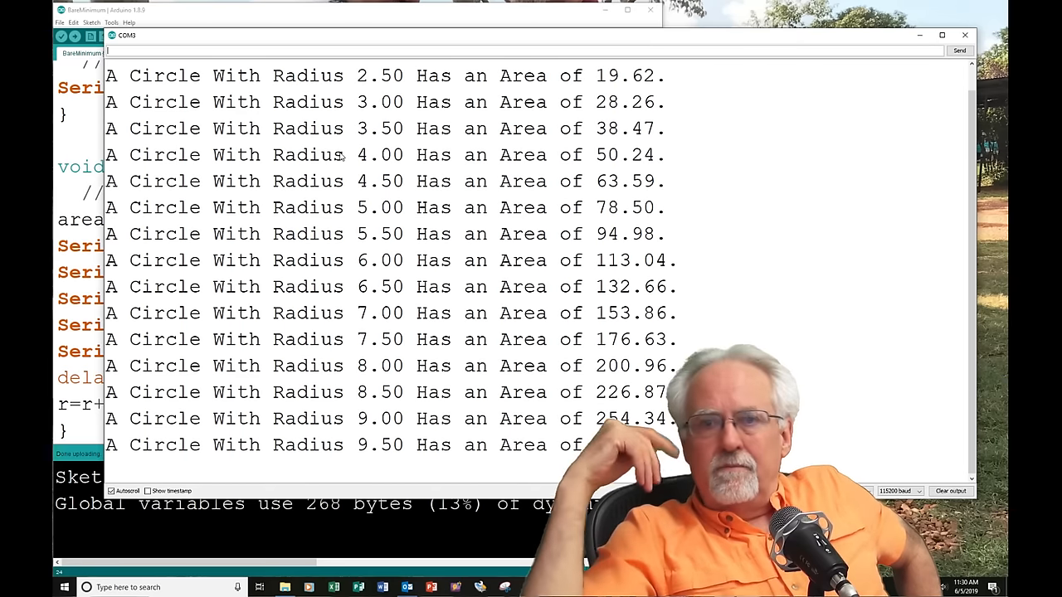
Step: Watch radii rise by 0.50 up to 24.00 in the Serial Monitor, then close it
{"action": "scroll", "scroll_direction": "down", "scroll_amount": 3}
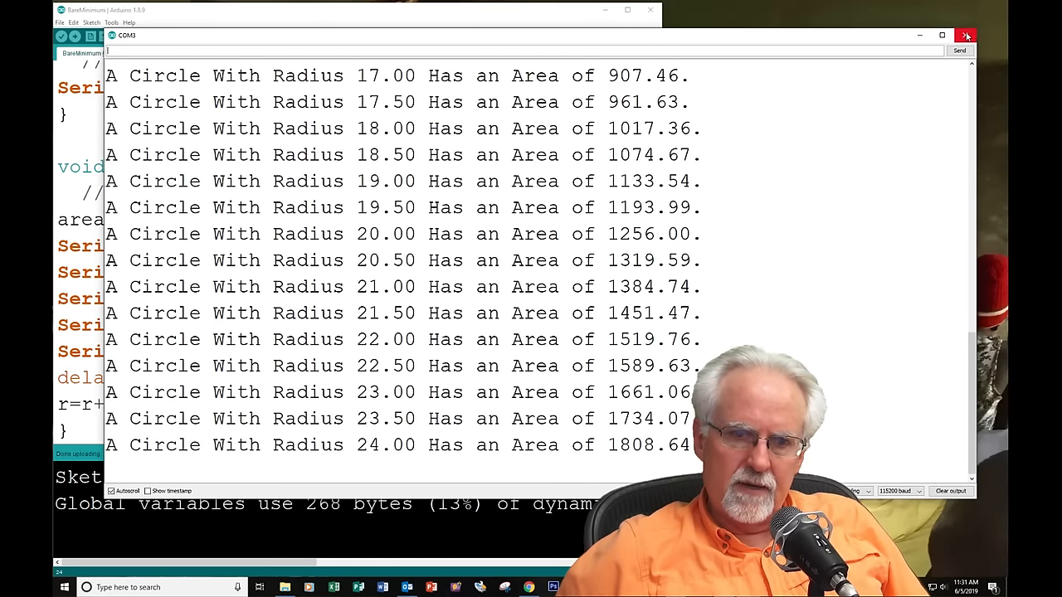
{"action": "left_click", "coordinate": [966, 35]}
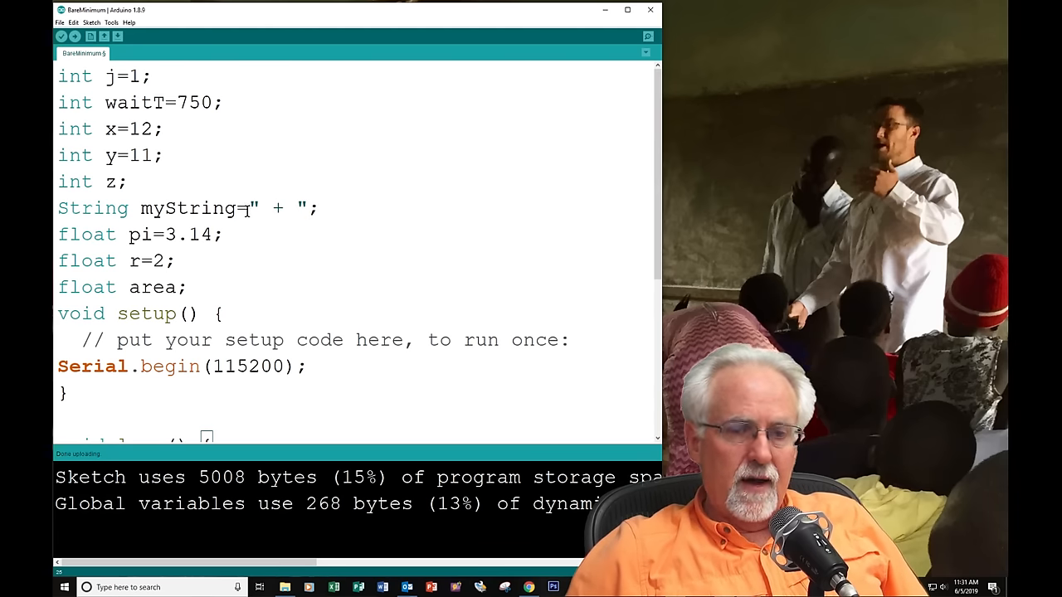
Step: Select and copy the radius message text from the loop's print call
{"action": "scroll", "scroll_direction": "down", "scroll_amount": 3}
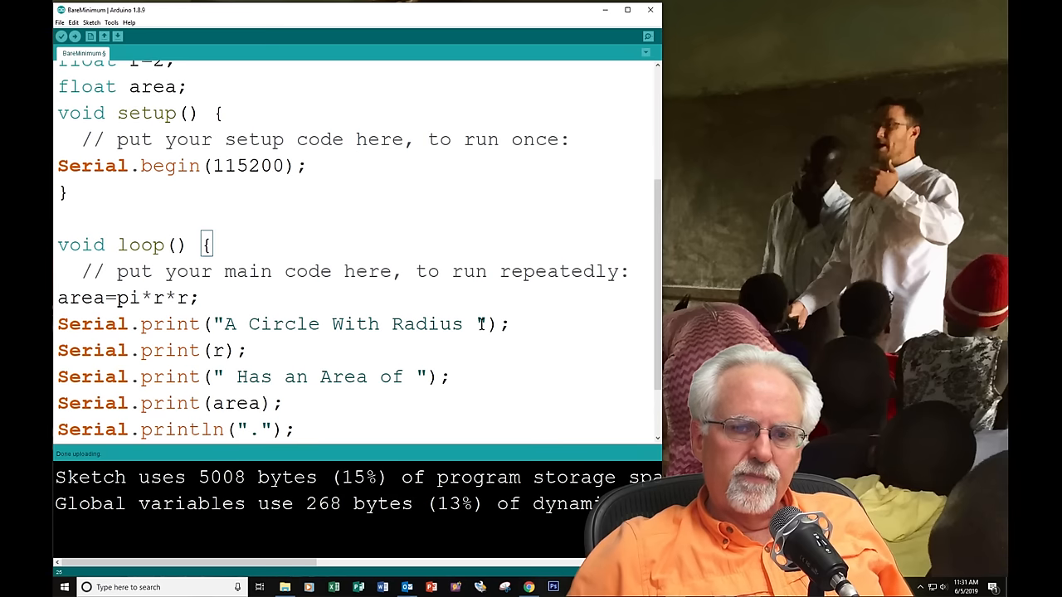
{"action": "double_click", "coordinate": [428, 324]}
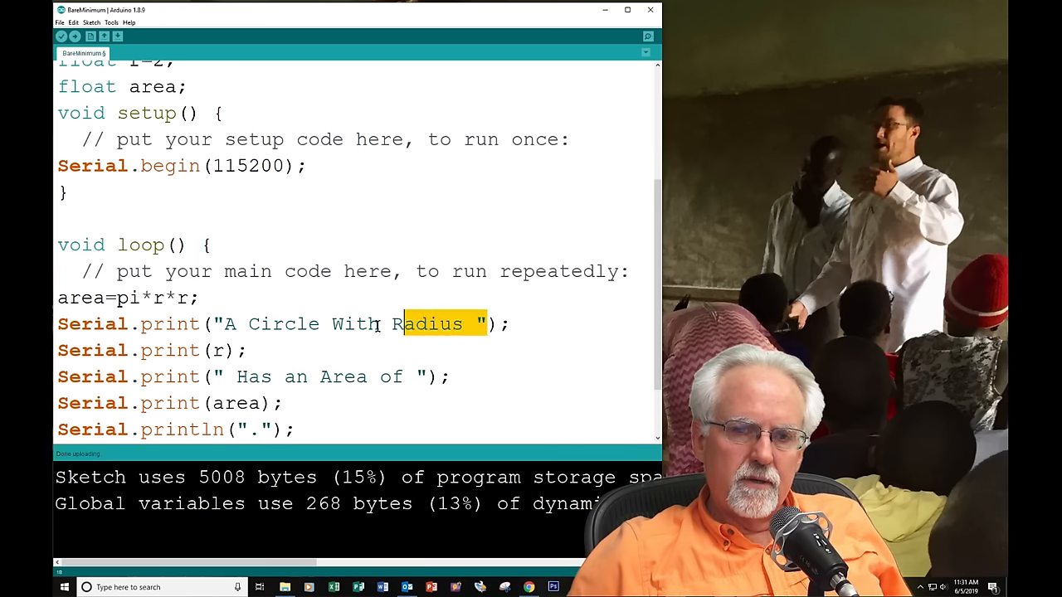
{"action": "right_click", "coordinate": [373, 324]}
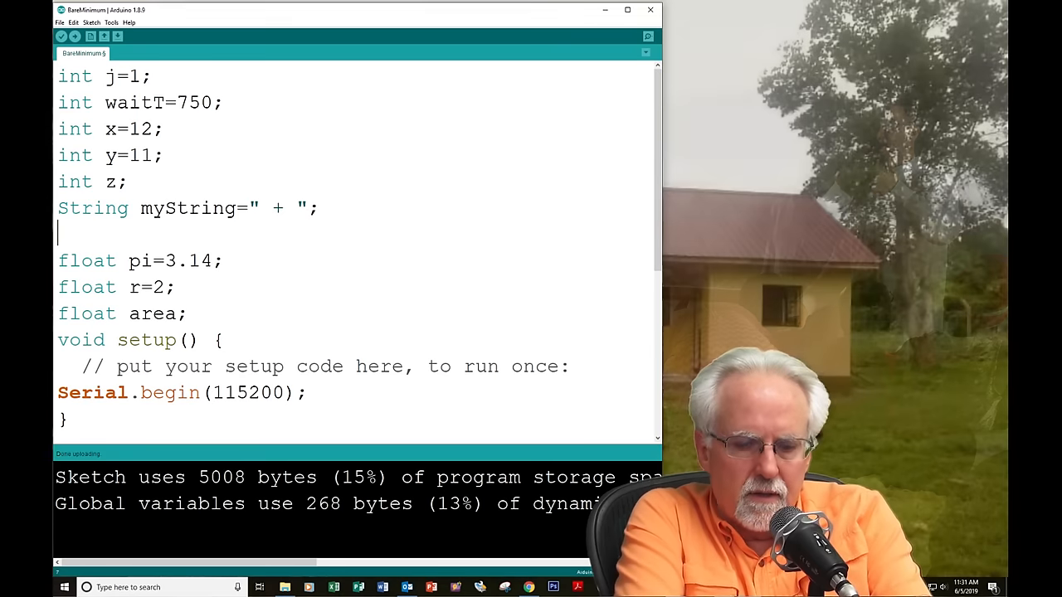
Step: Declare String mess1="A Circle With Radius "; below myString
{"action": "type", "text": "String"}
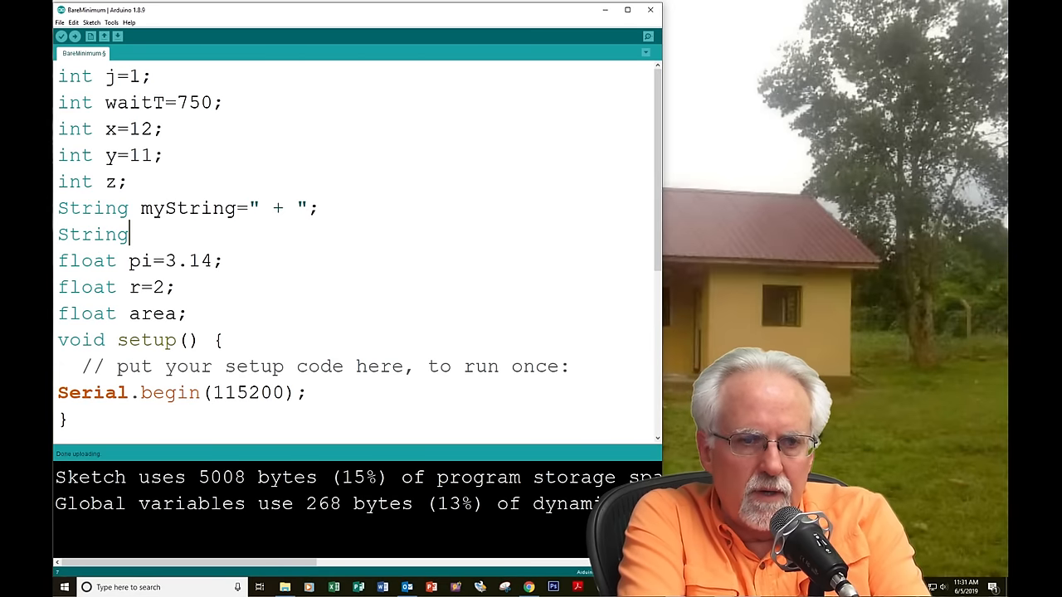
{"action": "type", "text": "me"}
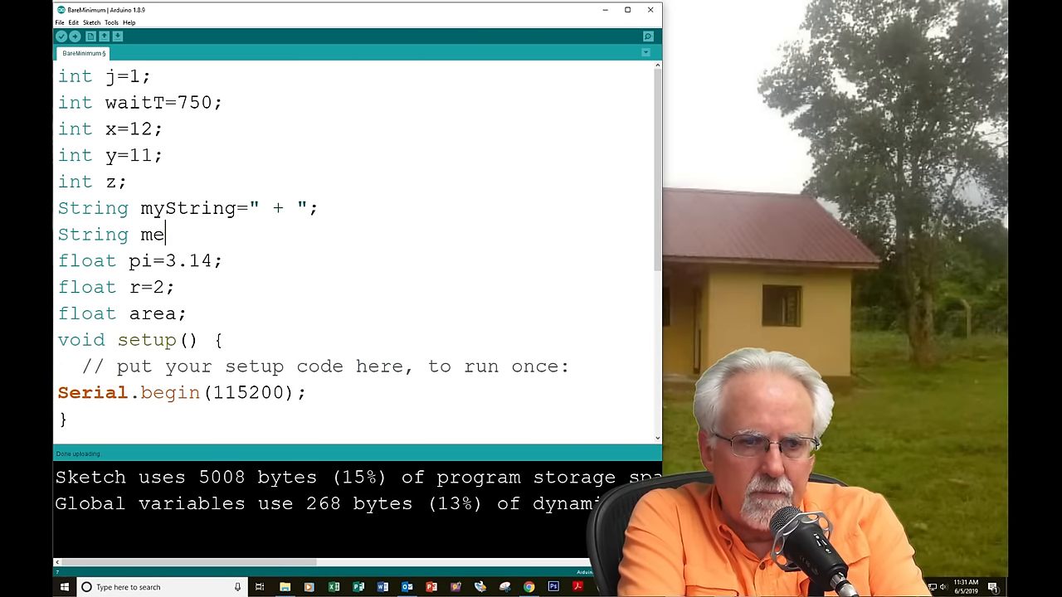
{"action": "type", "text": "ss"}
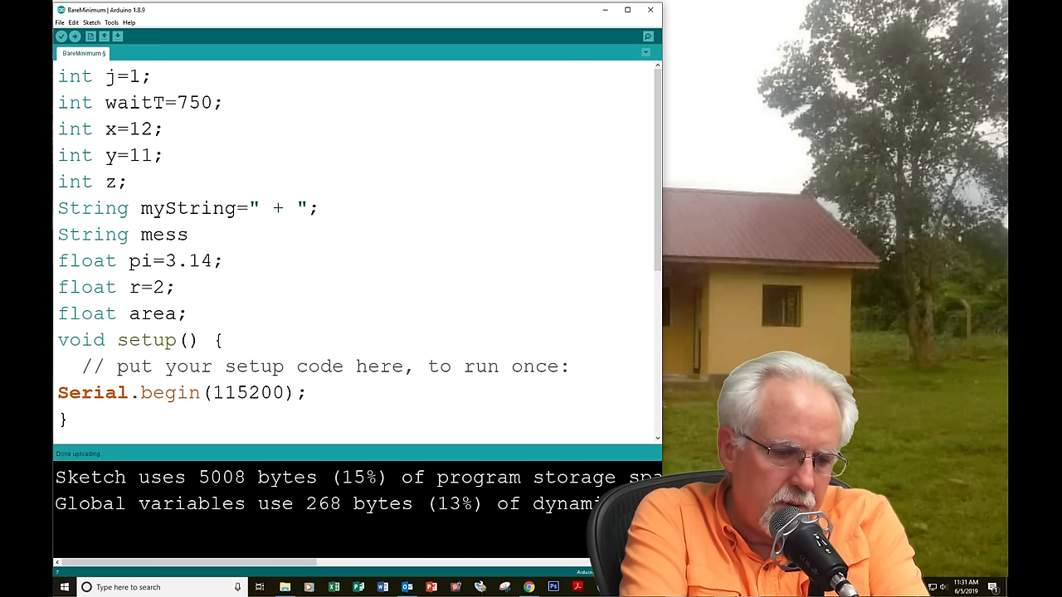
{"action": "type", "text": "1"}
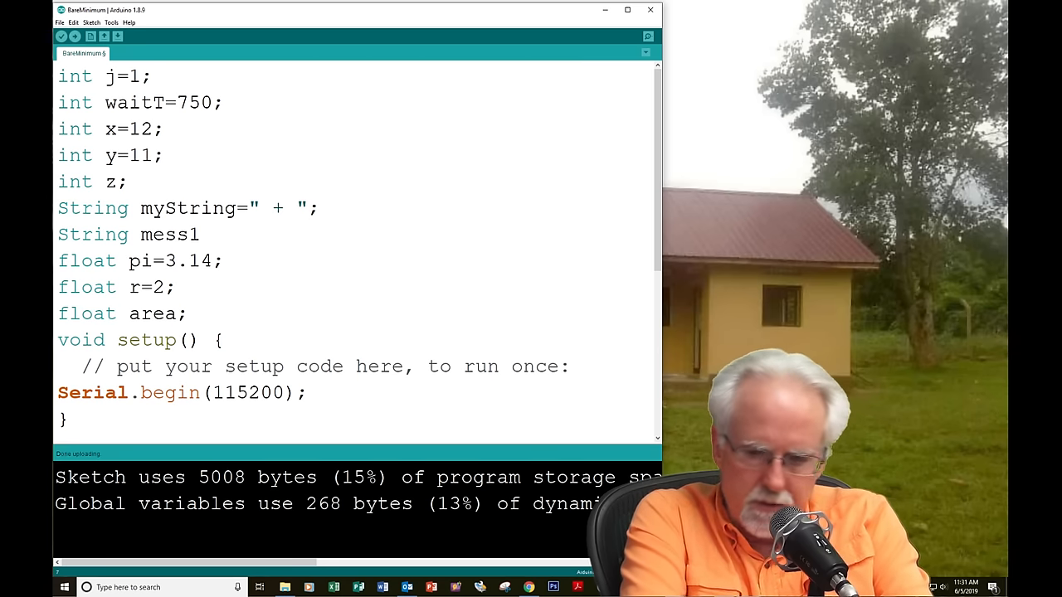
{"action": "type", "text": "=\"A Circle With Radius \""}
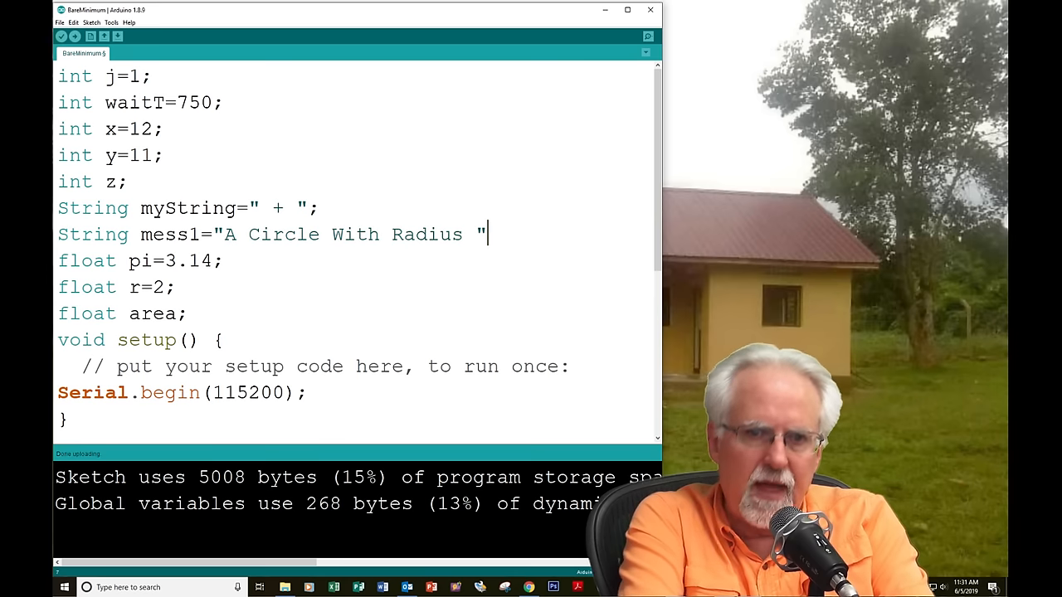
{"action": "type", "text": ";"}
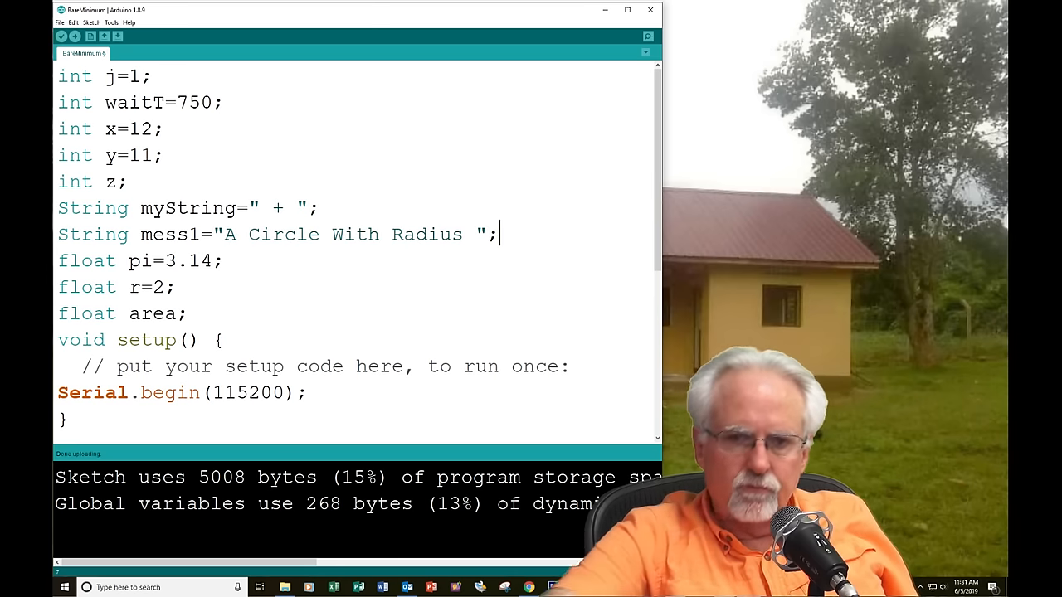
{"action": "scroll", "scroll_direction": "down", "scroll_amount": 3}
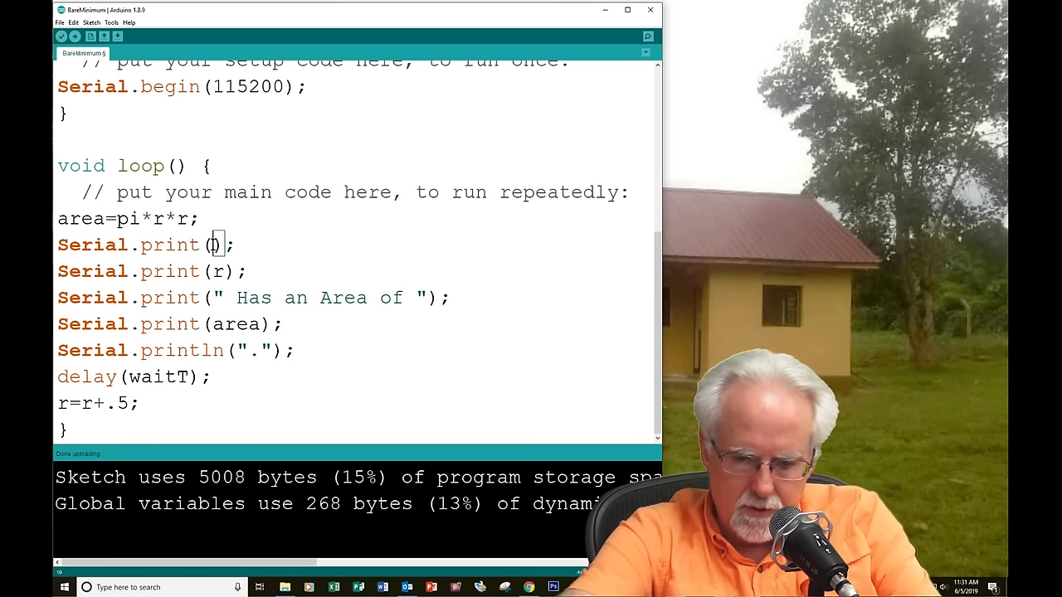
Step: Make the first Serial.print use mess1 and copy the " Has an Area of " text
{"action": "type", "text": "mess"}
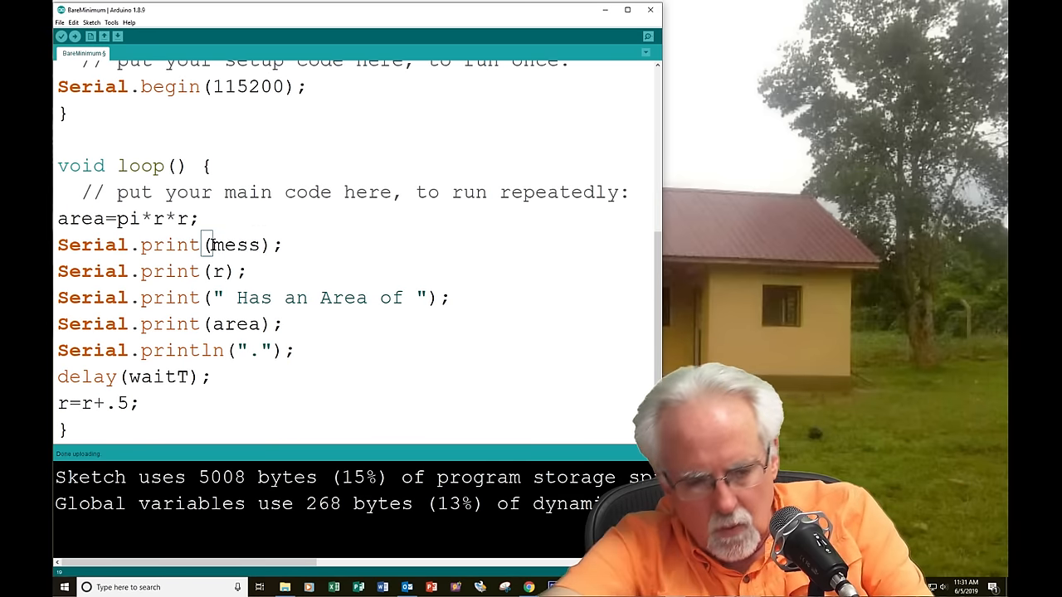
{"action": "type", "text": "1"}
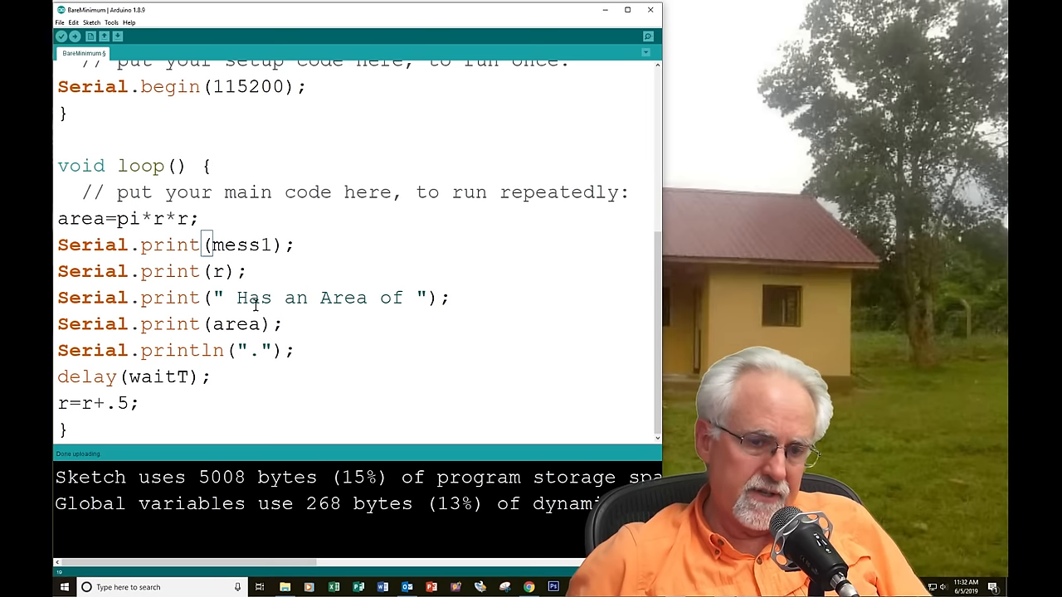
{"action": "left_click_drag", "start_coordinate": [212, 299], "coordinate": [375, 298]}
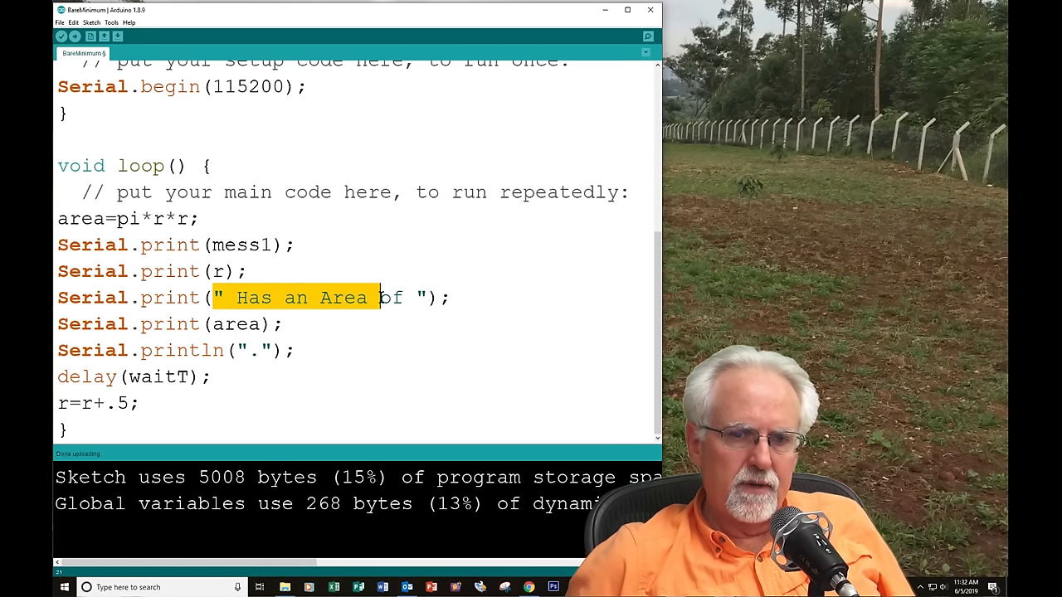
{"action": "right_click", "coordinate": [374, 298]}
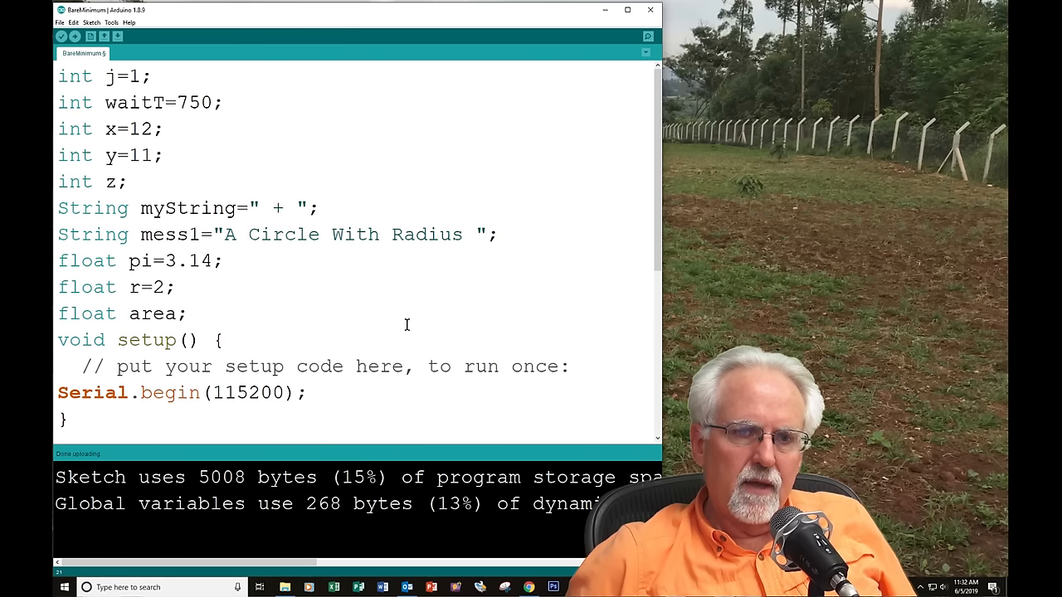
{"action": "mouse_move", "coordinate": [229, 316]}
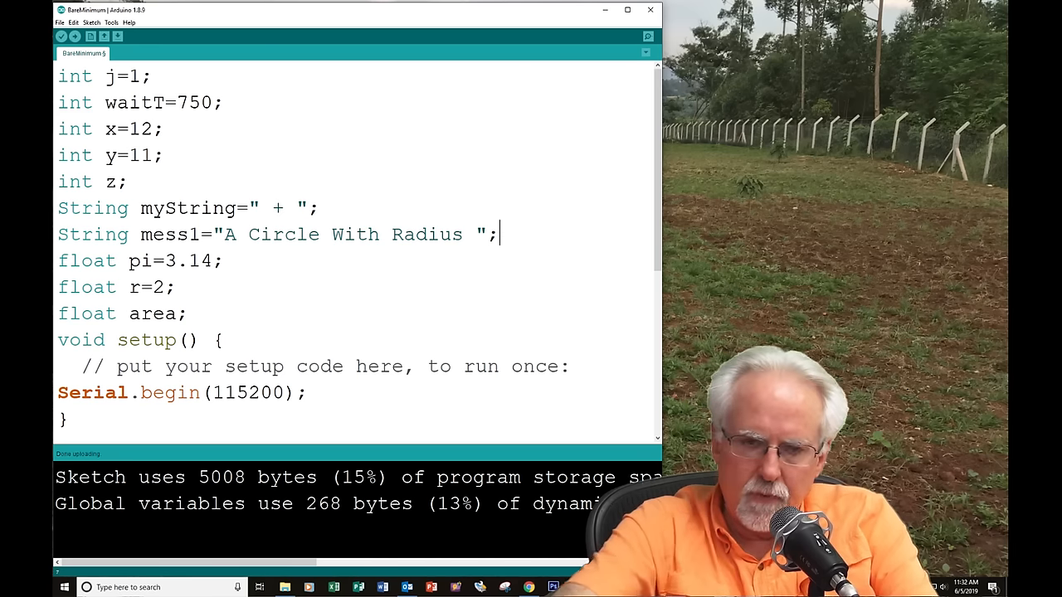
Step: Declare String mess2=" Has an Area of "; at the top
{"action": "type", "text": "String mess2="}
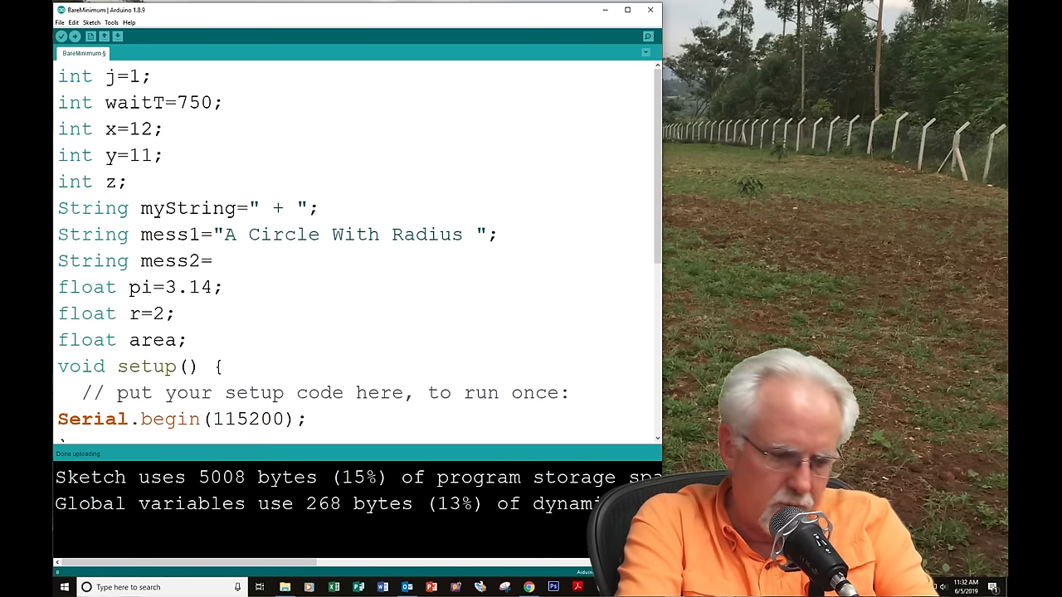
{"action": "type", "text": "\" Has an Area of \";"}
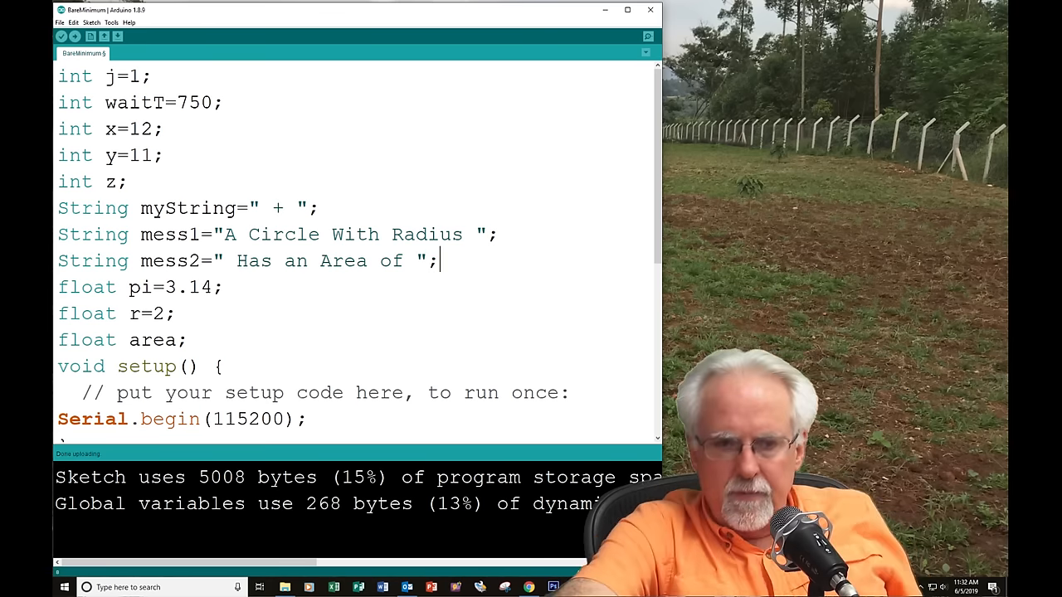
{"action": "mouse_move", "coordinate": [685, 288]}
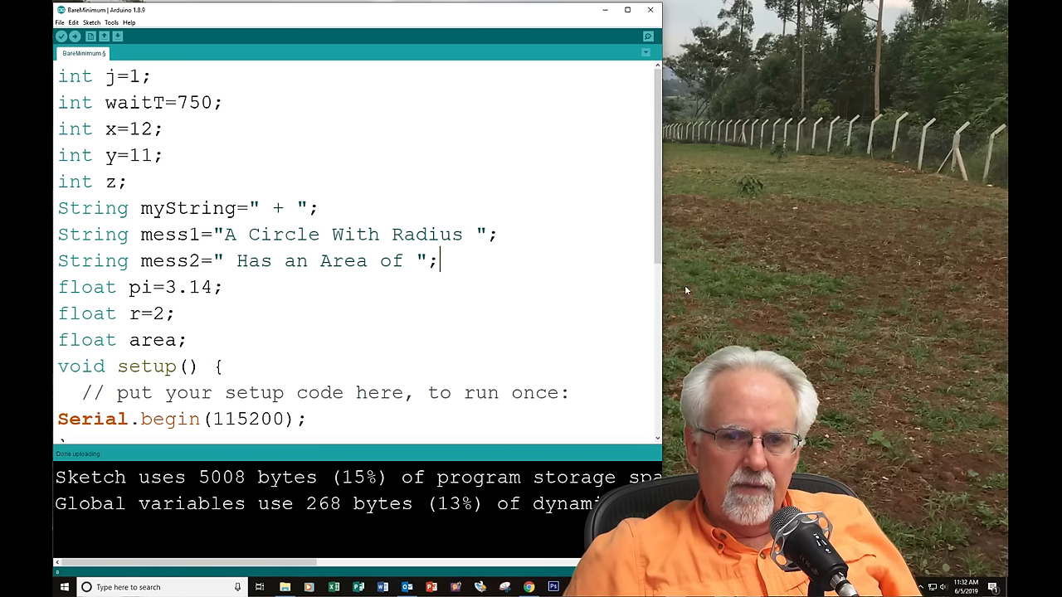
Step: Change the third Serial.print argument to mess2 and take out the period string
{"action": "scroll", "scroll_direction": "down", "scroll_amount": 3}
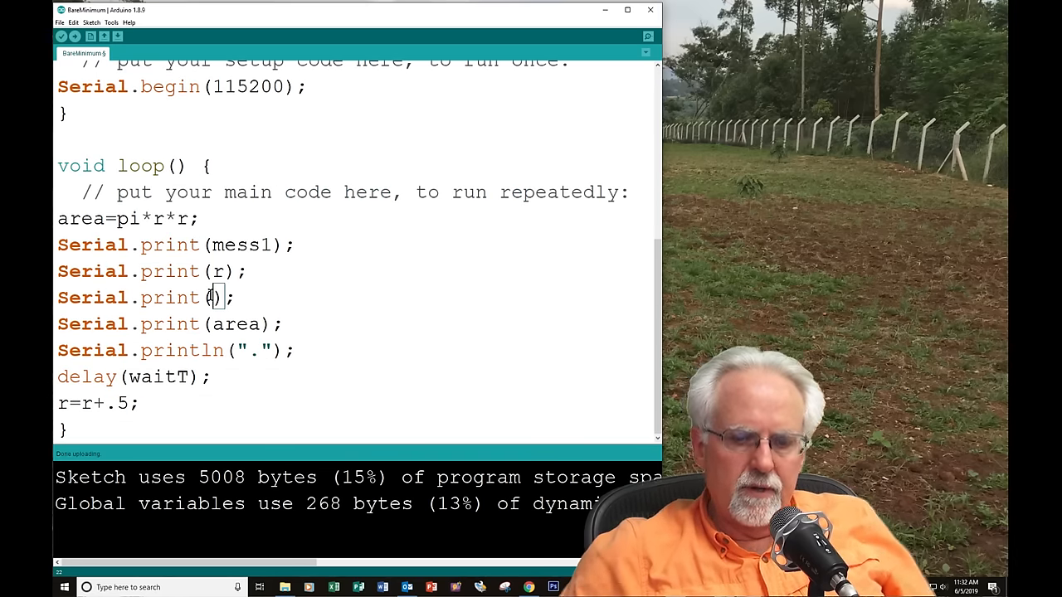
{"action": "type", "text": "mes"}
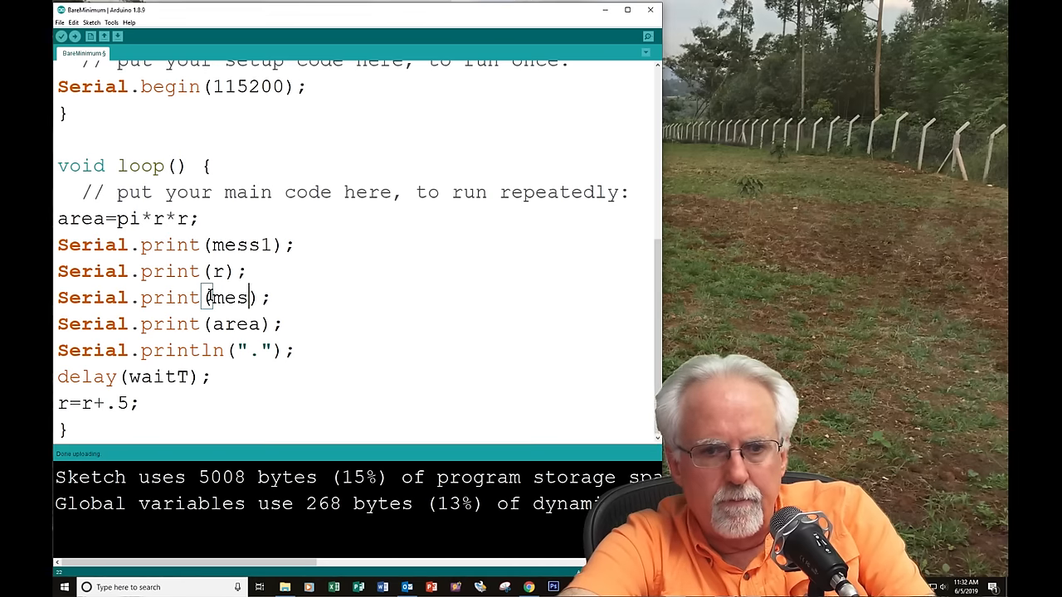
{"action": "type", "text": "s2"}
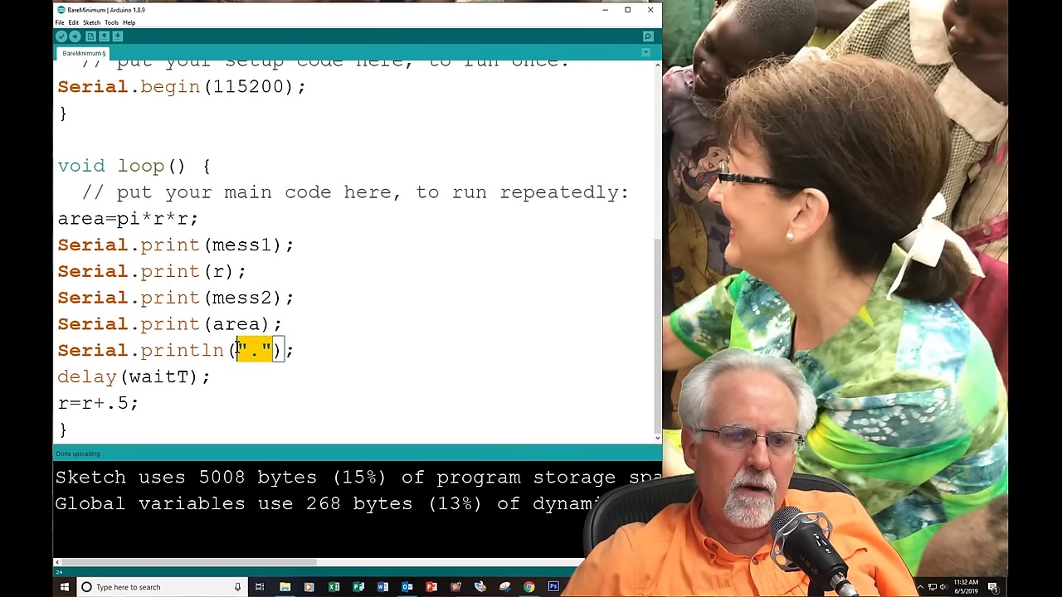
{"action": "key", "text": "Delete"}
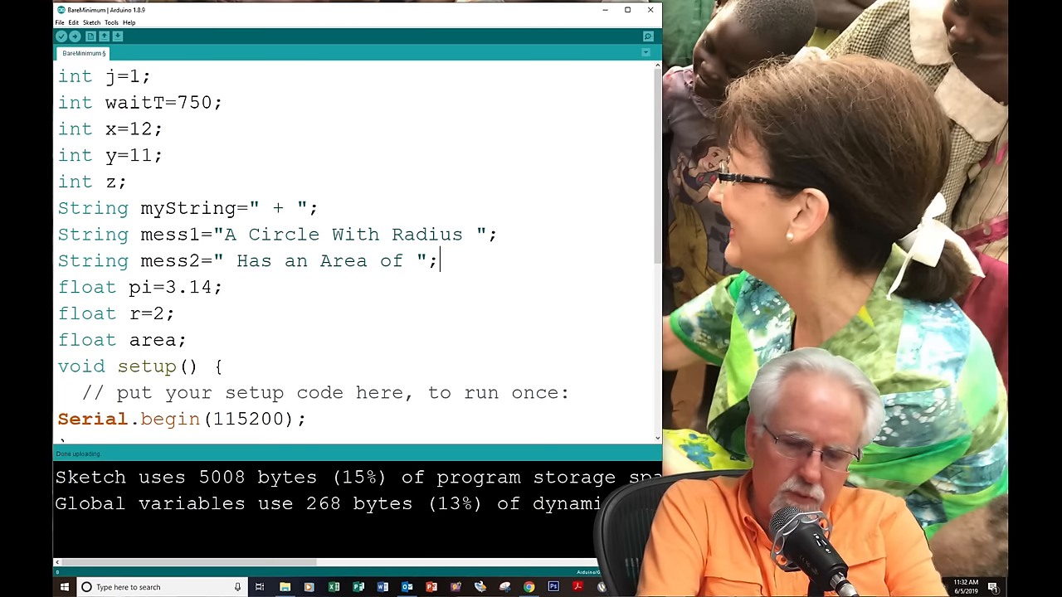
Step: Declare String mess3=".", make Serial.println use mess3, and upload
{"action": "type", "text": "String mess3="}
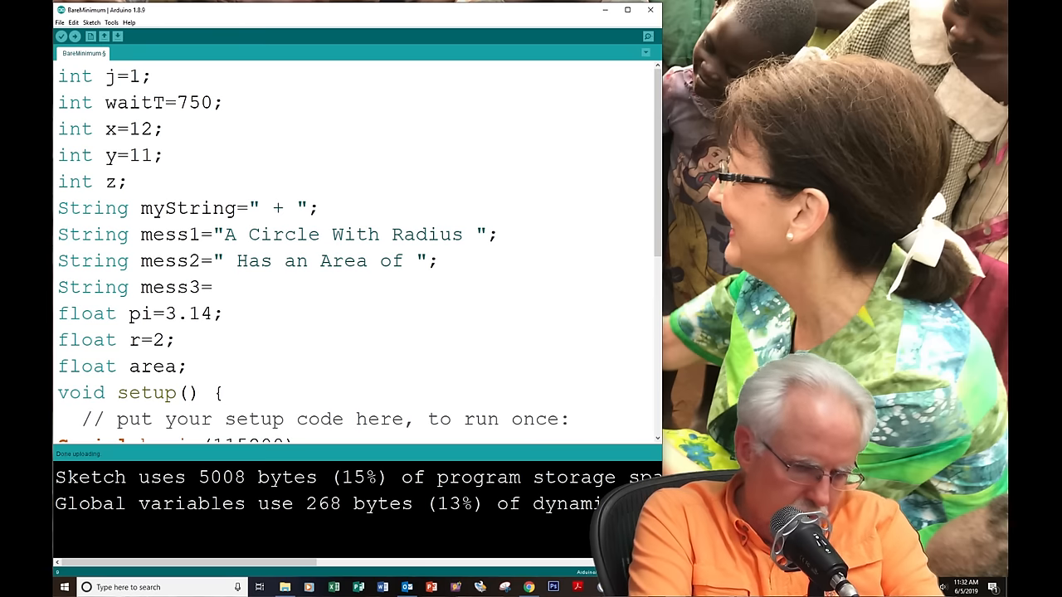
{"action": "type", "text": "\".\""}
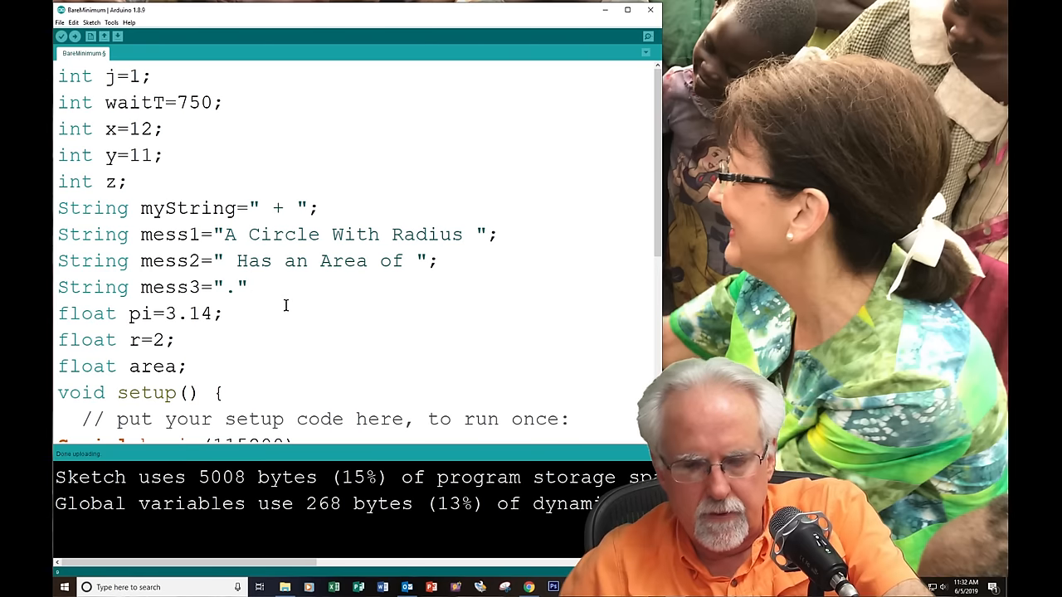
{"action": "scroll", "scroll_direction": "down", "scroll_amount": 3}
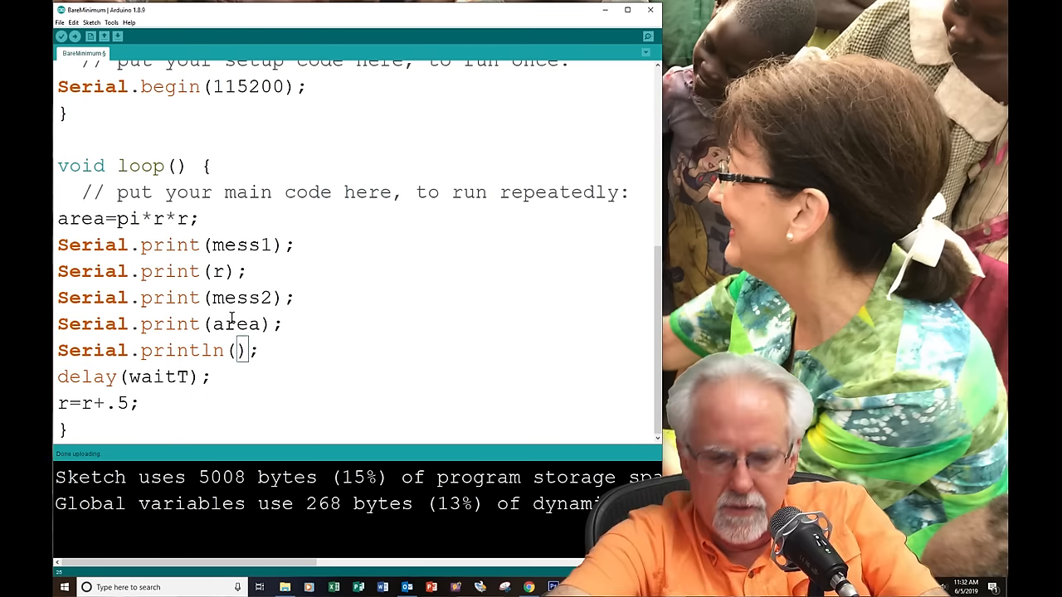
{"action": "type", "text": "mess3"}
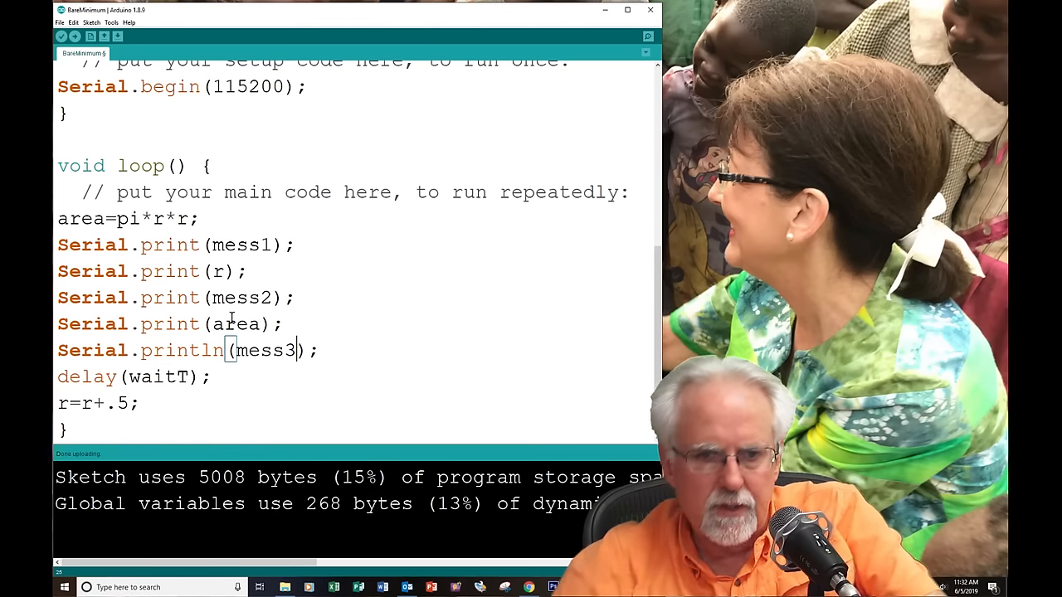
{"action": "left_click", "coordinate": [59, 36]}
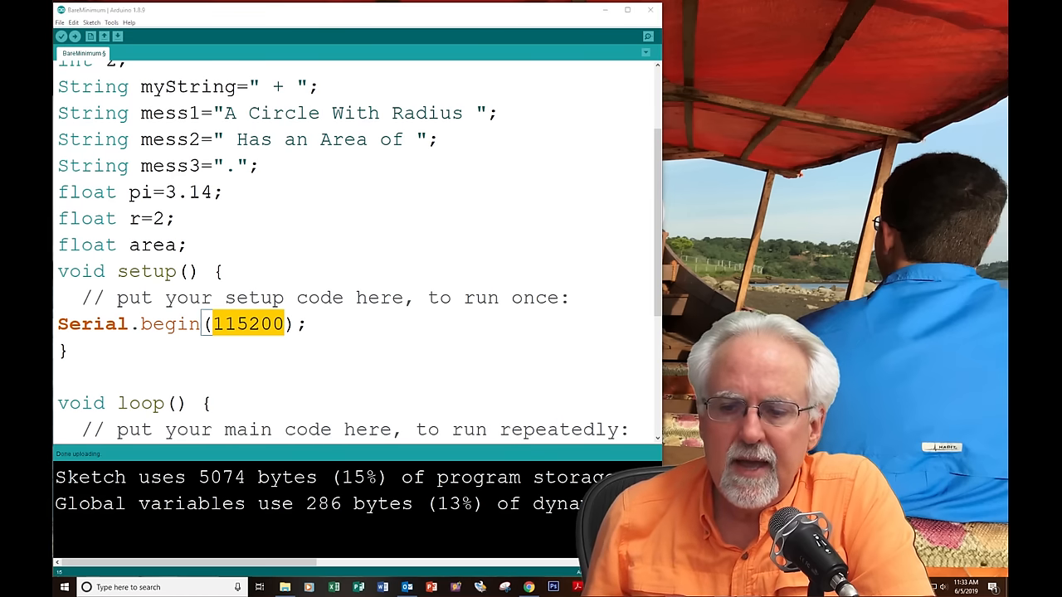
Step: View the growing-radius sentences up to radius 51 in the Serial Monitor, then close it
{"action": "left_click", "coordinate": [647, 36]}
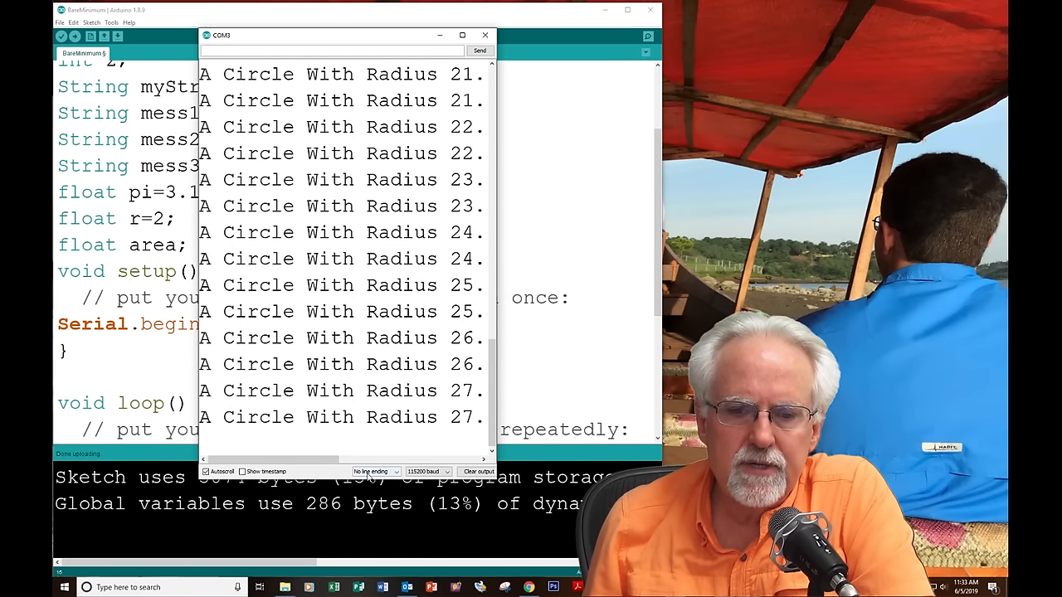
{"action": "left_click", "coordinate": [375, 472]}
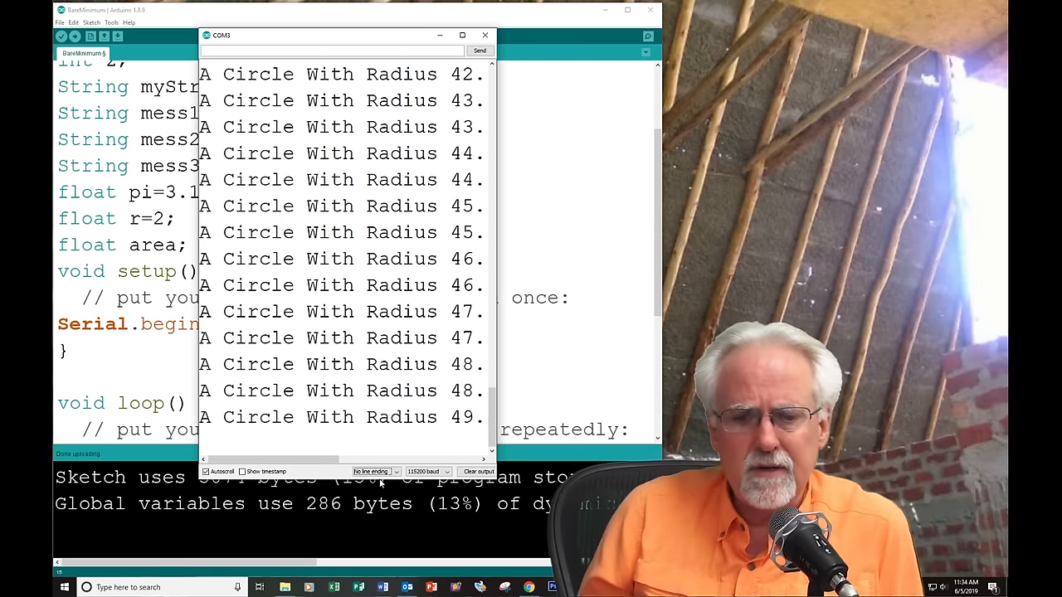
{"action": "left_click", "coordinate": [375, 472]}
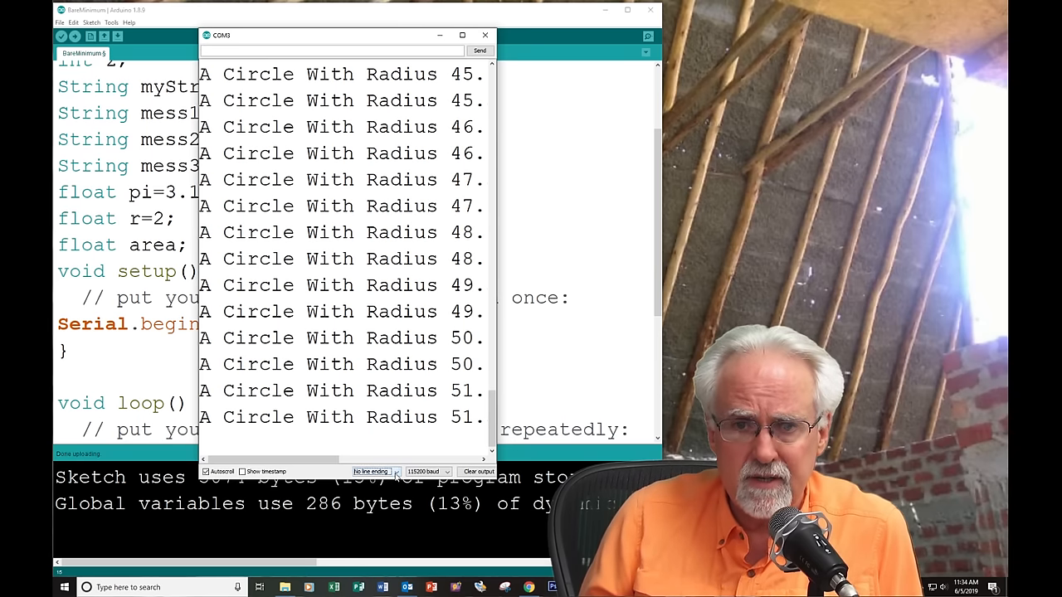
{"action": "left_click", "coordinate": [484, 34]}
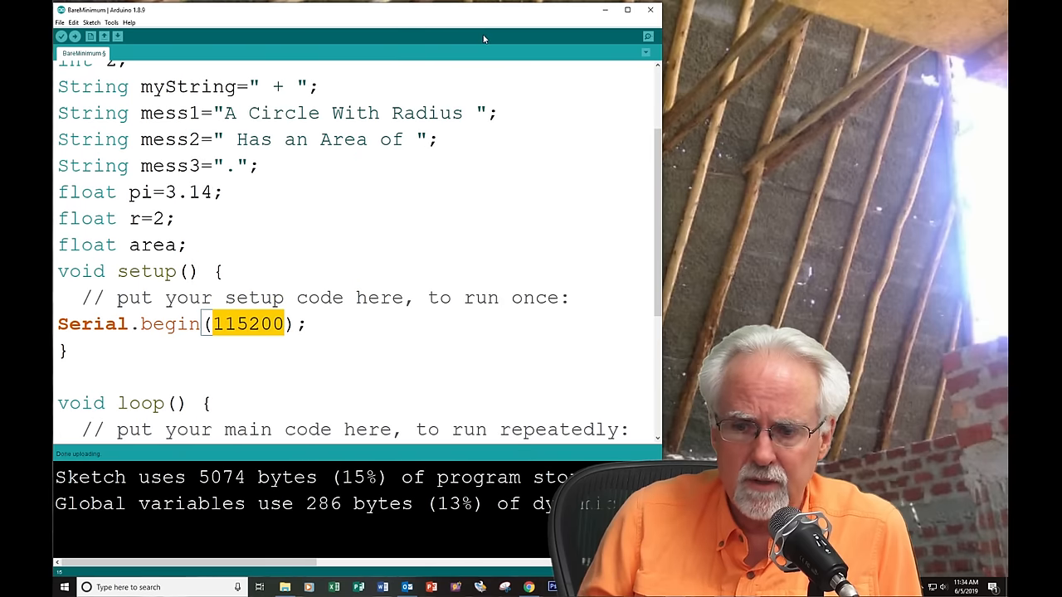